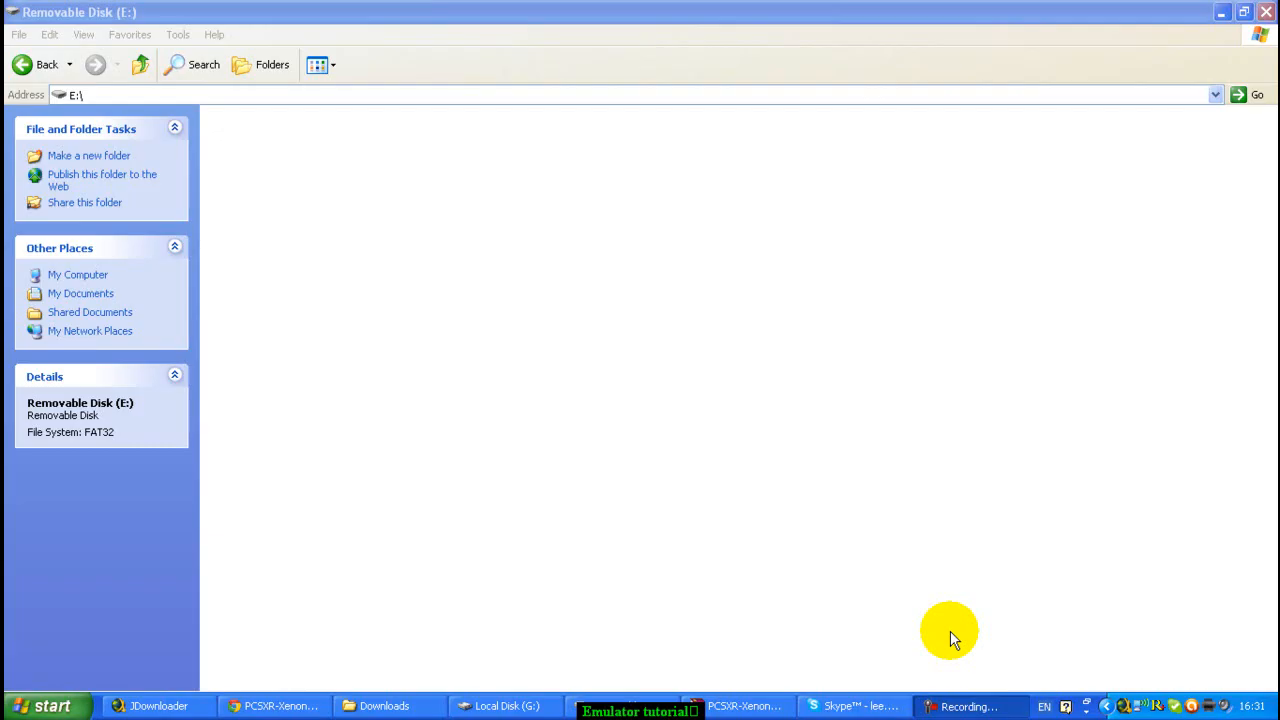
mouse_move(957, 615)
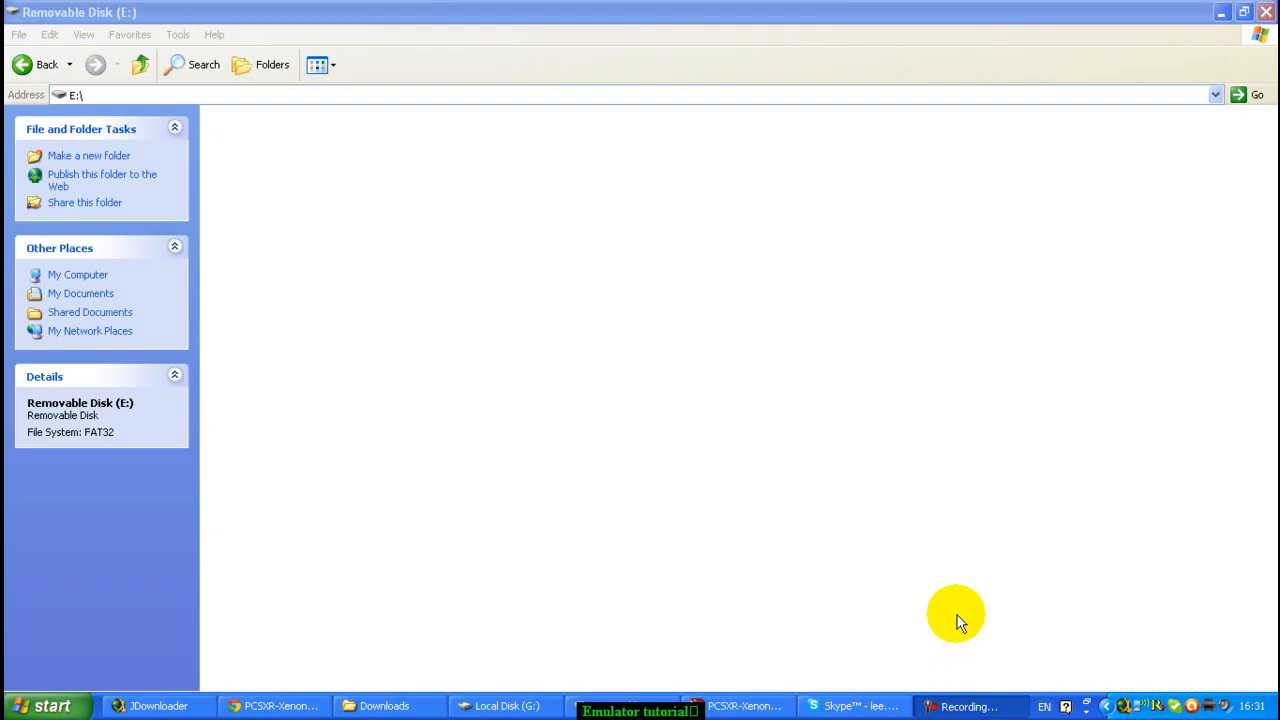
mouse_move(612, 510)
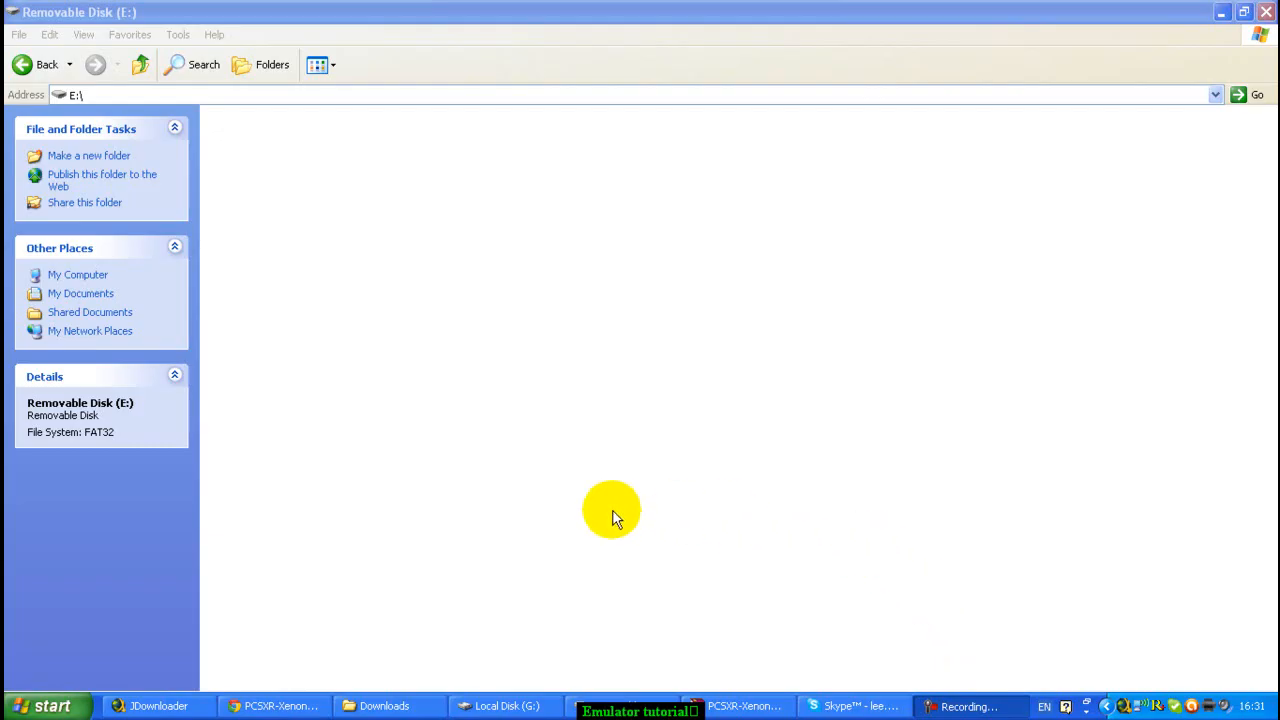
mouse_move(628, 613)
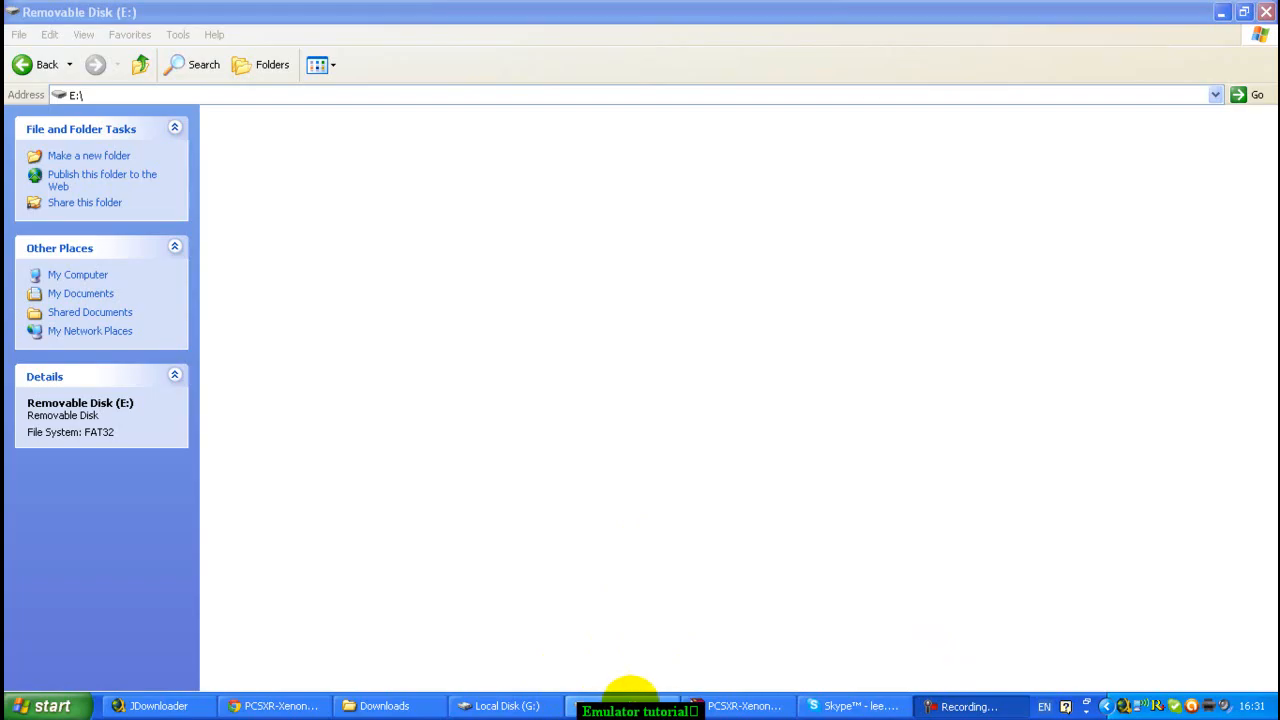
mouse_move(470, 195)
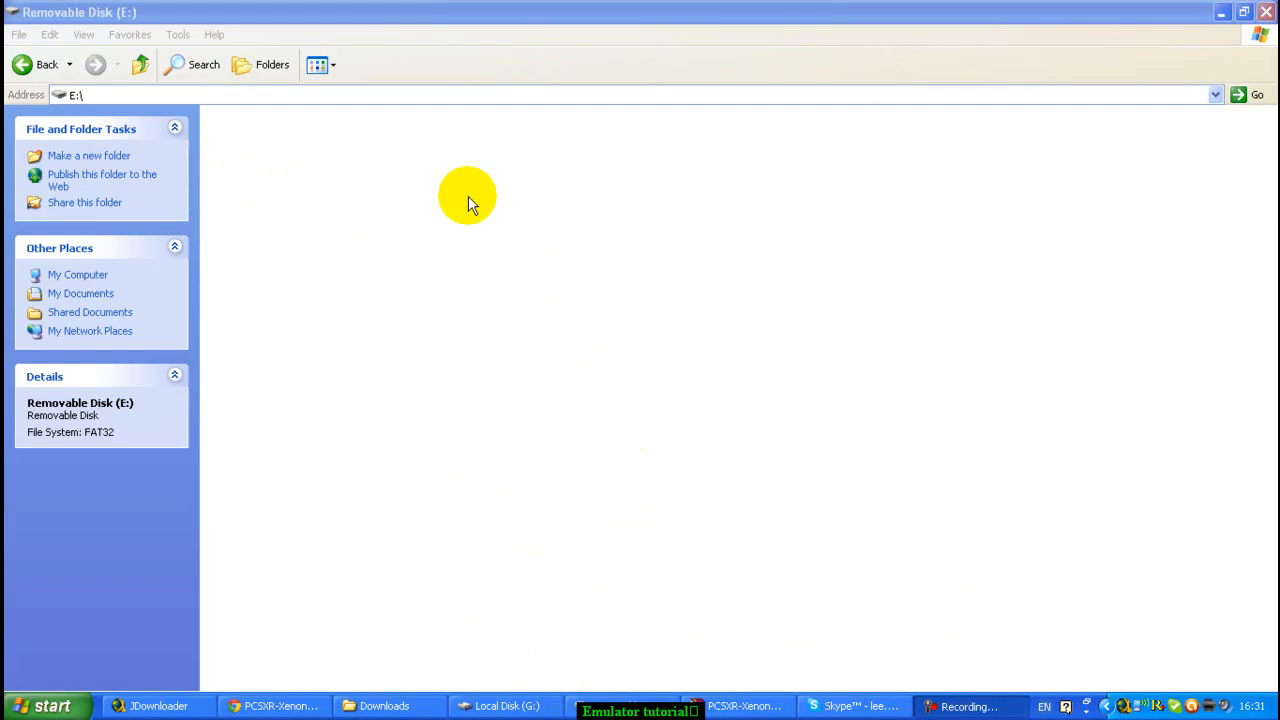
mouse_move(335, 178)
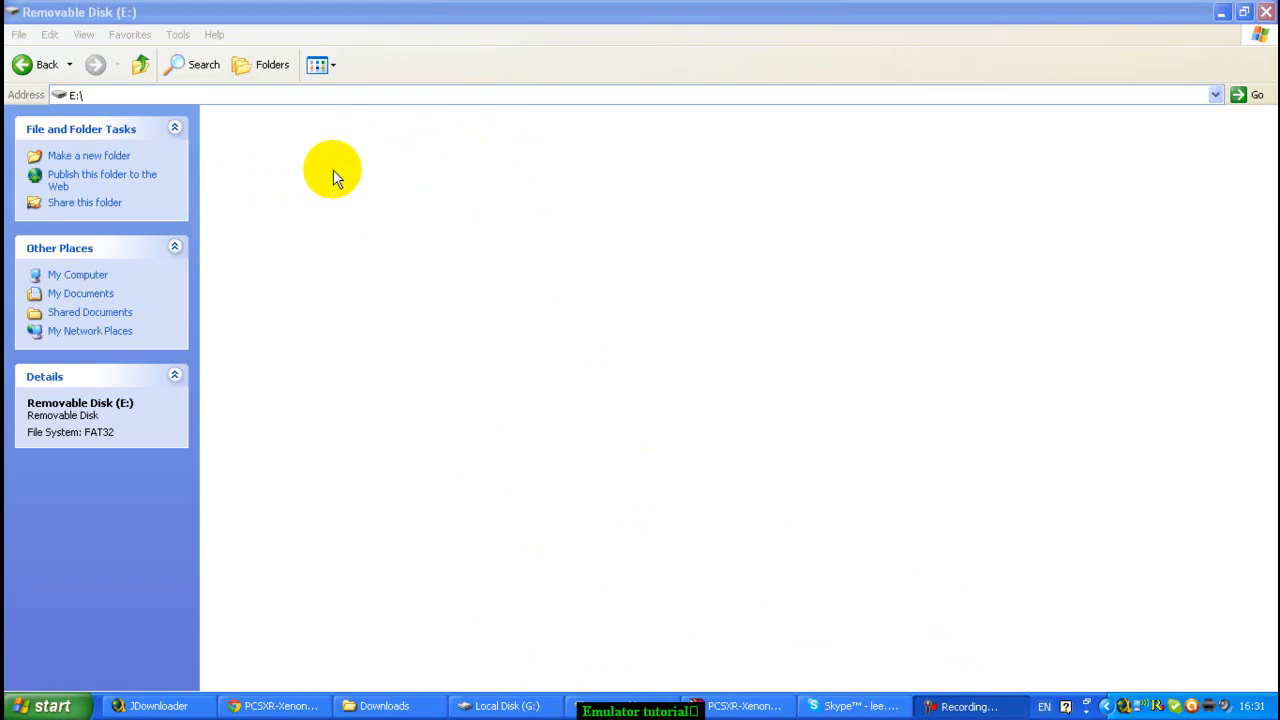
mouse_move(493, 50)
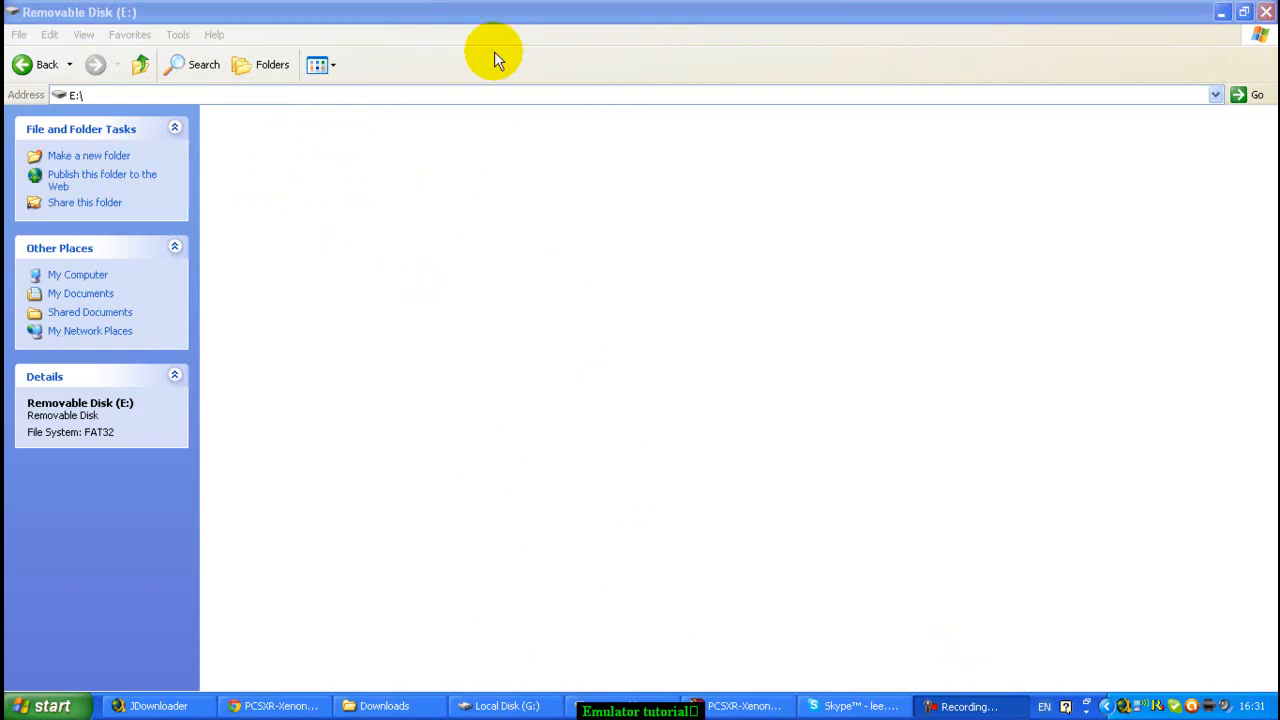
mouse_move(365, 113)
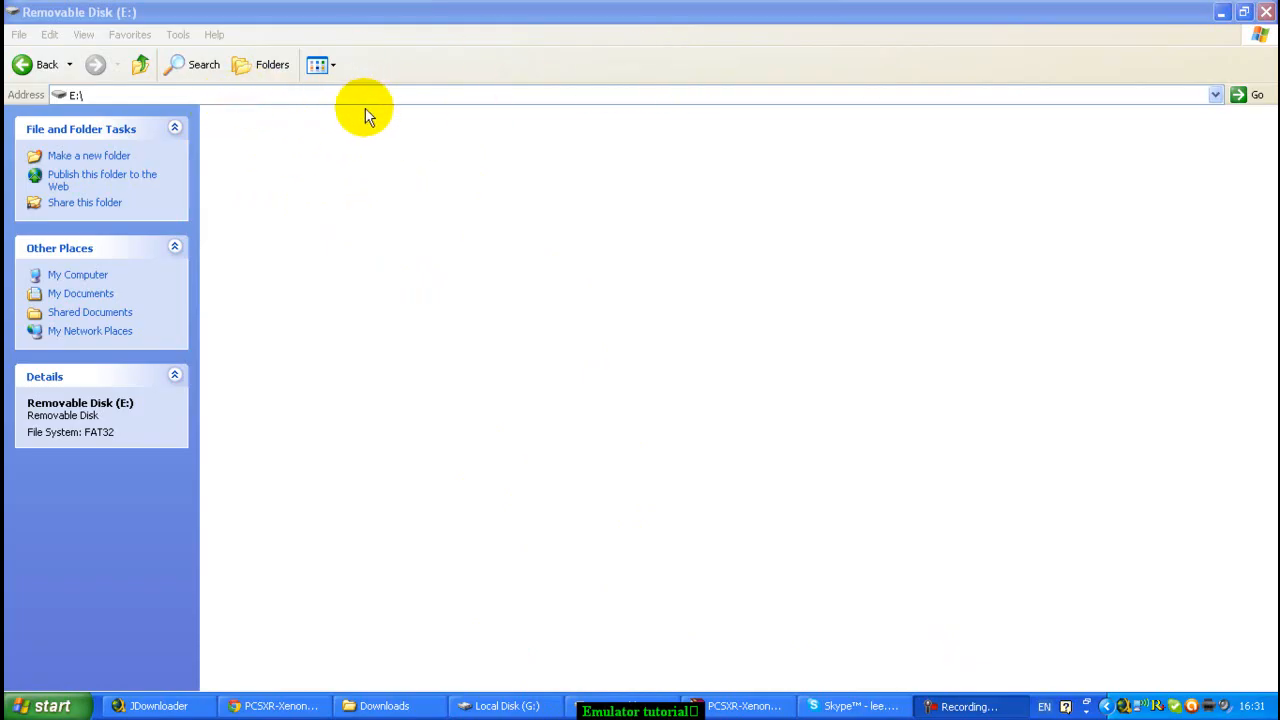
mouse_move(388, 97)
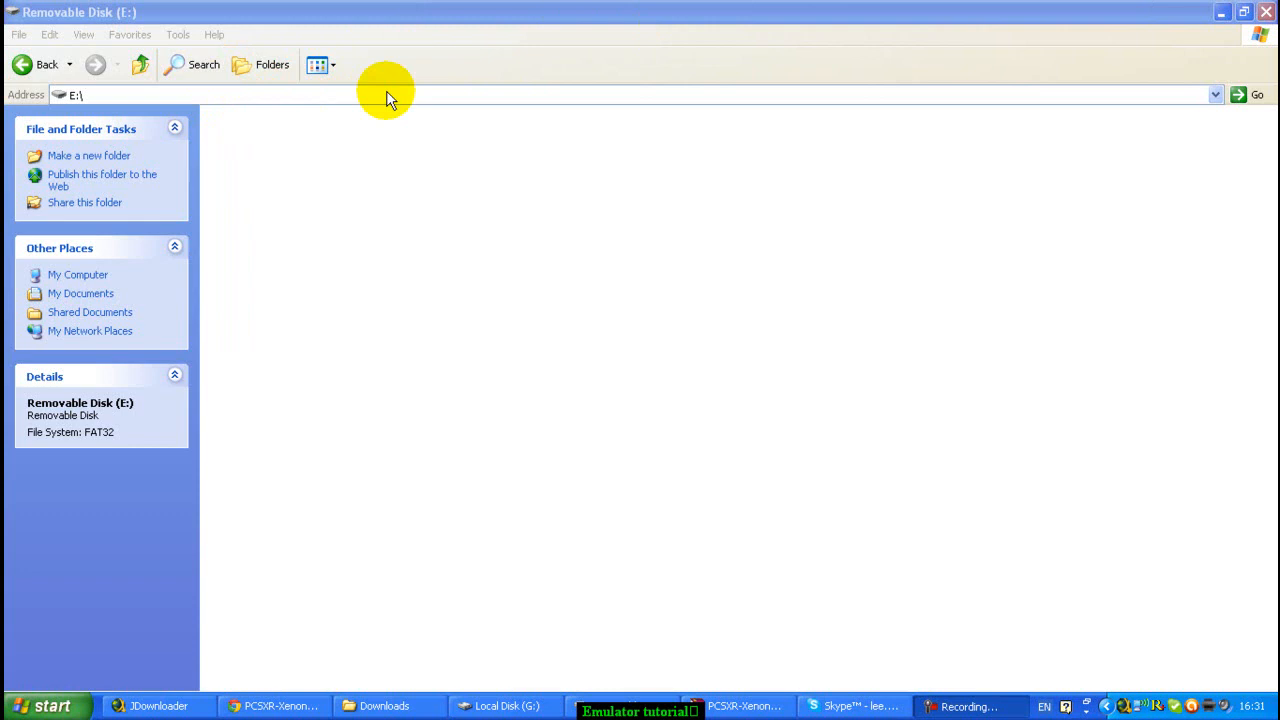
mouse_move(470, 213)
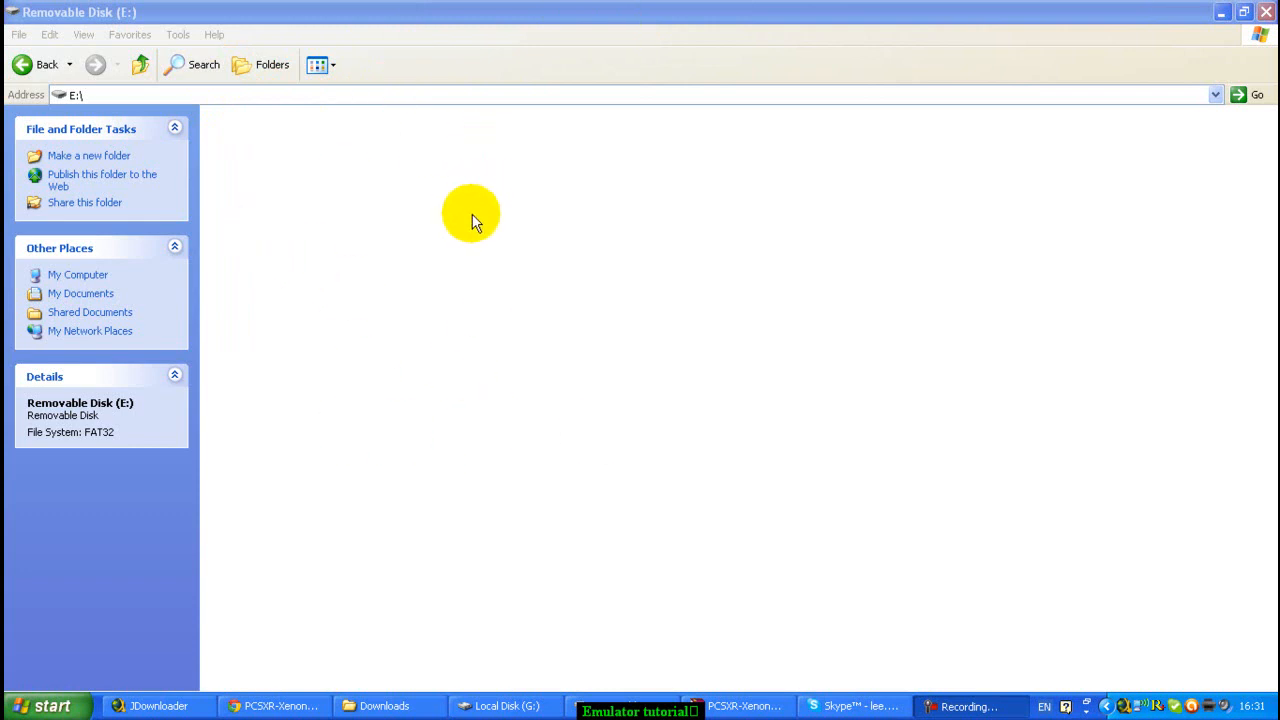
mouse_move(415, 255)
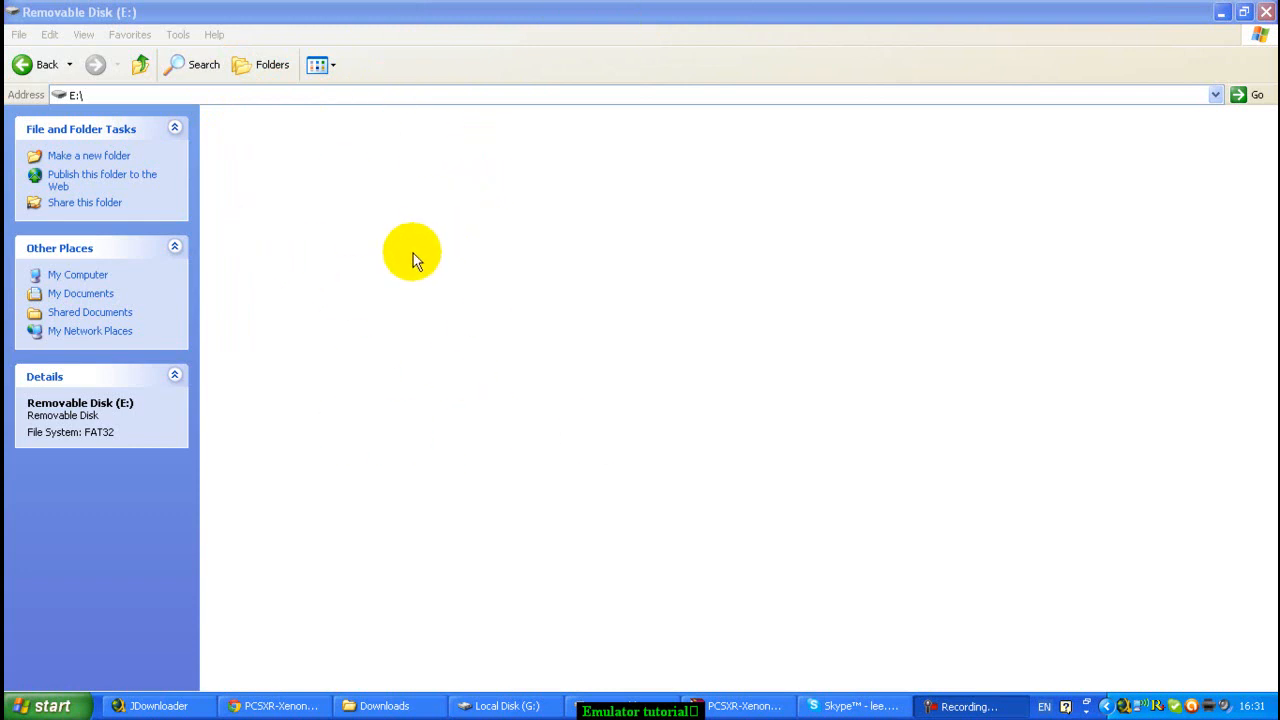
mouse_move(402, 297)
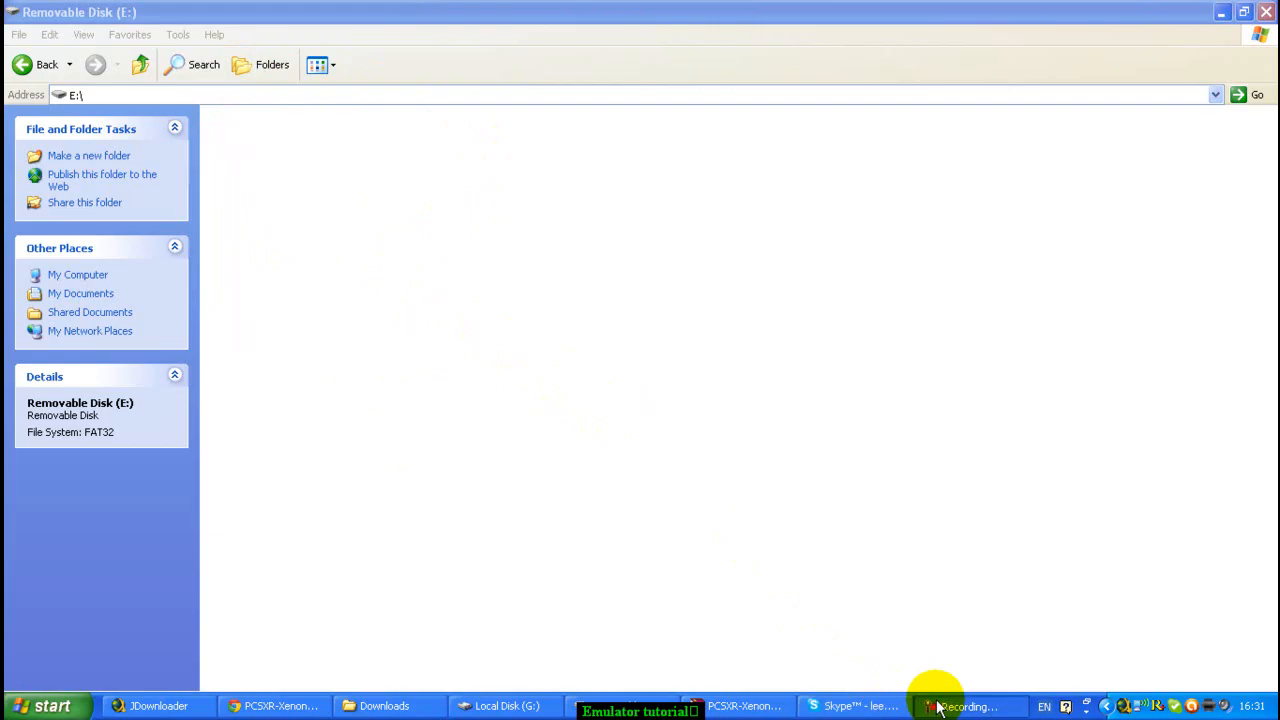
mouse_move(218, 348)
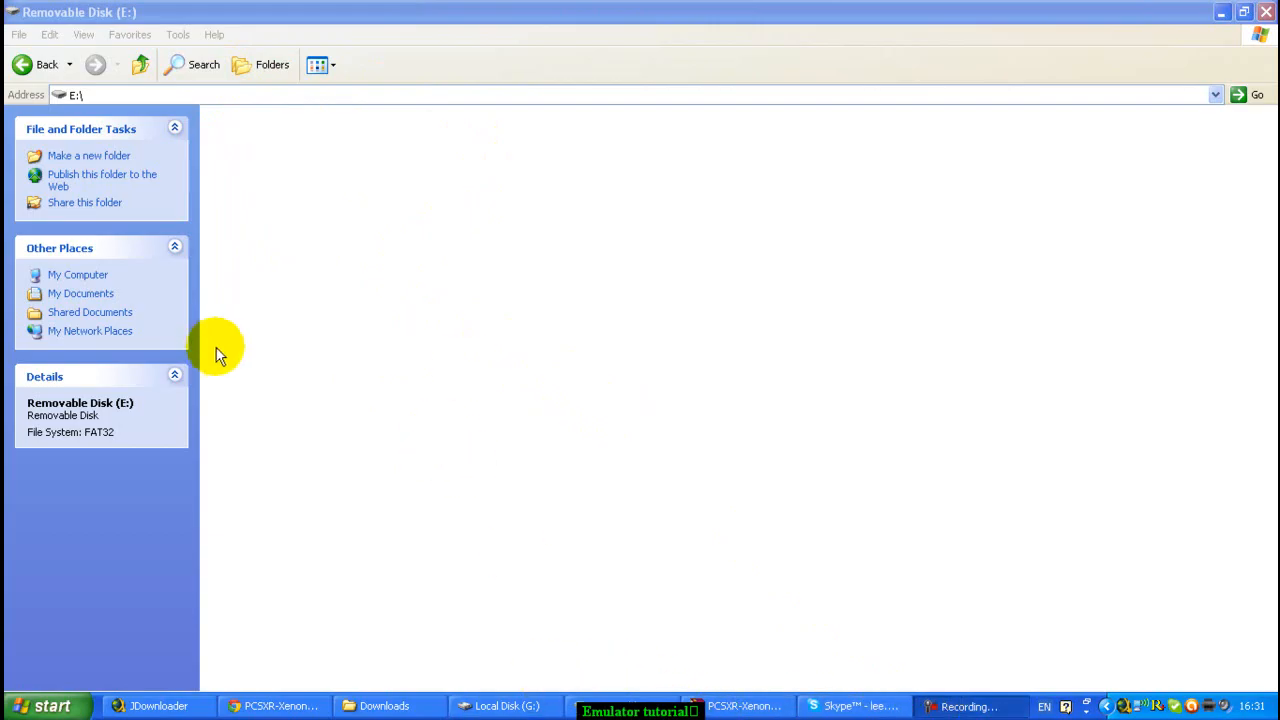
mouse_move(463, 197)
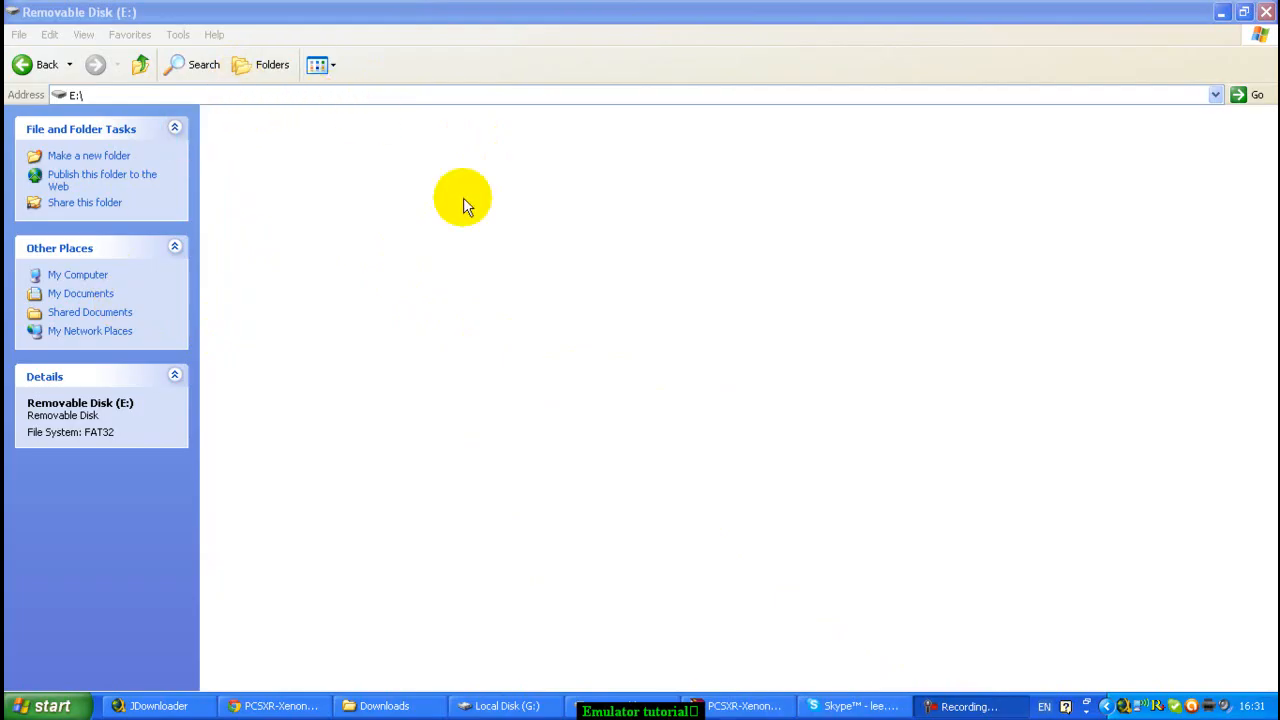
mouse_move(660, 90)
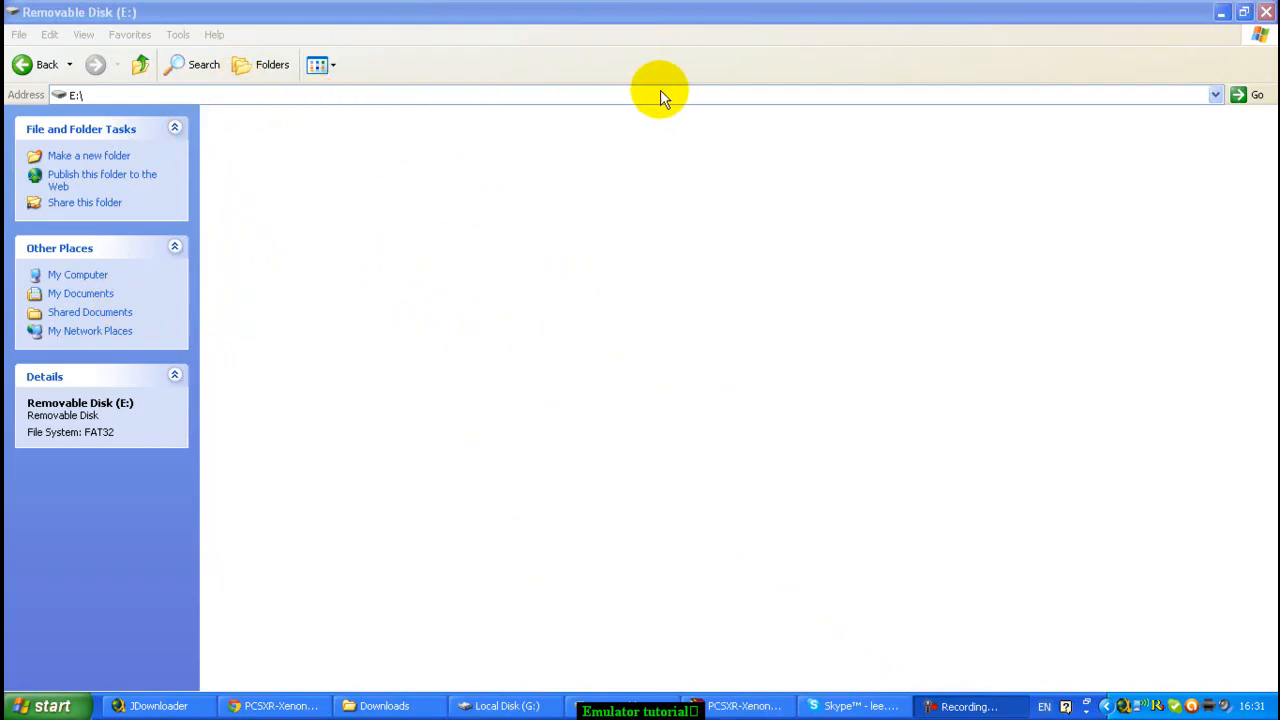
mouse_move(575, 253)
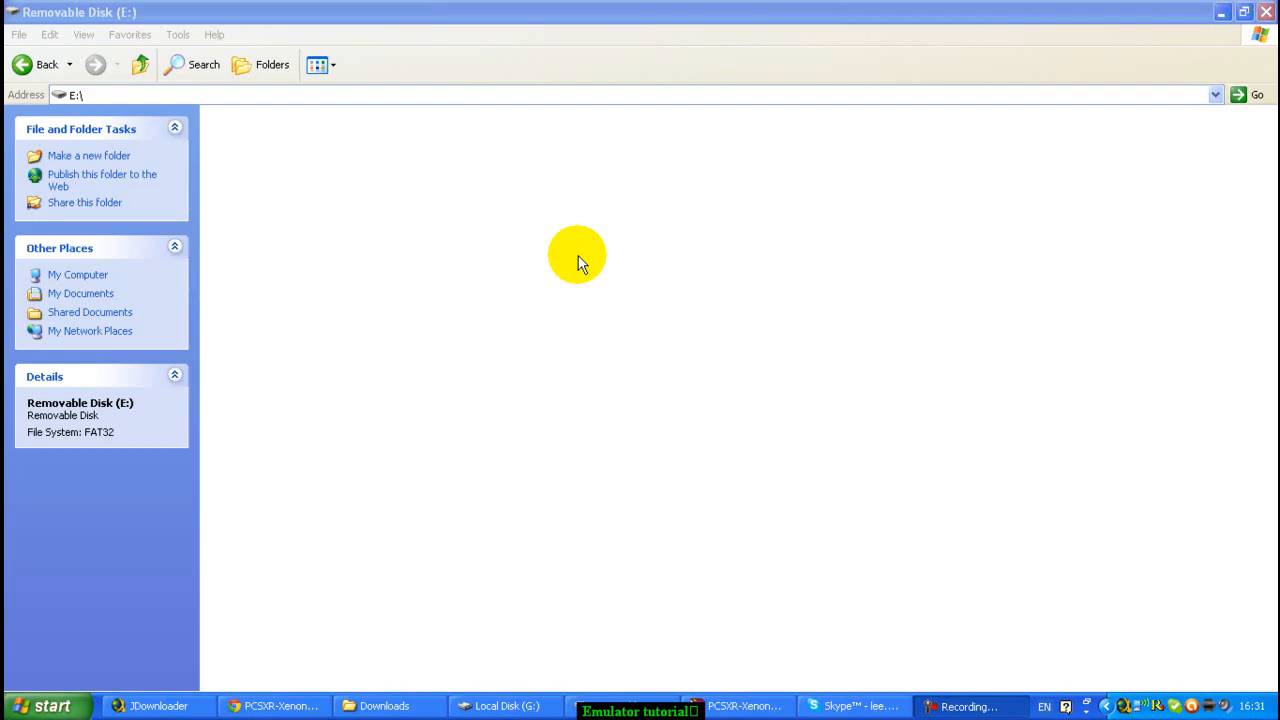
mouse_move(545, 300)
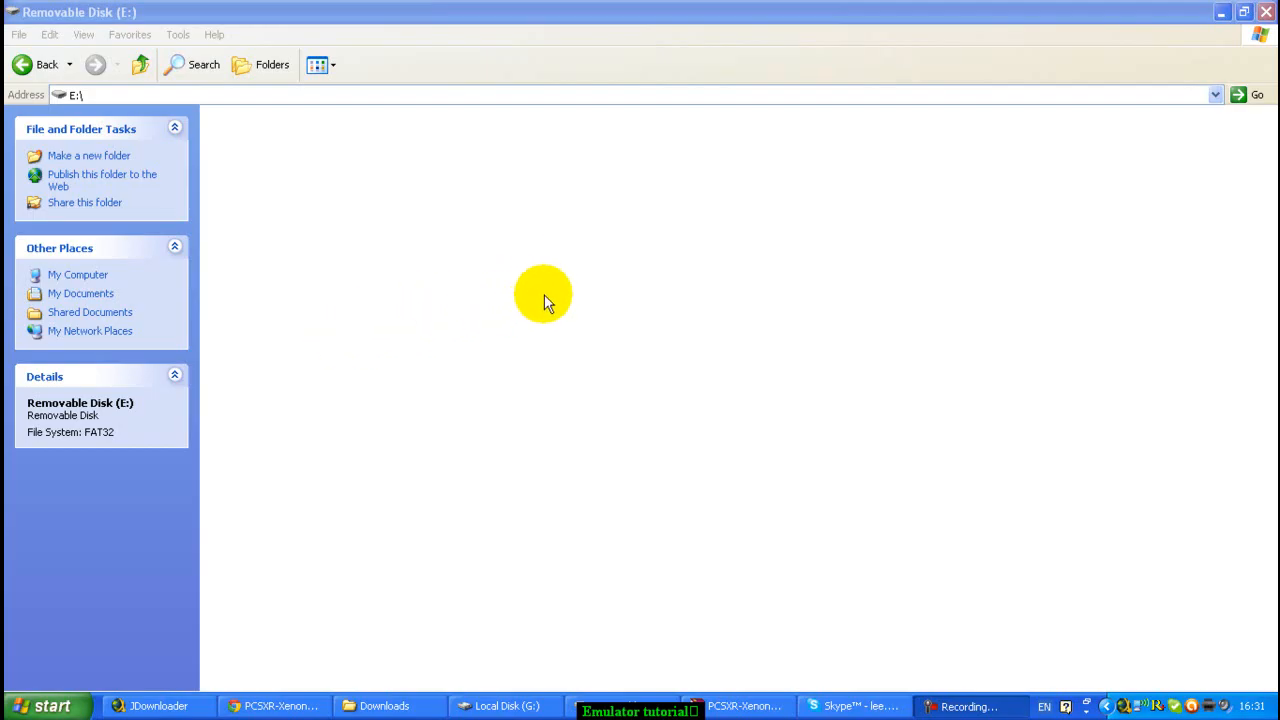
mouse_move(530, 312)
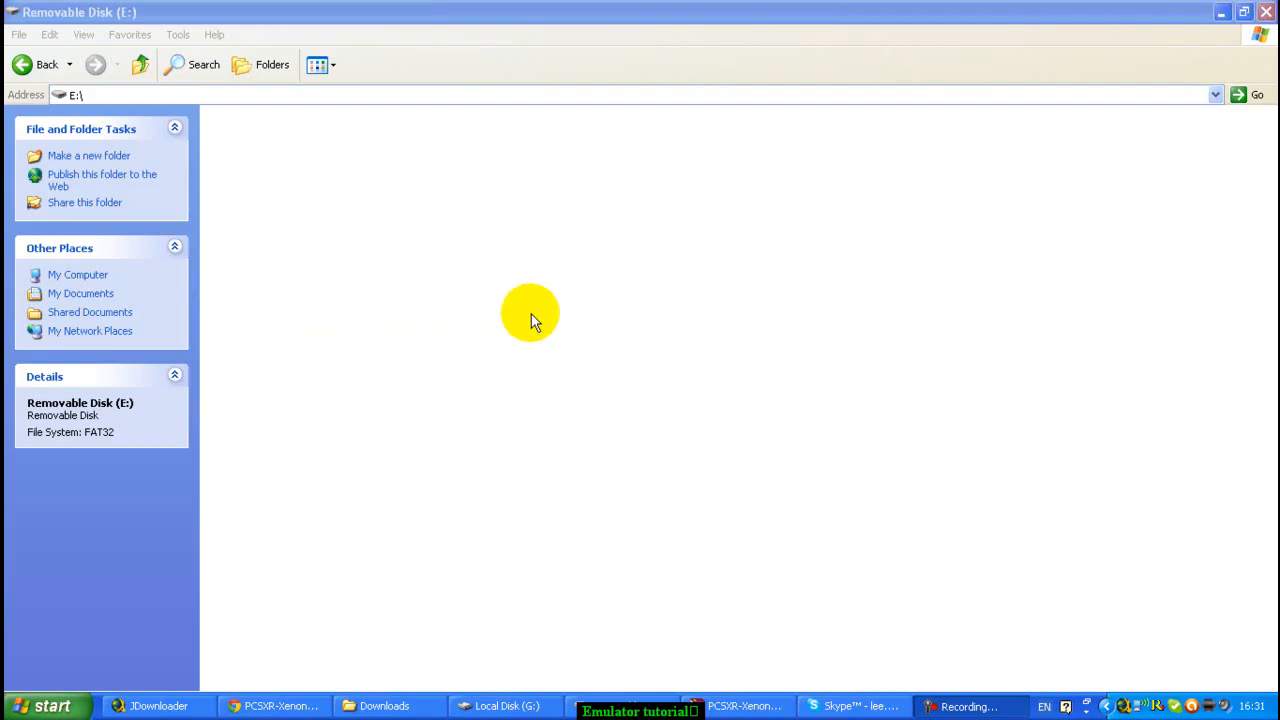
mouse_move(520, 330)
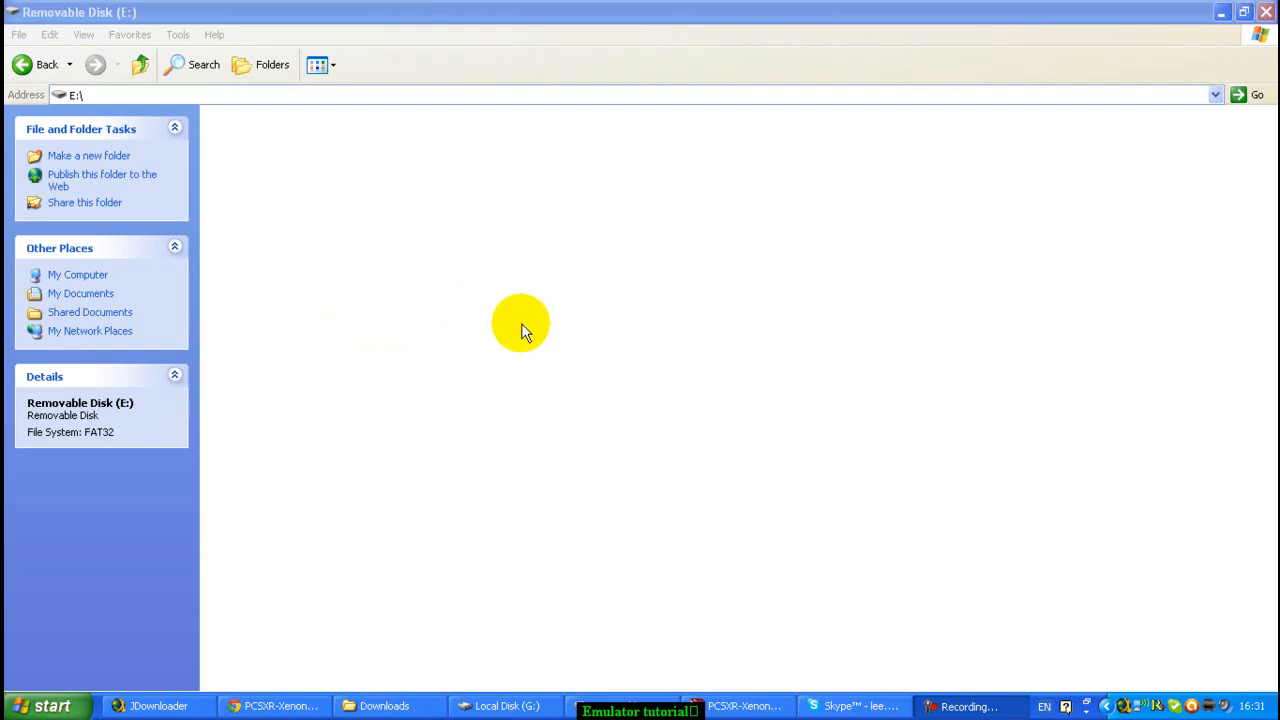
mouse_move(293, 276)
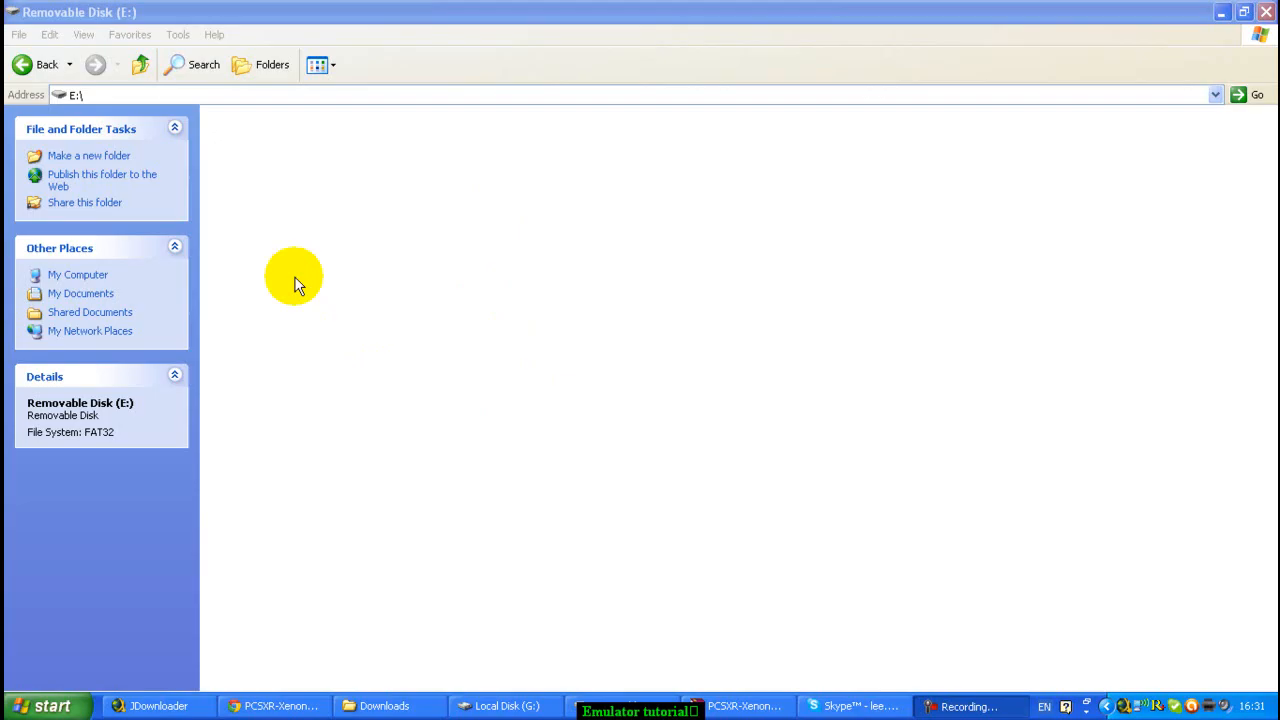
mouse_move(310, 243)
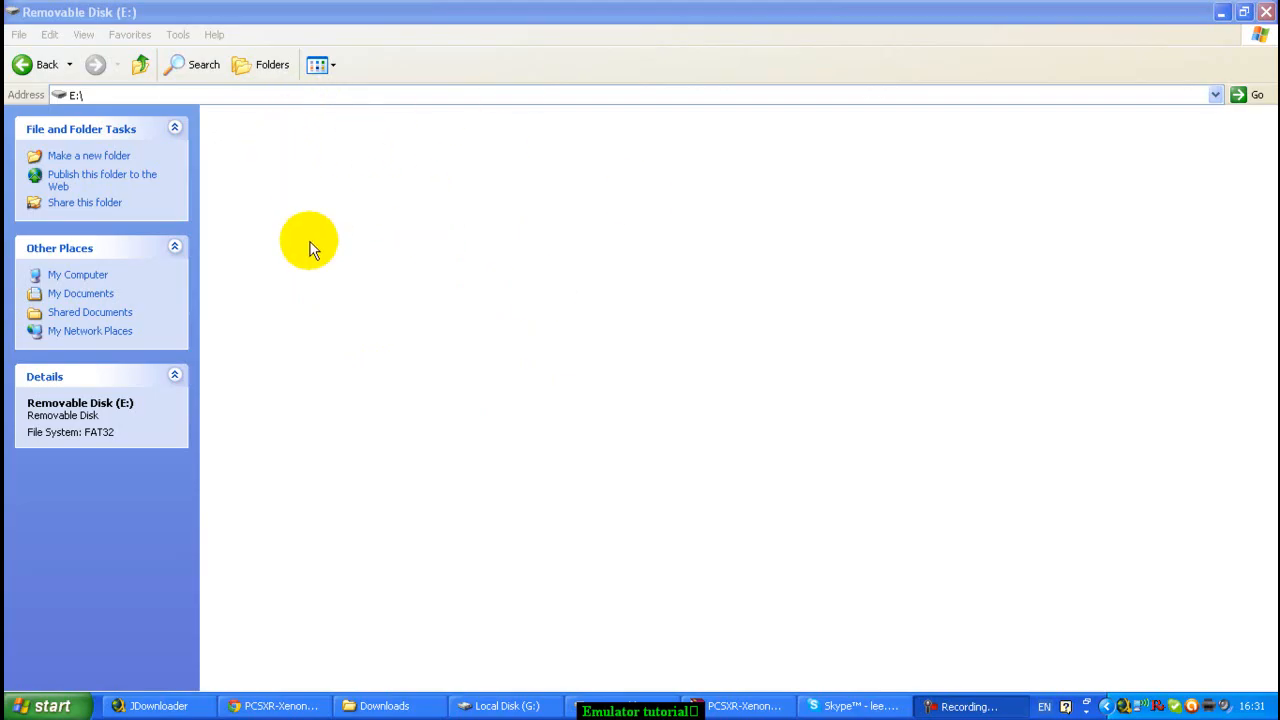
mouse_move(203, 328)
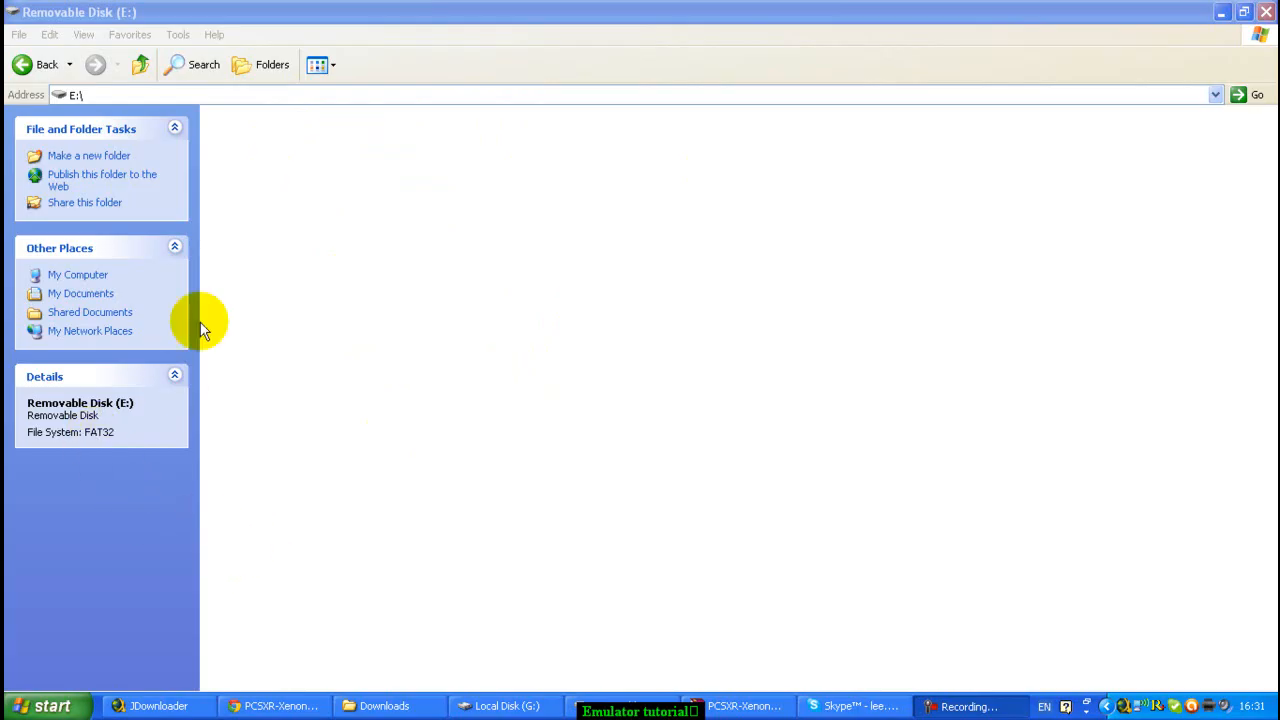
mouse_move(232, 307)
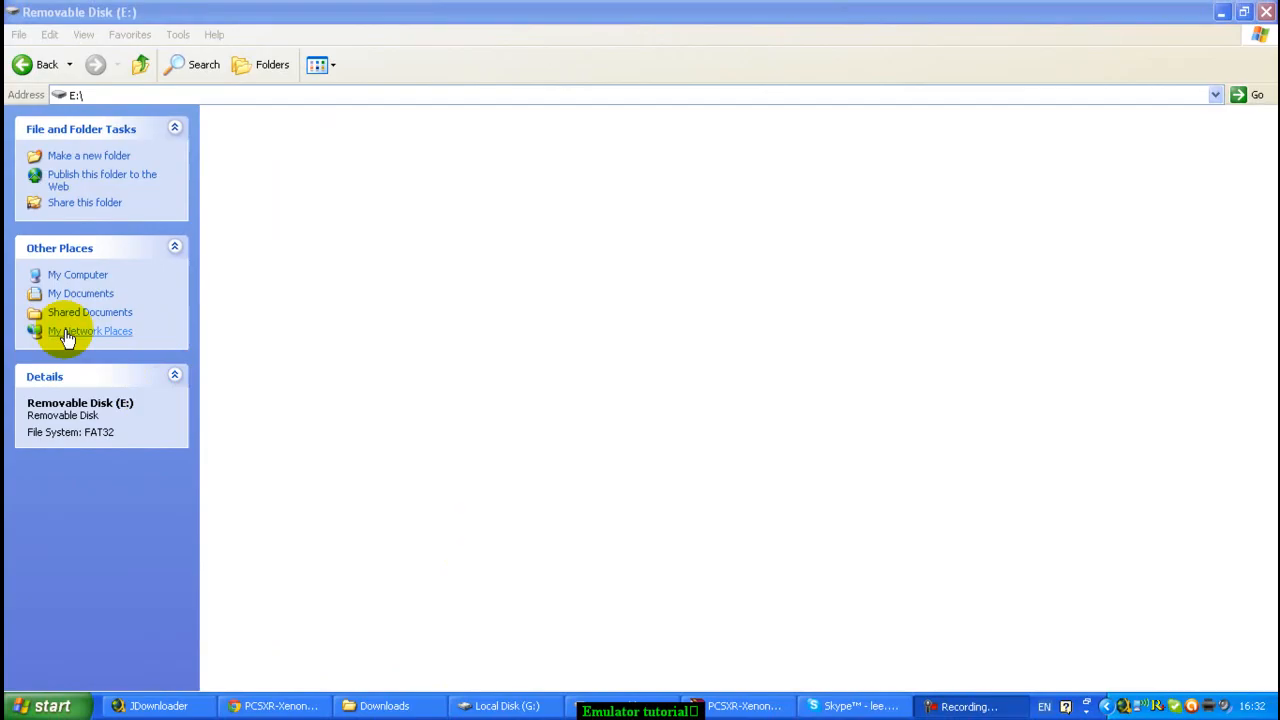
mouse_move(100, 442)
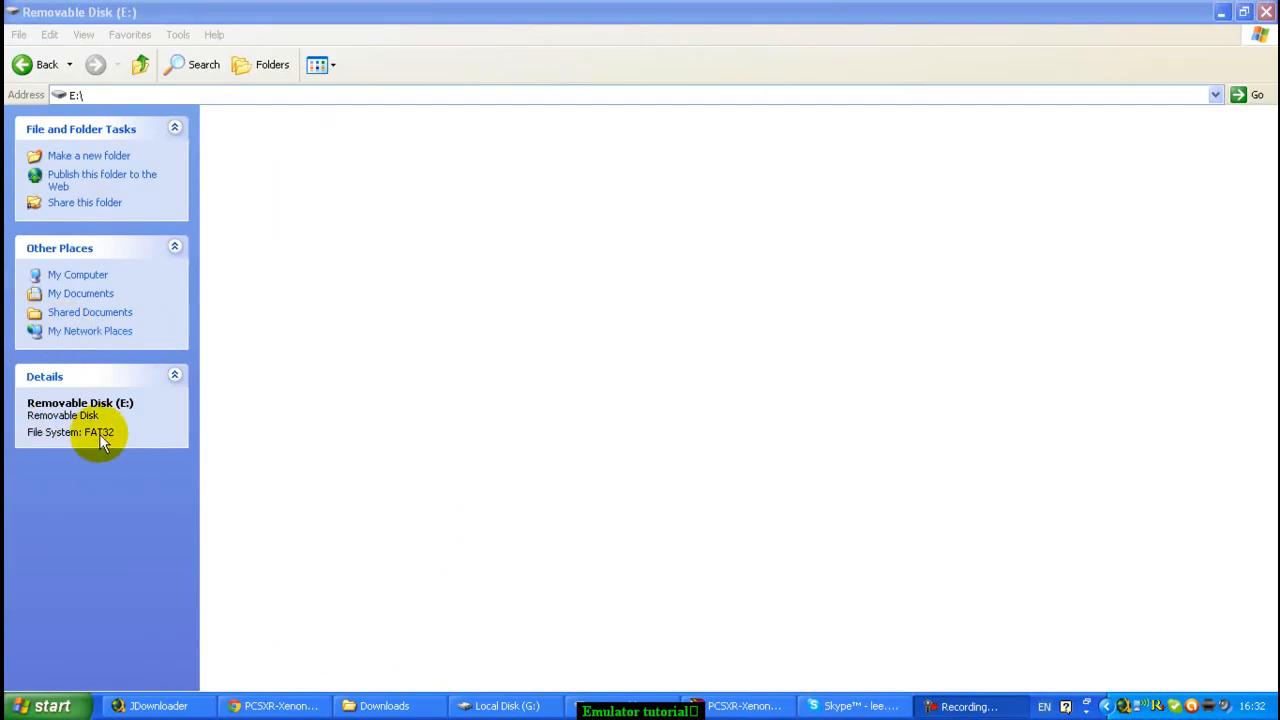
mouse_move(130, 453)
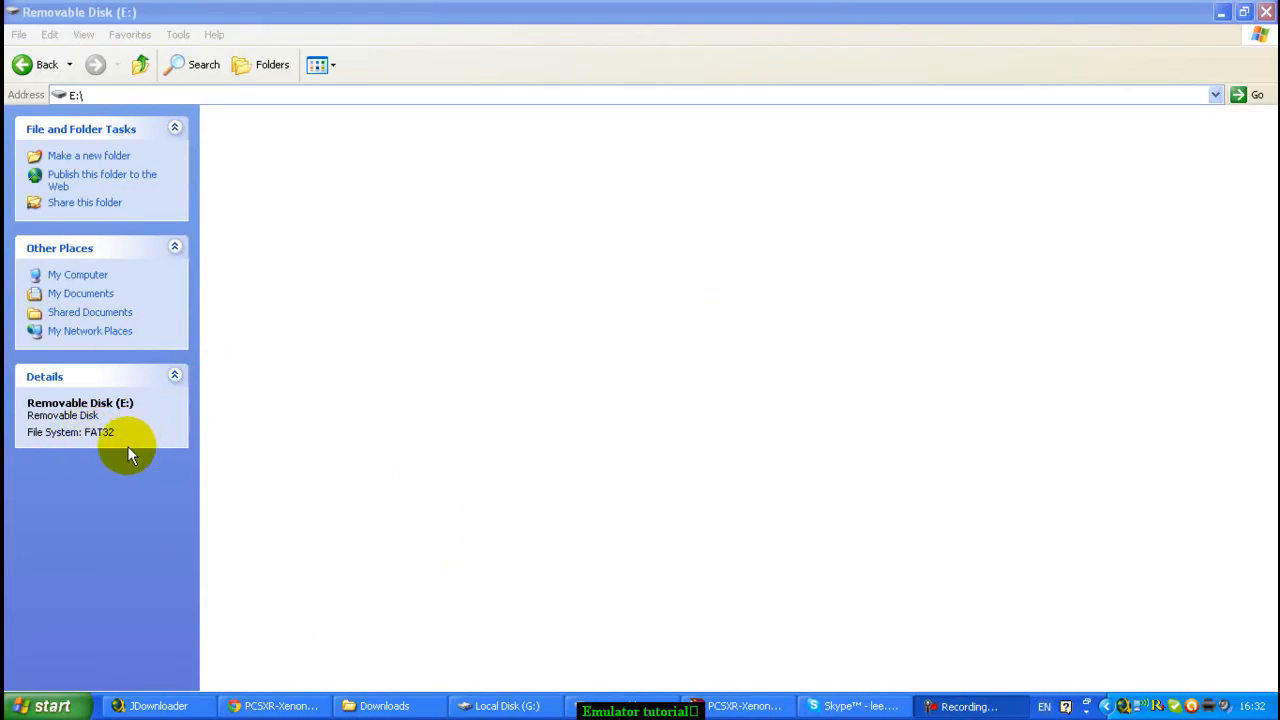
mouse_move(303, 565)
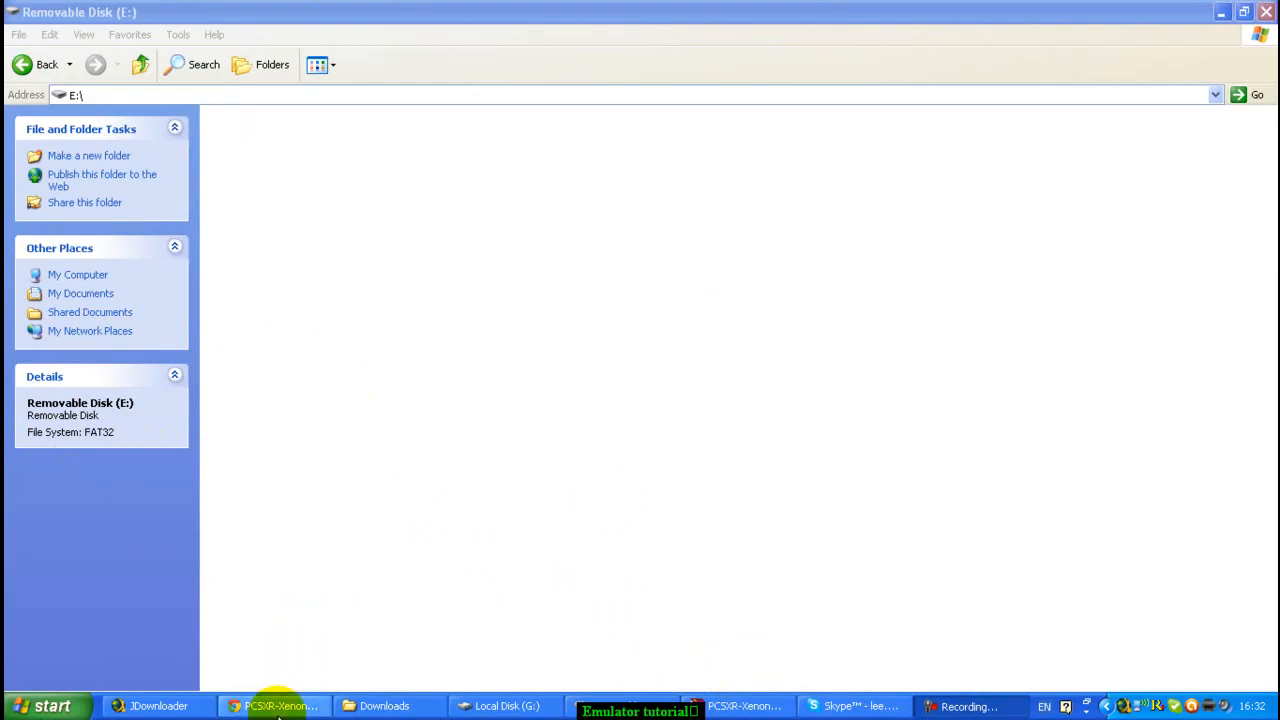
Scroll the libxenon forum post's attachments, including PCSXR-Xenon V0.62.rar, then return to the empty E: drive.
click(277, 706)
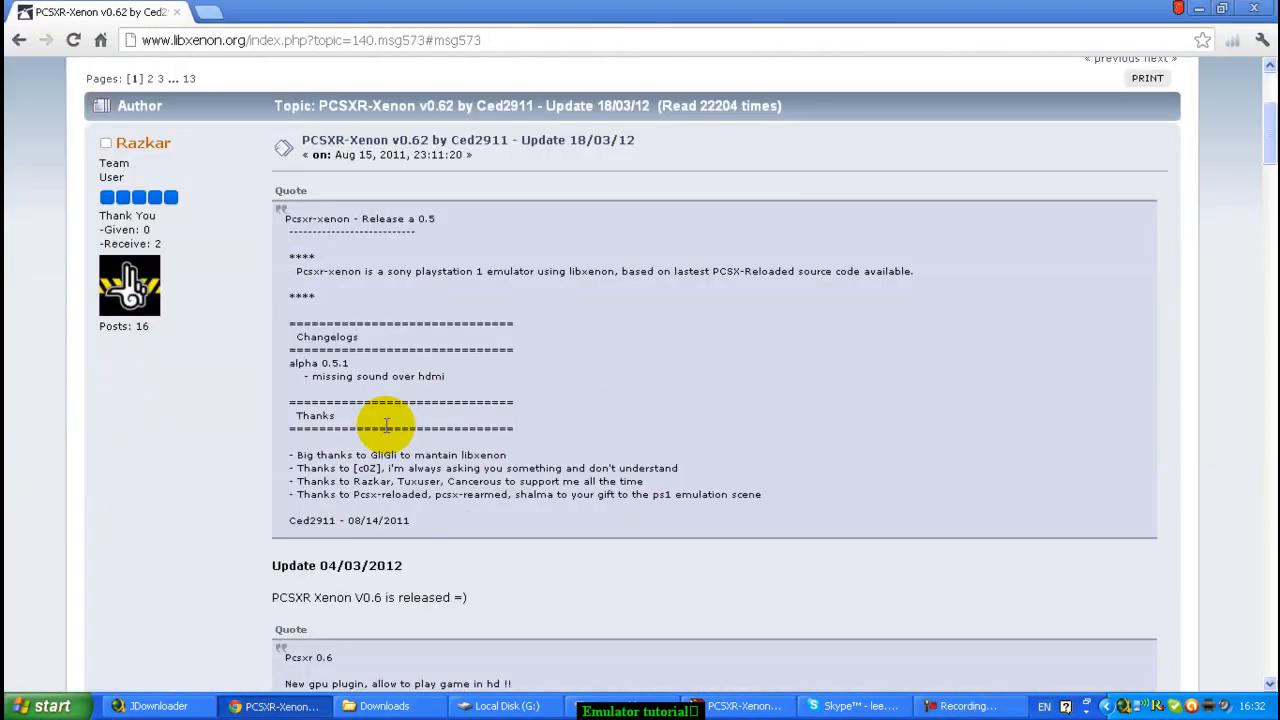
scroll(down, 3)
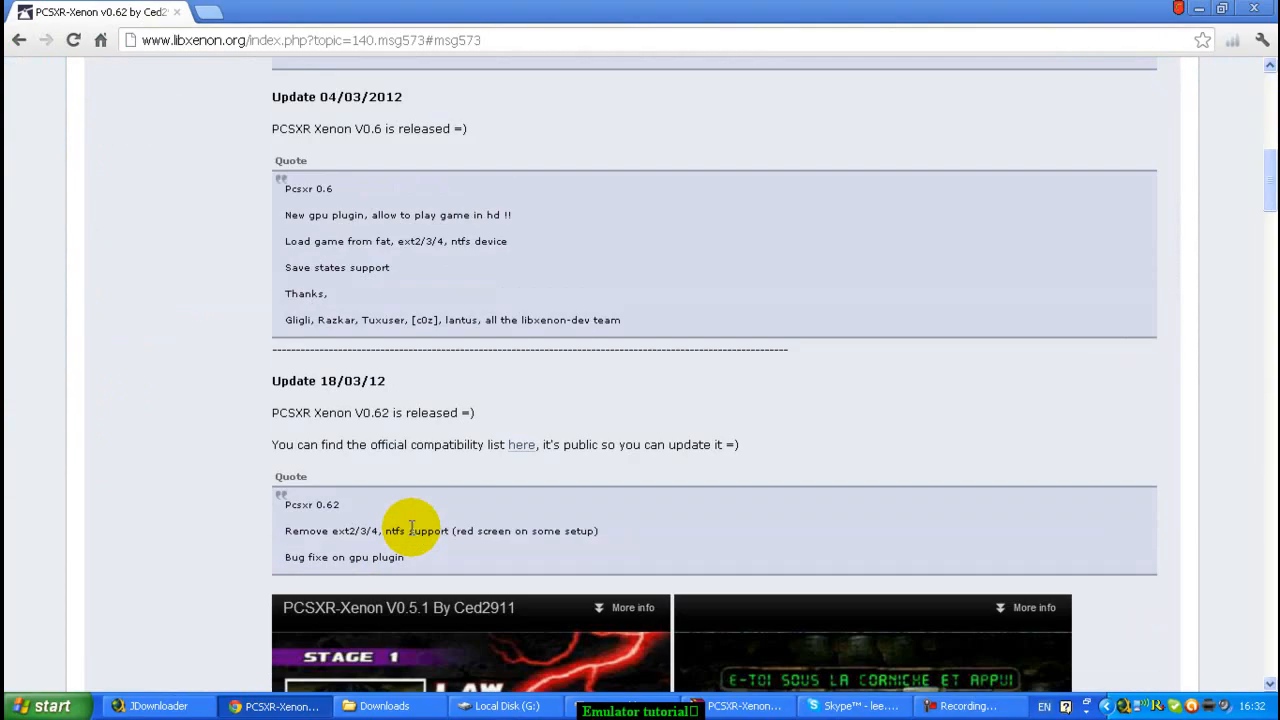
scroll(down, 3)
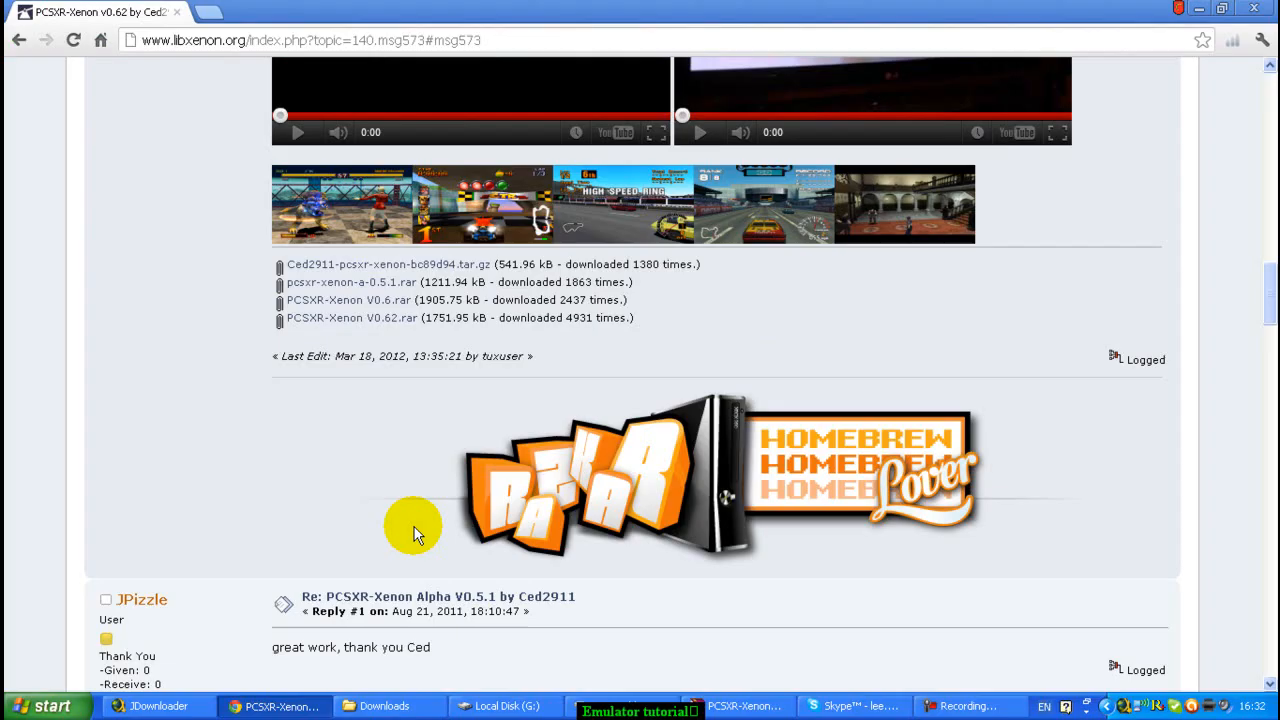
scroll(up, 3)
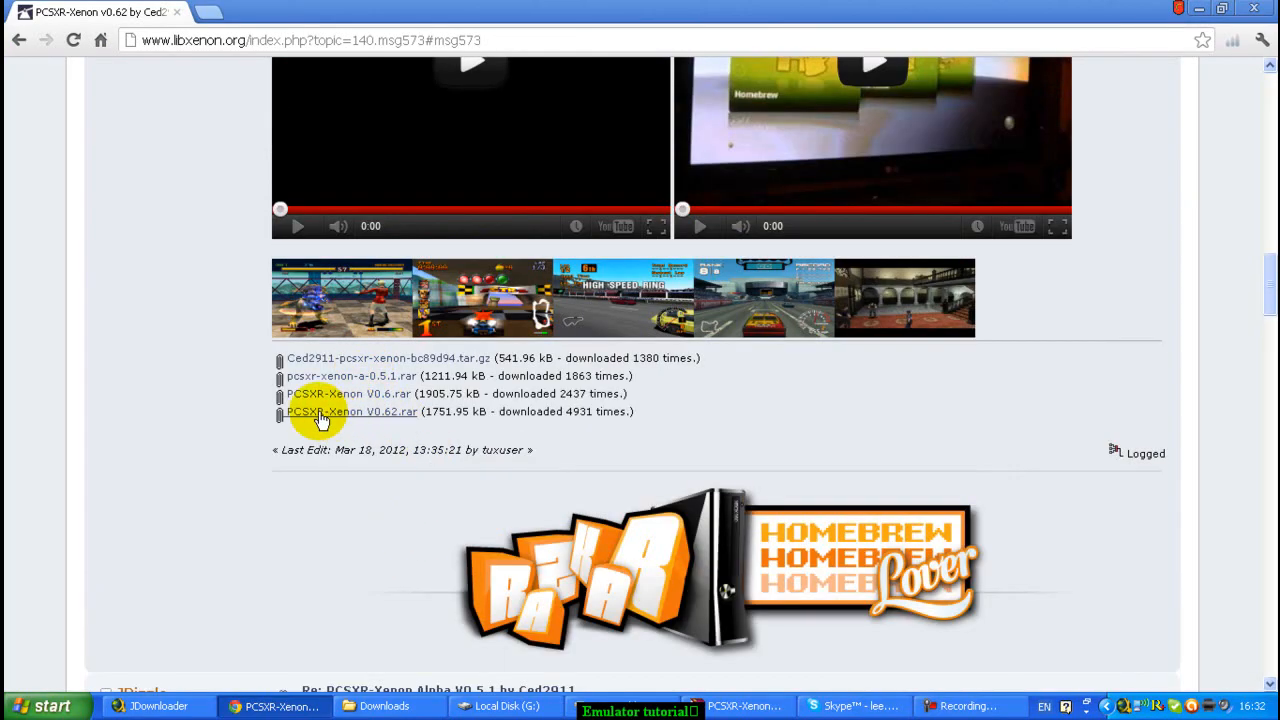
mouse_move(400, 418)
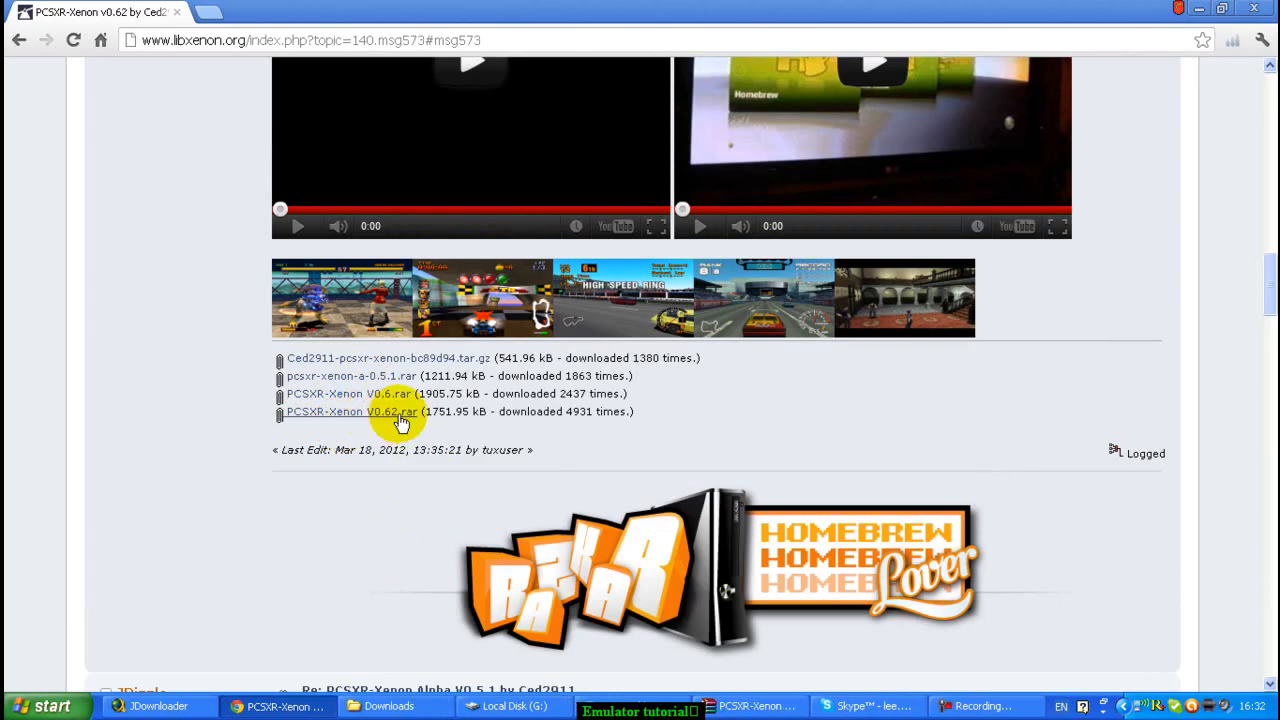
mouse_move(708, 362)
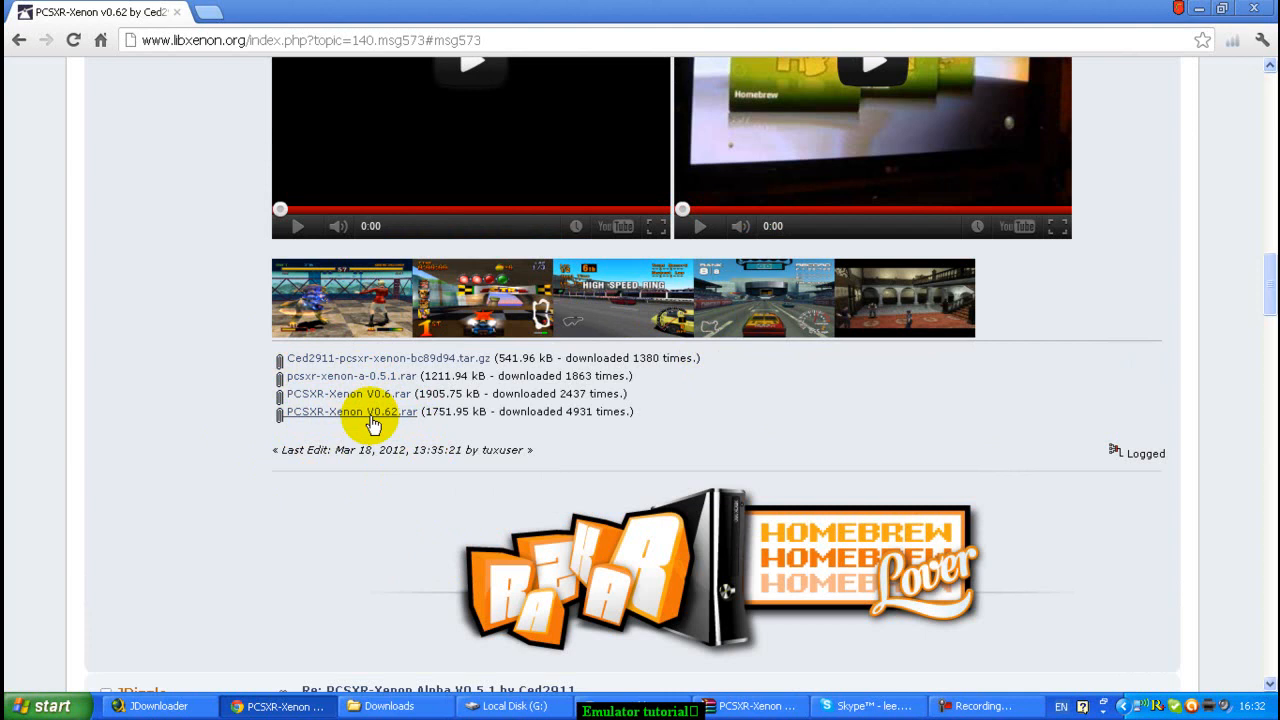
scroll(up, 3)
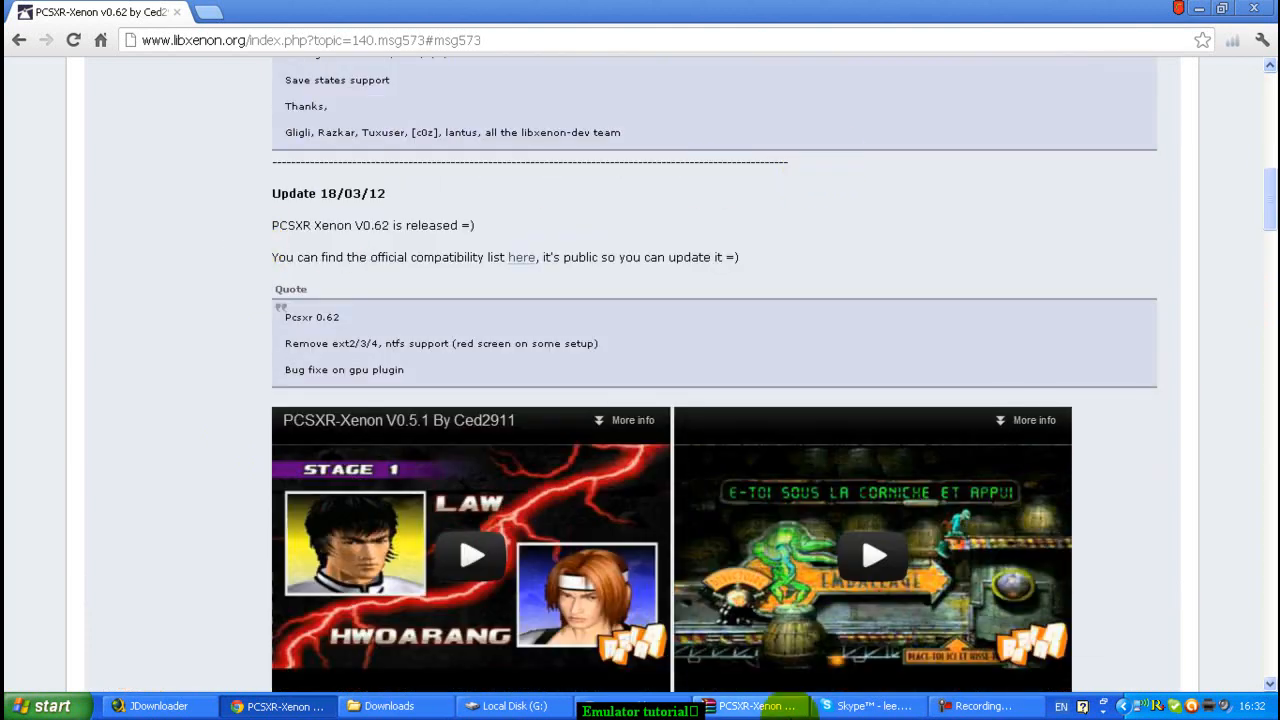
click(555, 706)
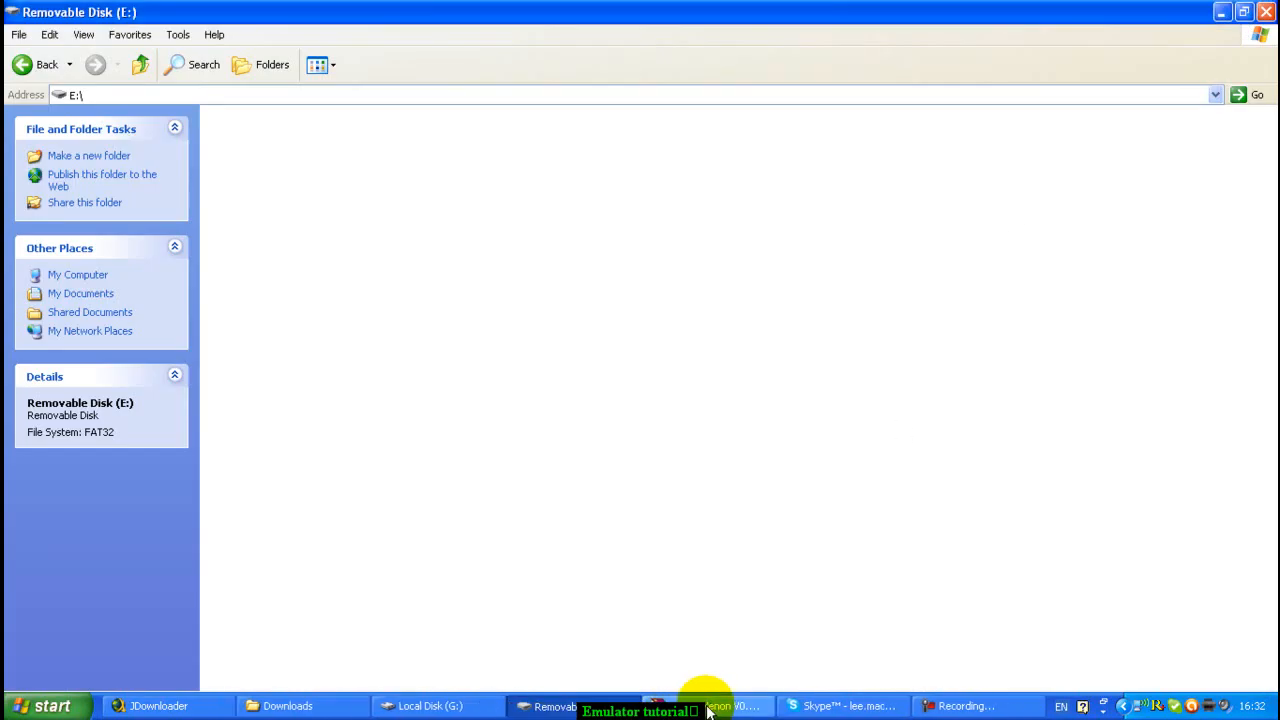
Place the PCSXR-Xenon V0.62 archive beside the E: window and open its pcsxr_0.62 folder.
click(735, 706)
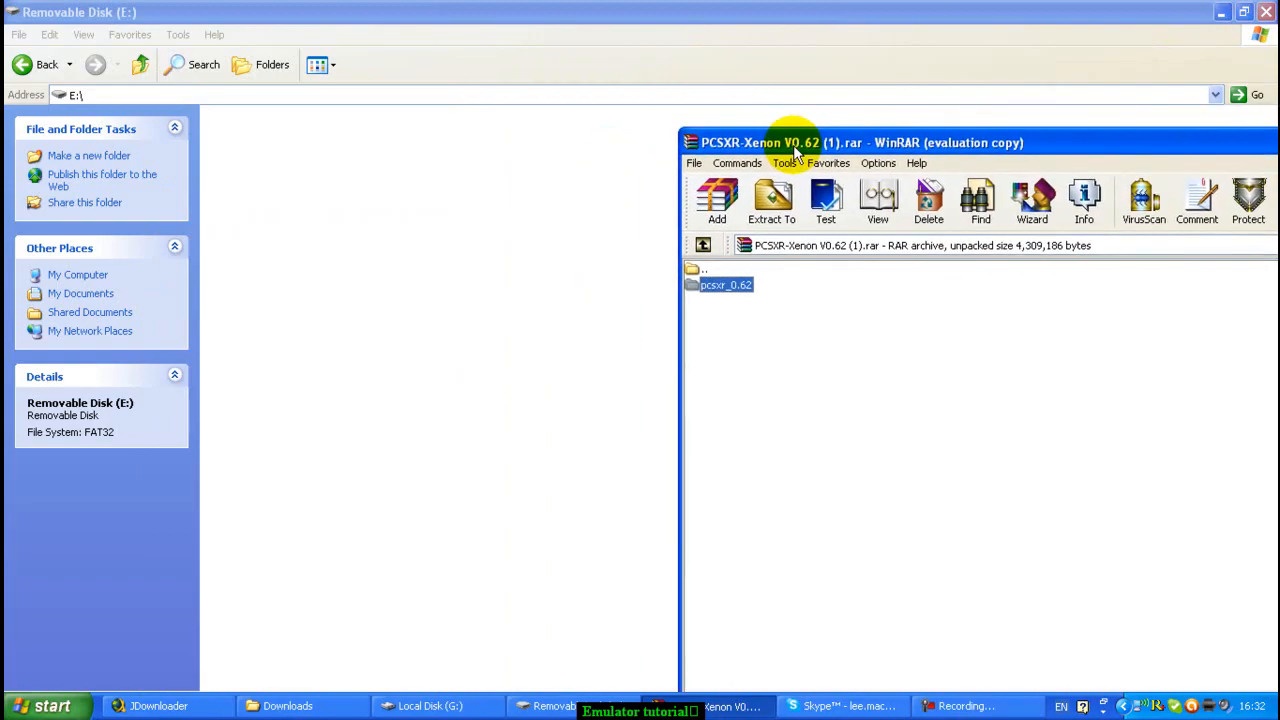
mouse_move(770, 155)
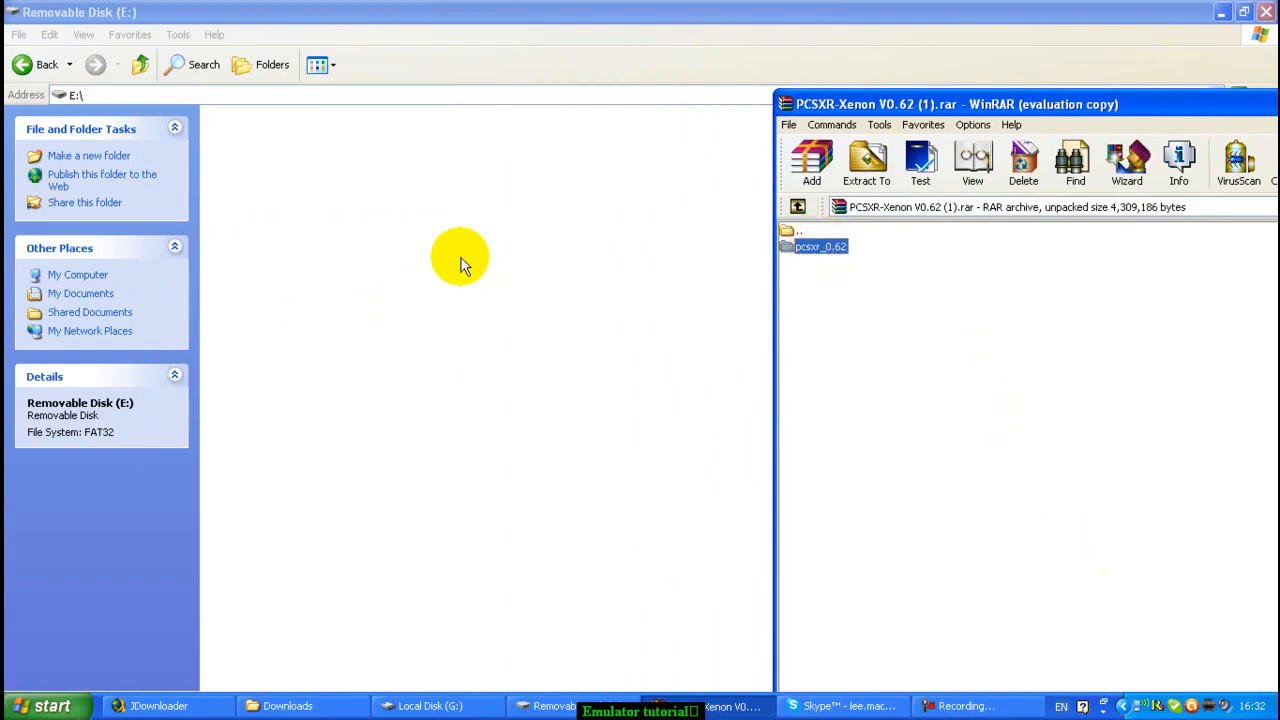
drag(955, 104, 925, 106)
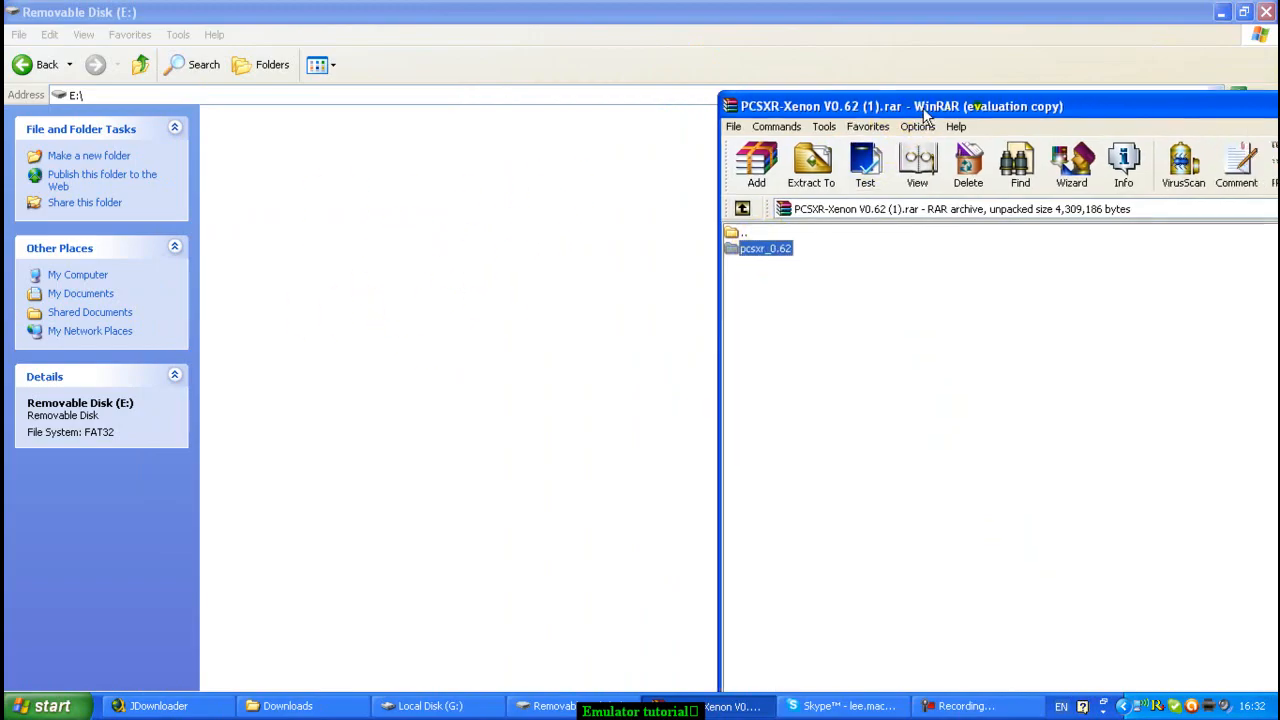
double_click(765, 248)
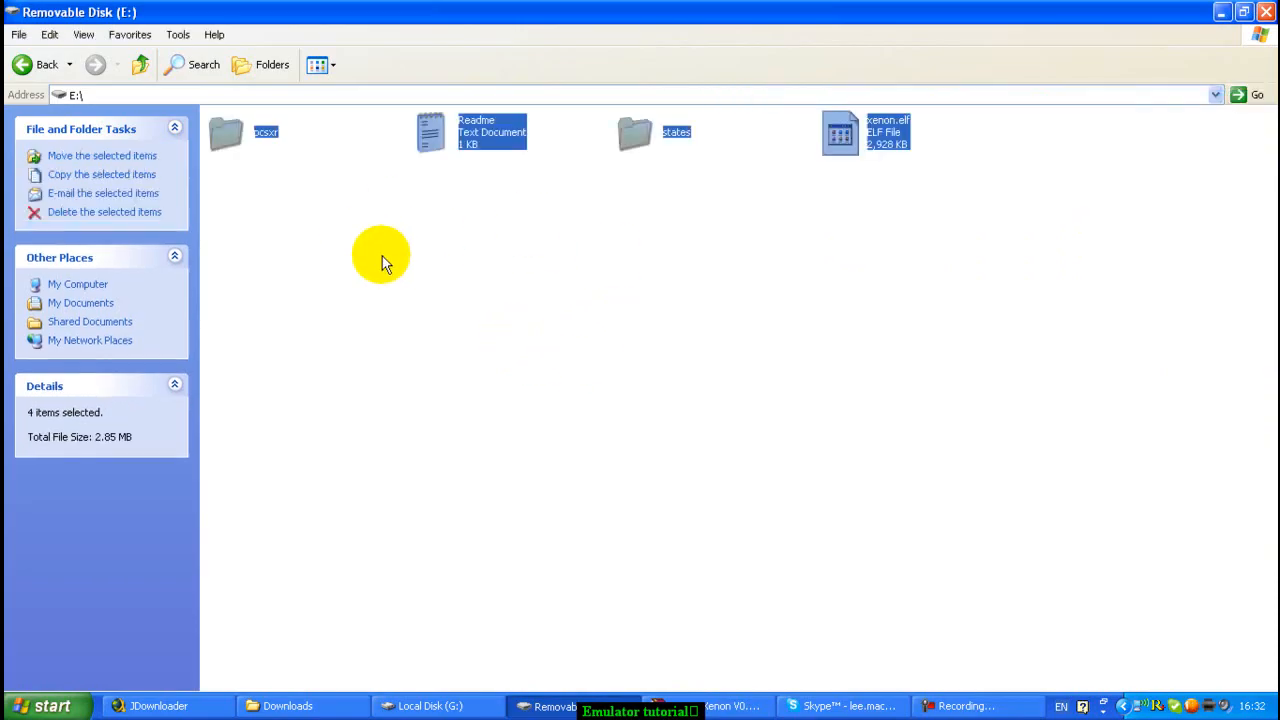
mouse_move(1090, 165)
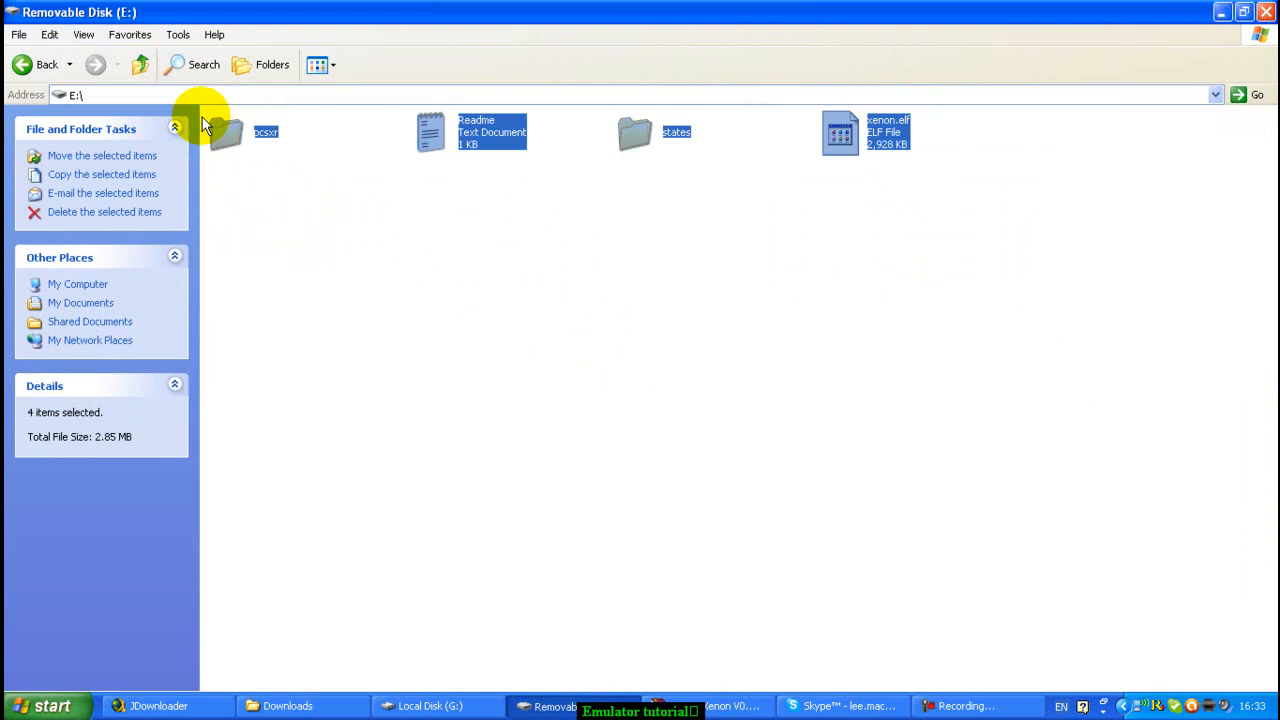
click(385, 140)
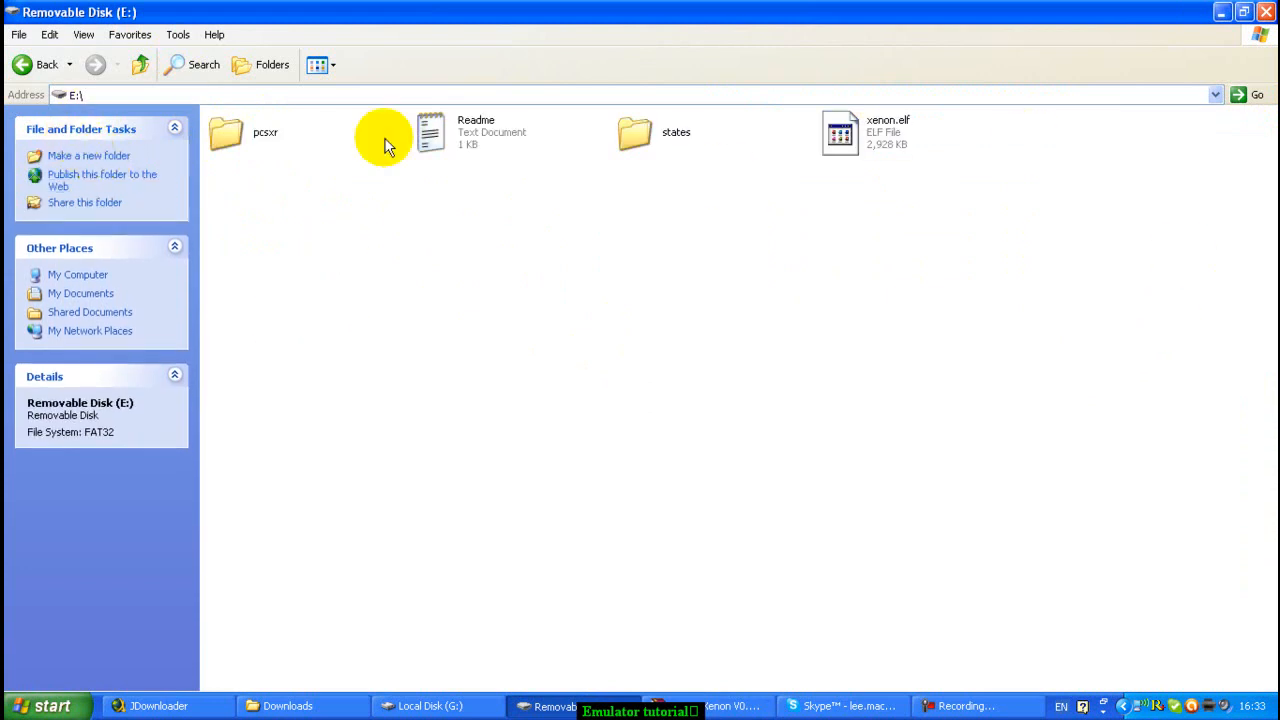
click(840, 132)
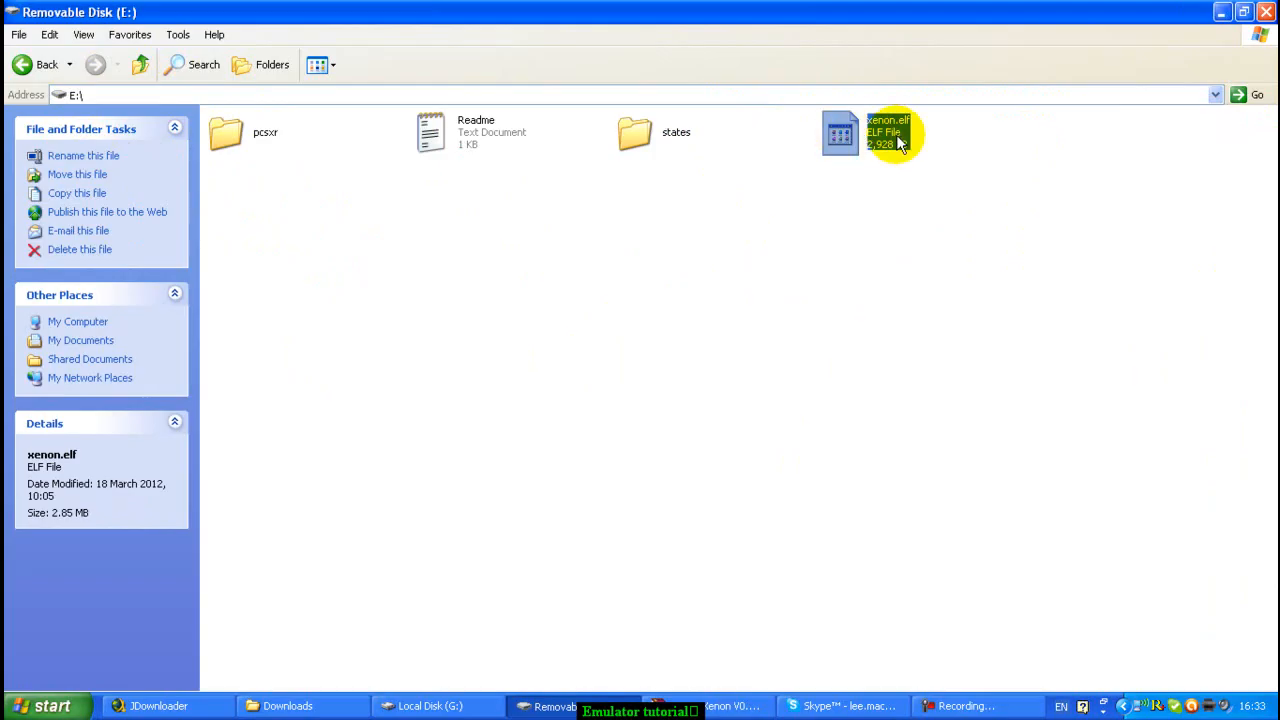
mouse_move(85, 94)
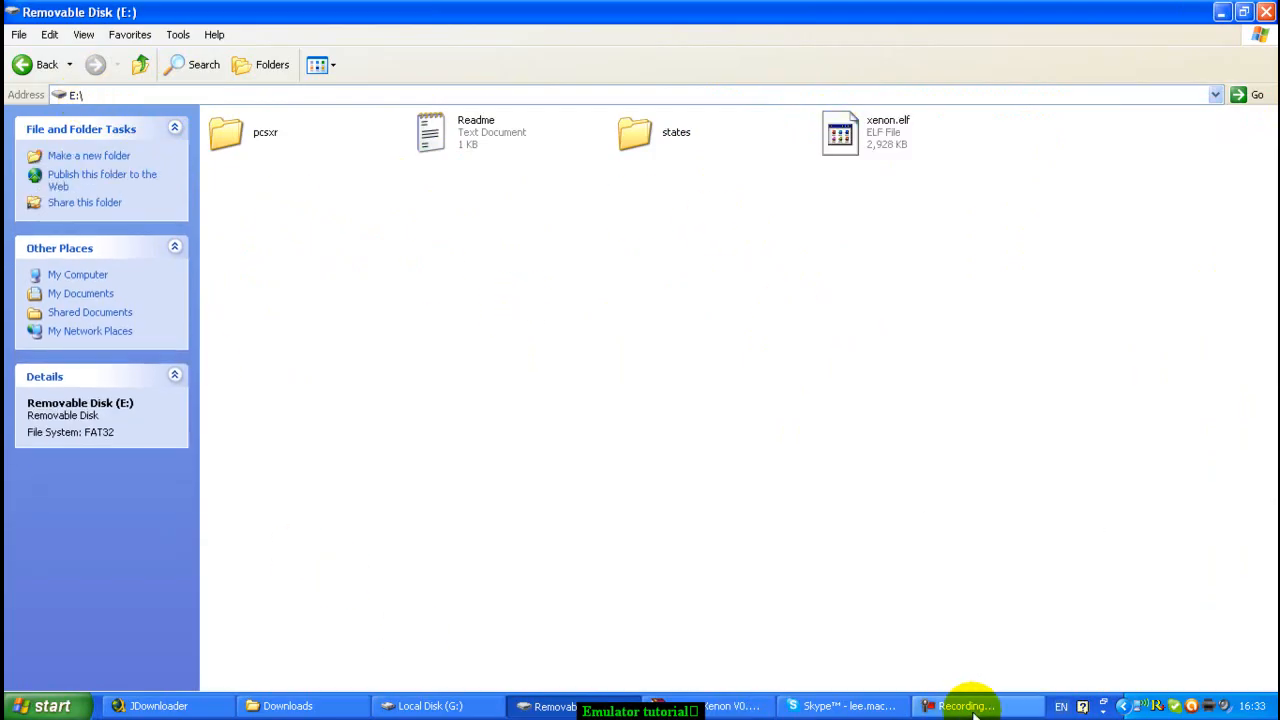
mouse_move(250, 105)
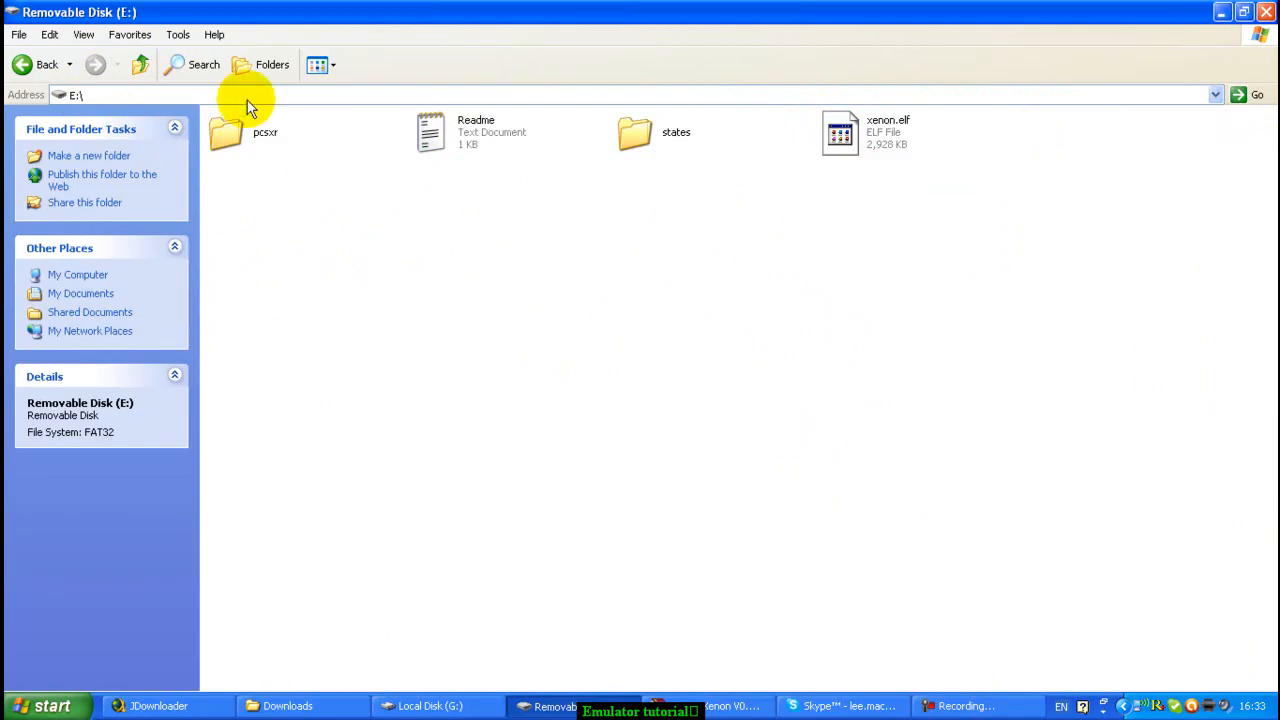
mouse_move(944, 436)
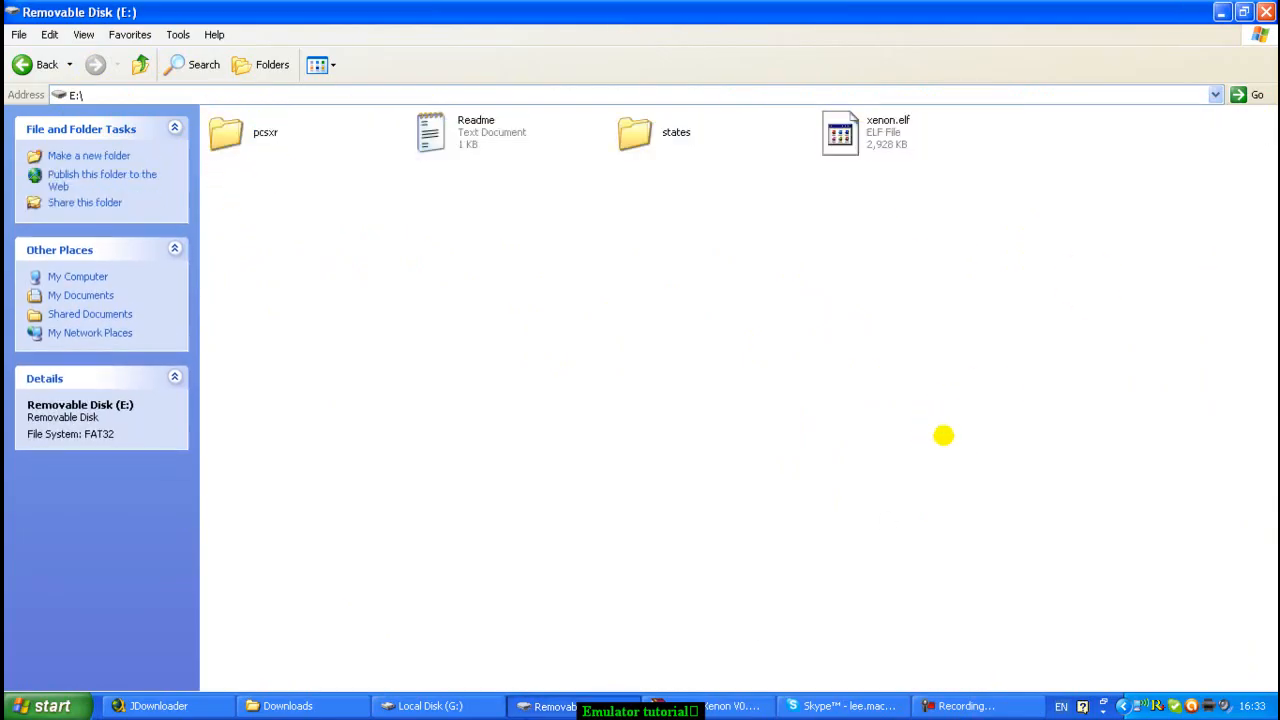
mouse_move(480, 667)
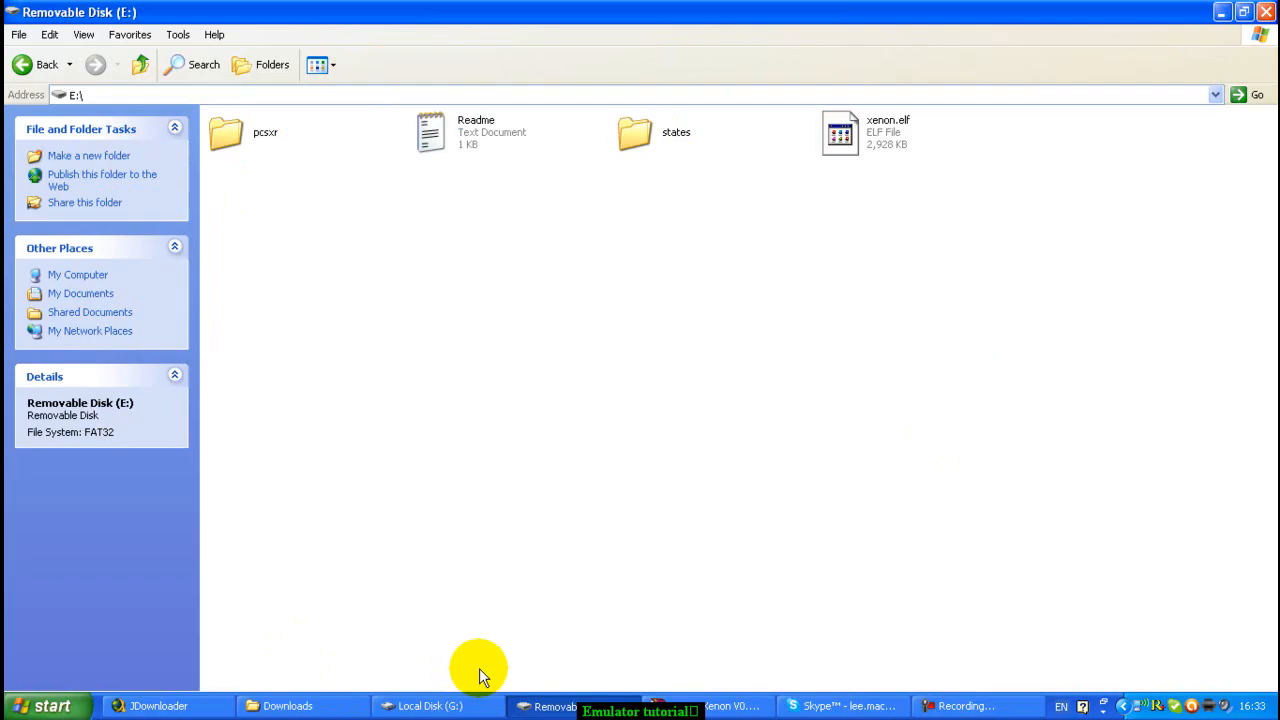
mouse_move(365, 710)
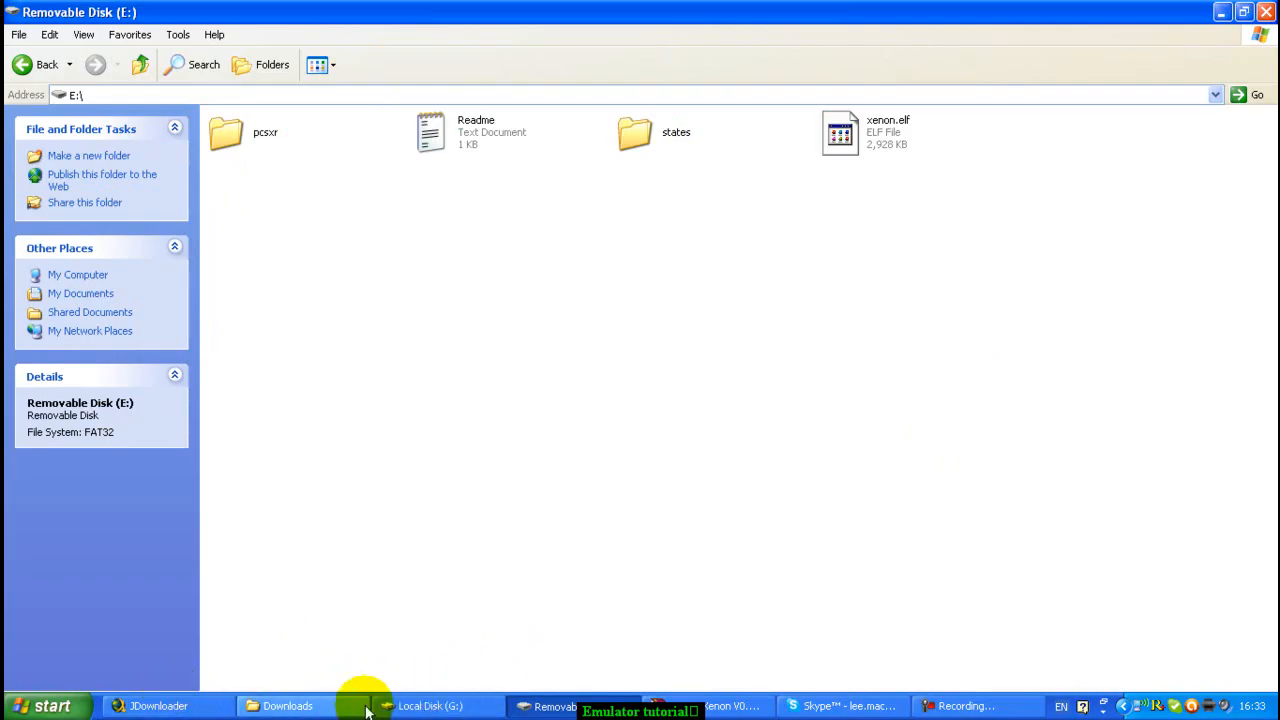
click(287, 706)
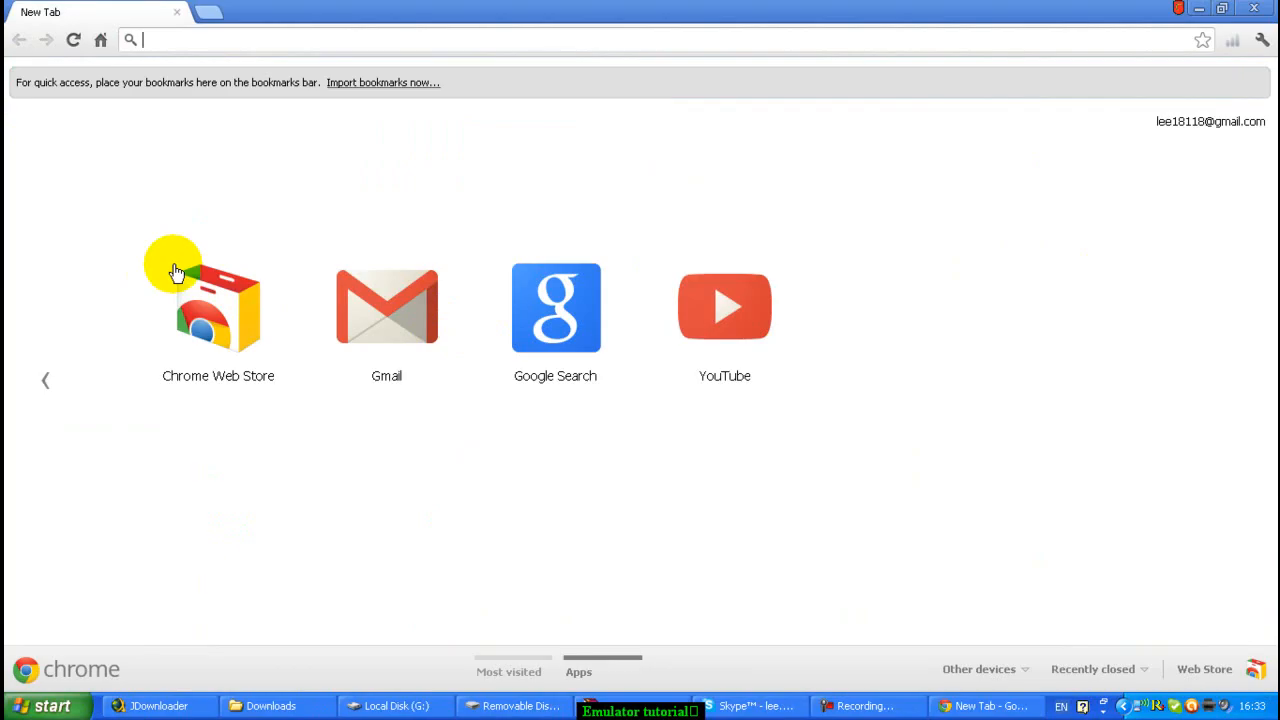
text(www.coolrom.com/roms)
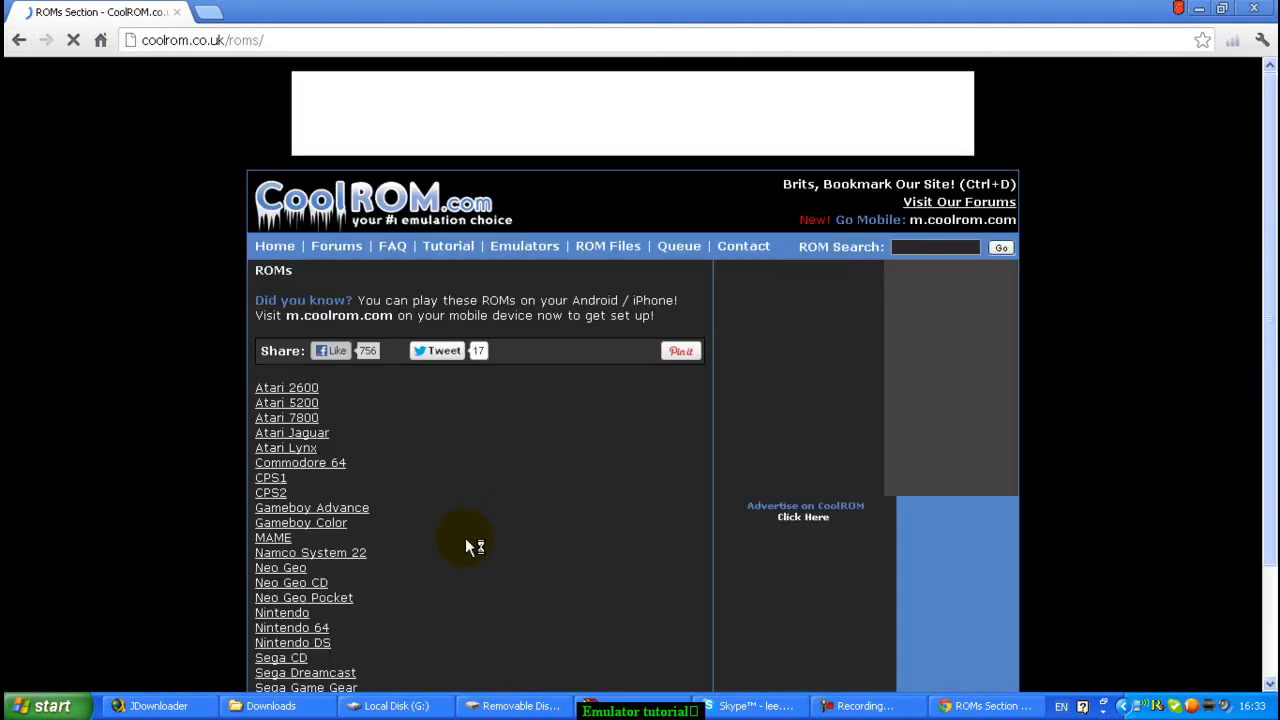
scroll(down, 3)
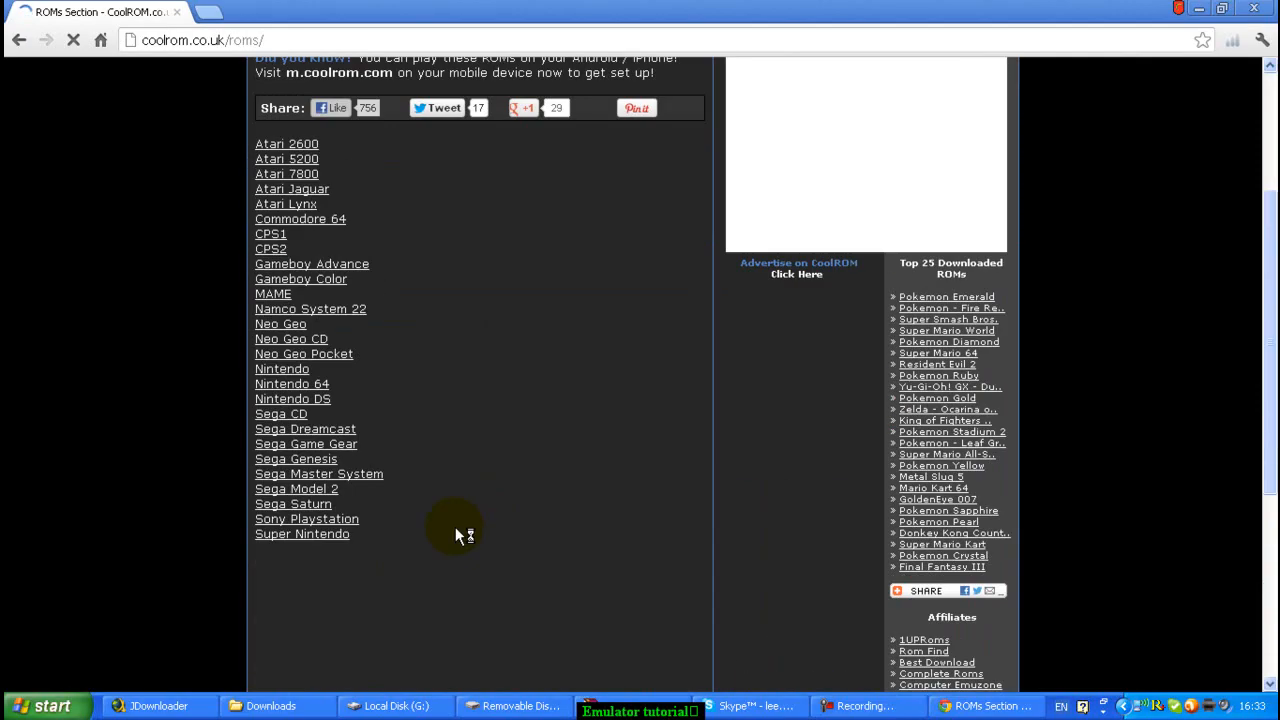
scroll(up, 3)
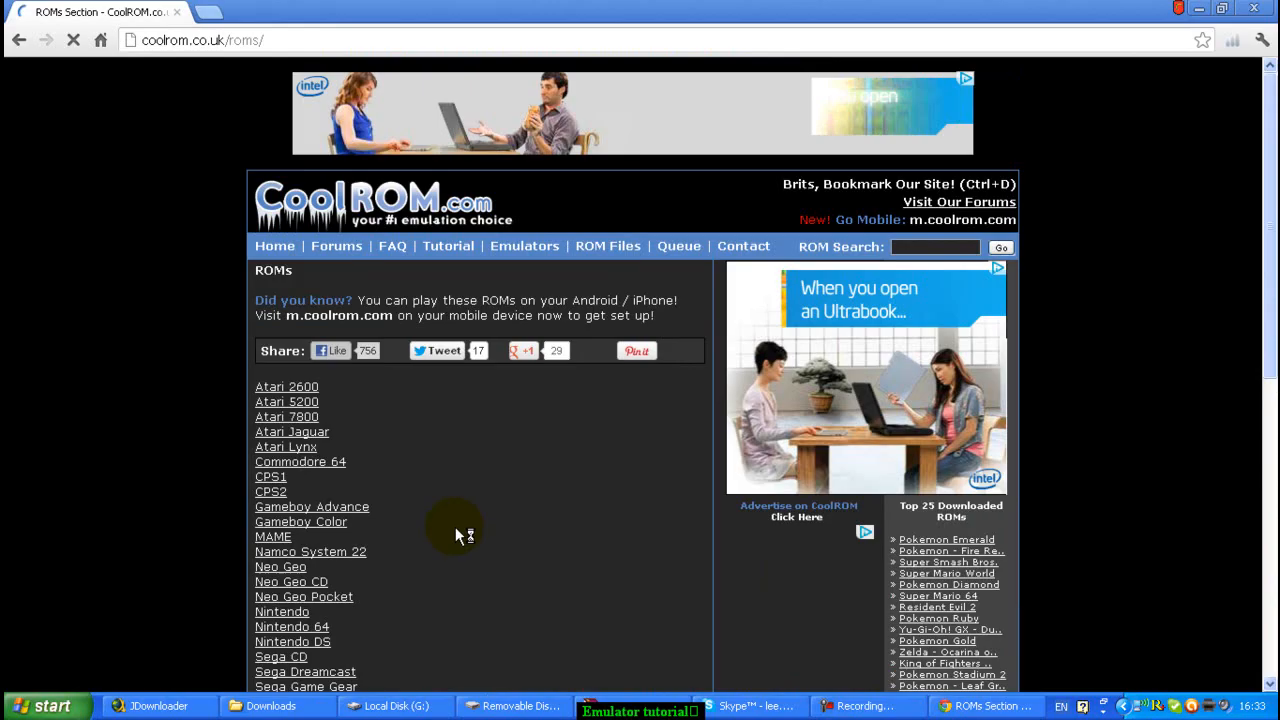
scroll(down, 3)
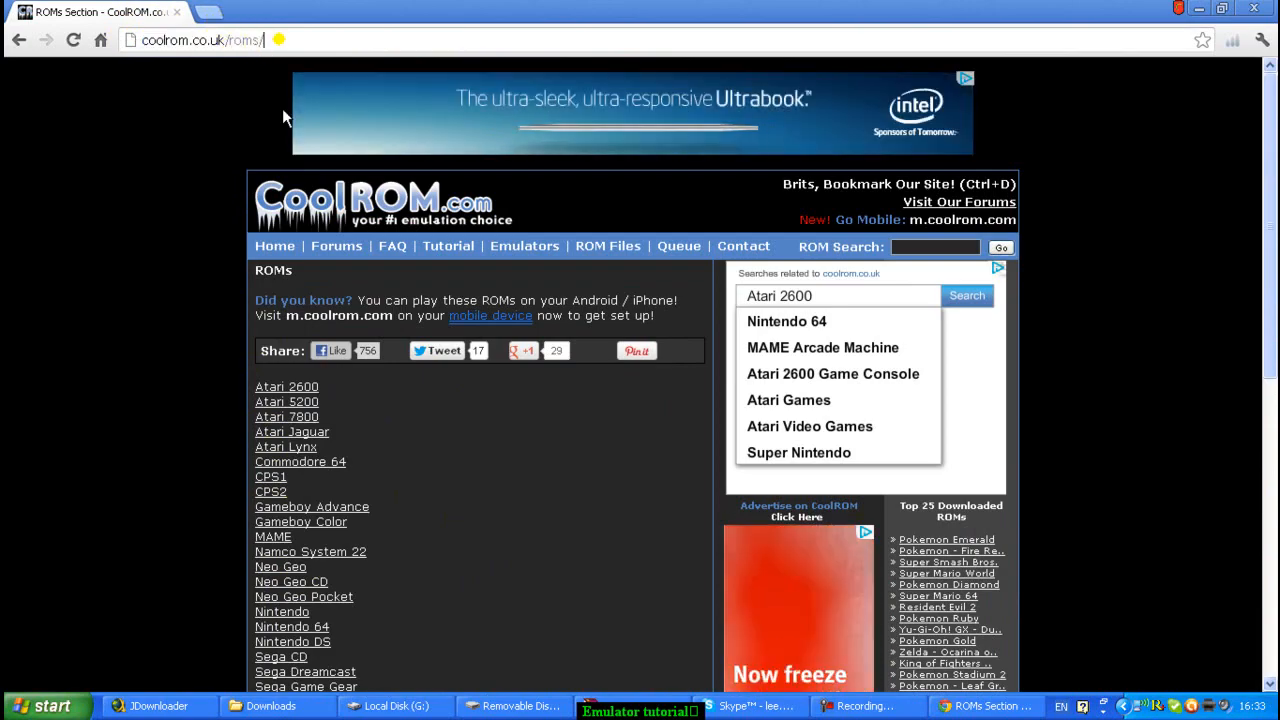
scroll(down, 3)
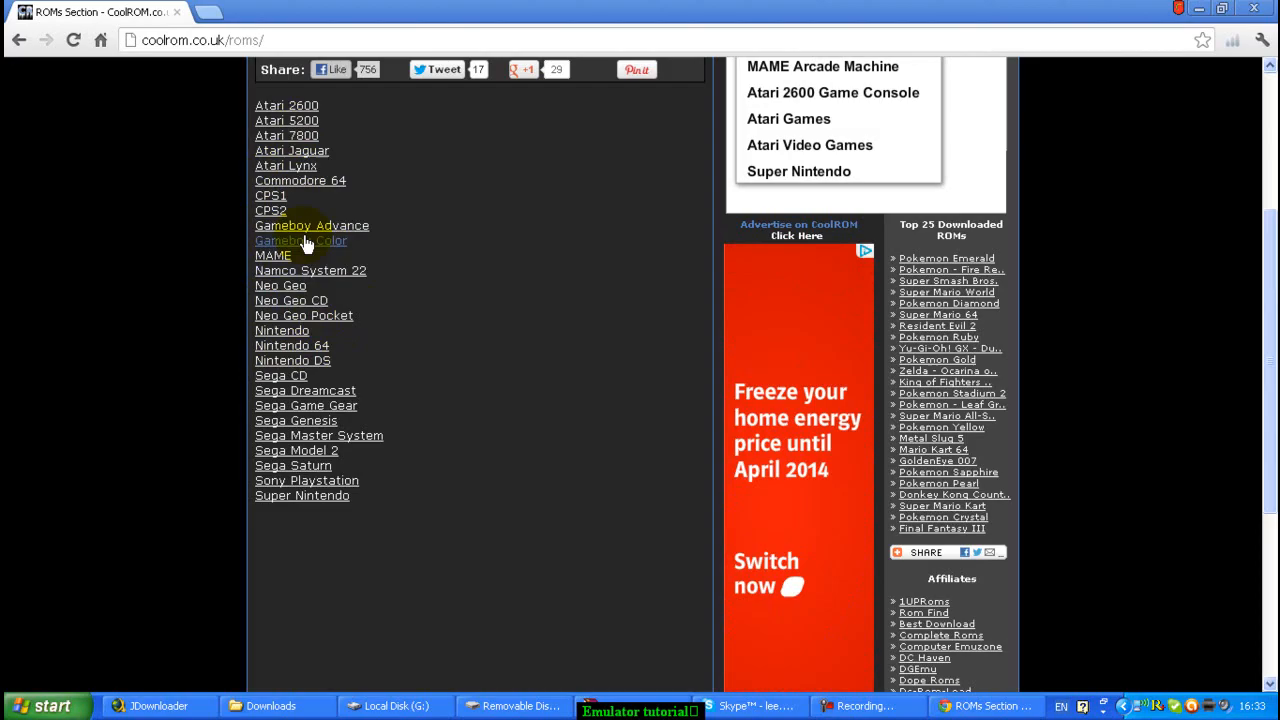
mouse_move(300, 360)
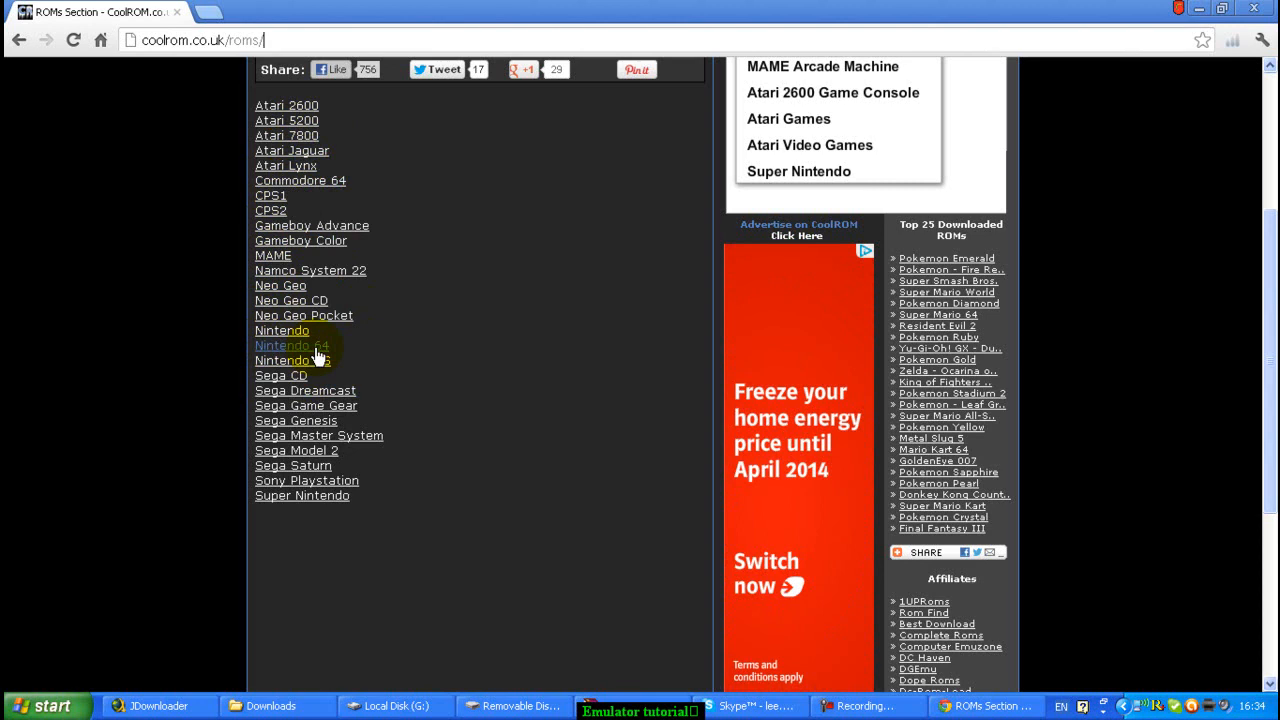
mouse_move(305, 487)
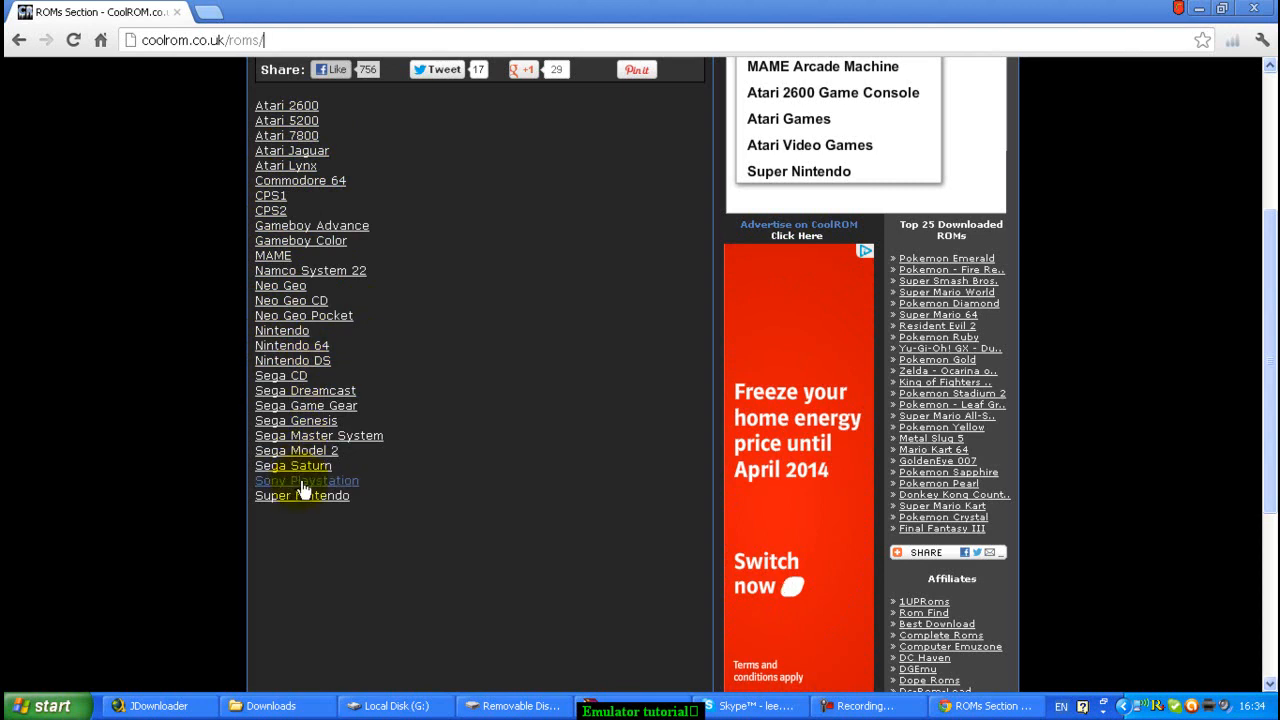
Open CoolROM's Sony Playstation ROMs section and scroll its page.
click(306, 480)
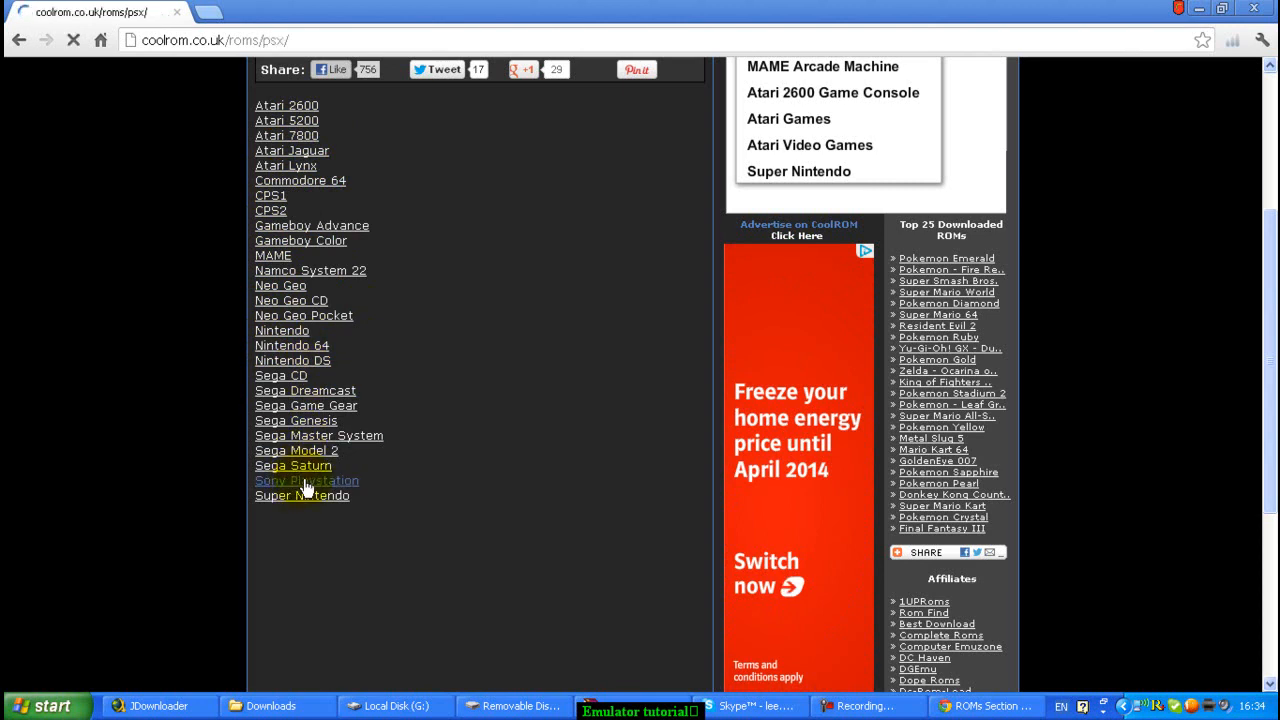
click(306, 481)
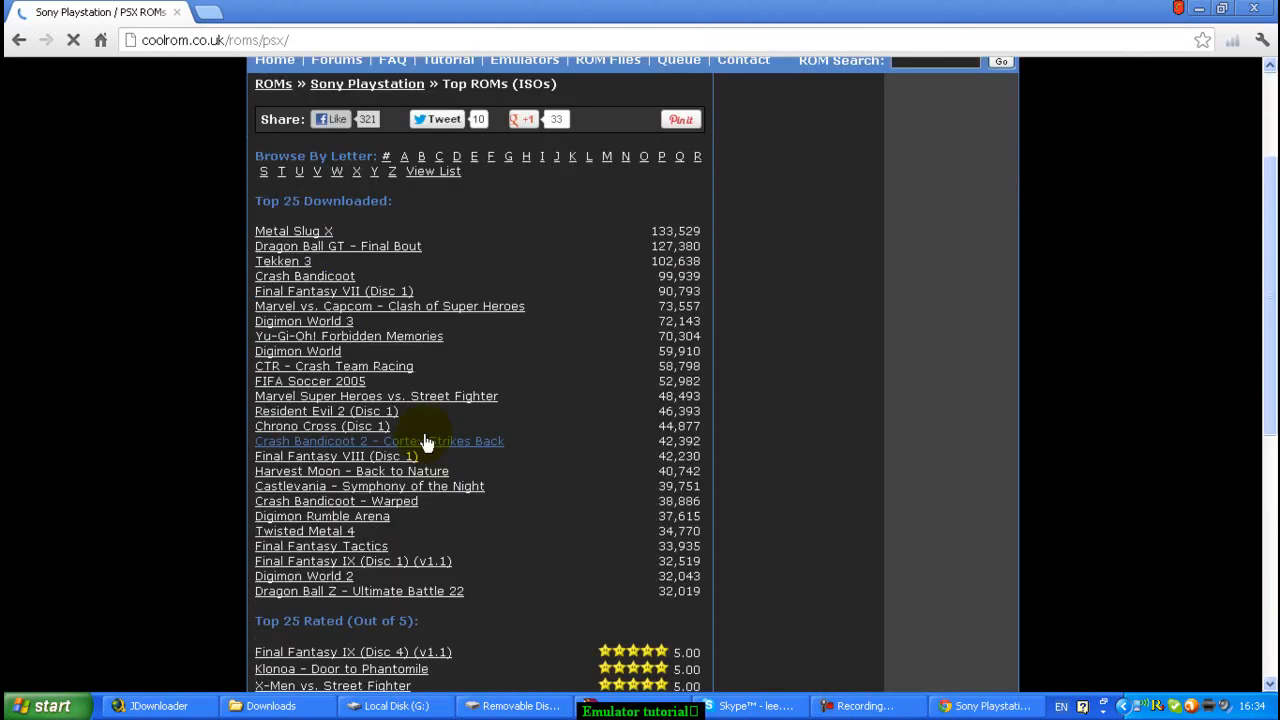
scroll(down, 3)
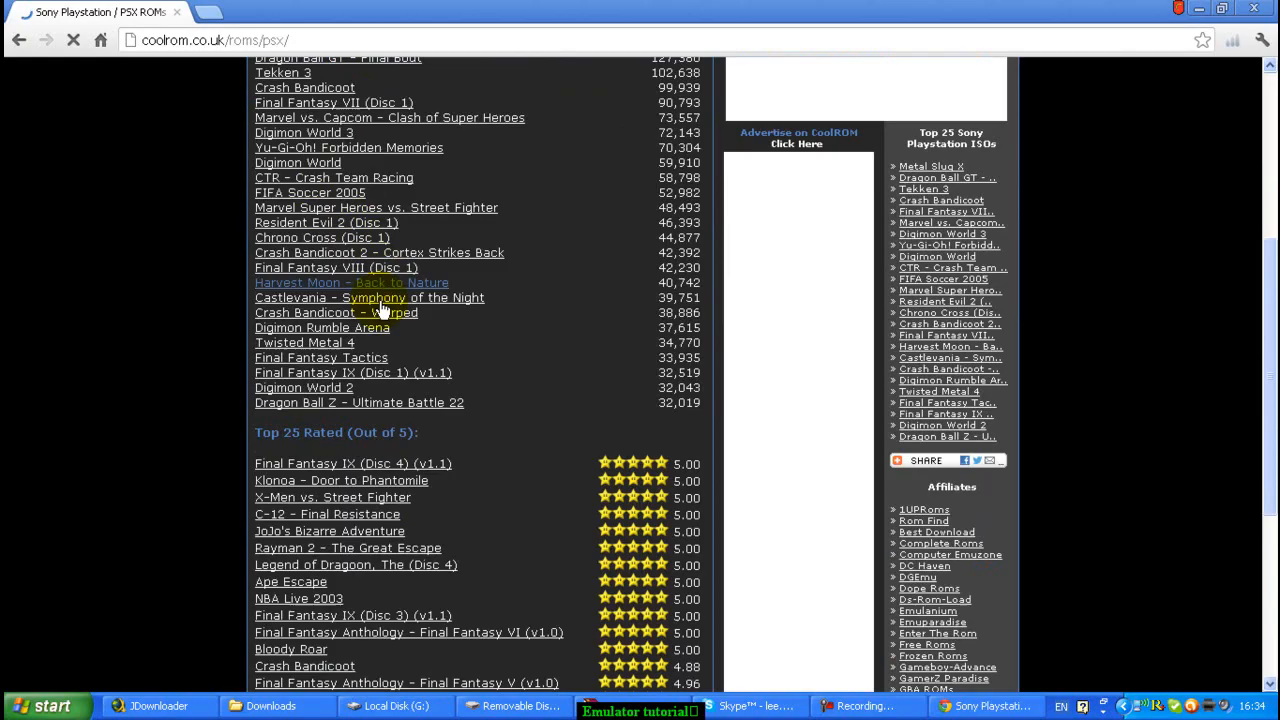
scroll(up, 3)
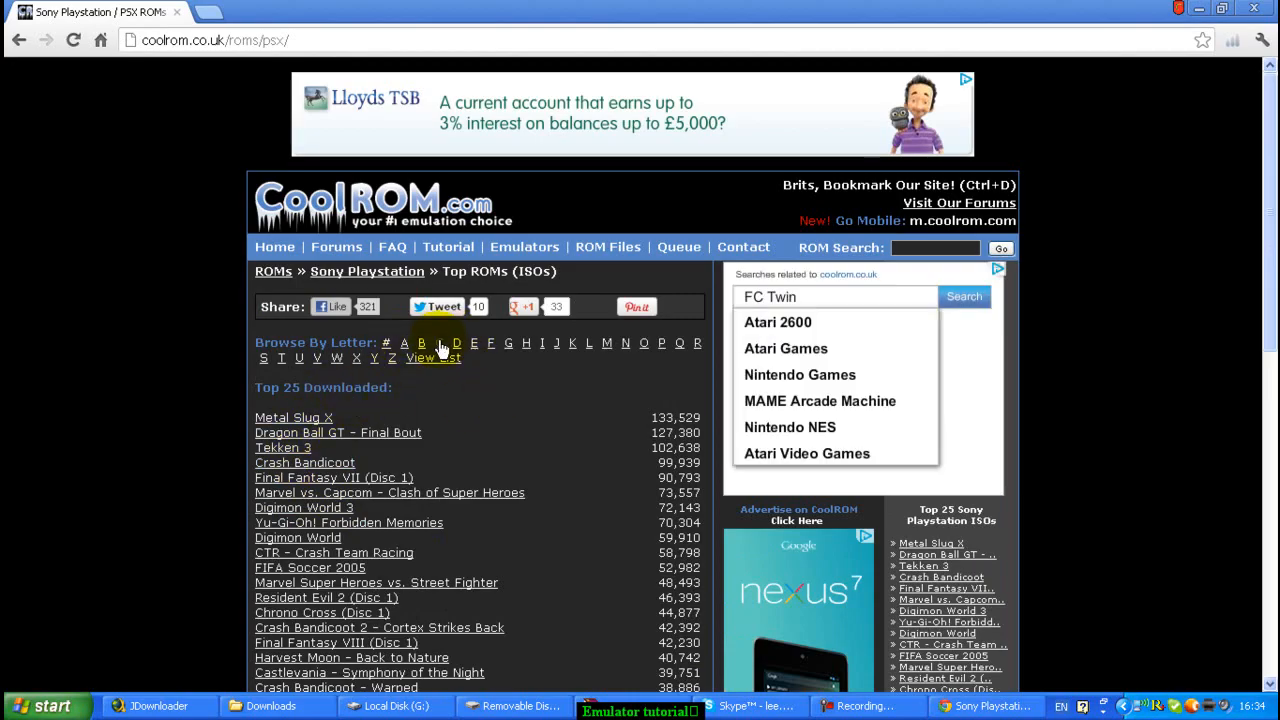
Browse the list of PlayStation games starting with letter C.
click(439, 343)
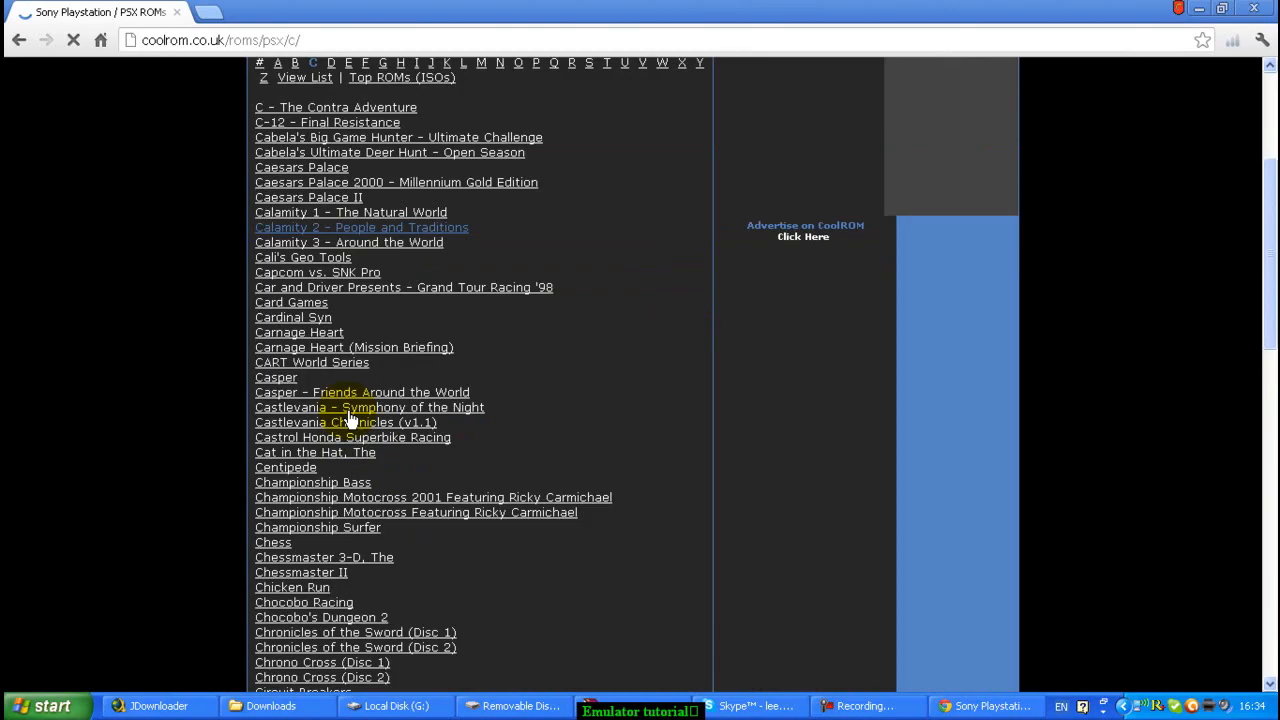
scroll(down, 3)
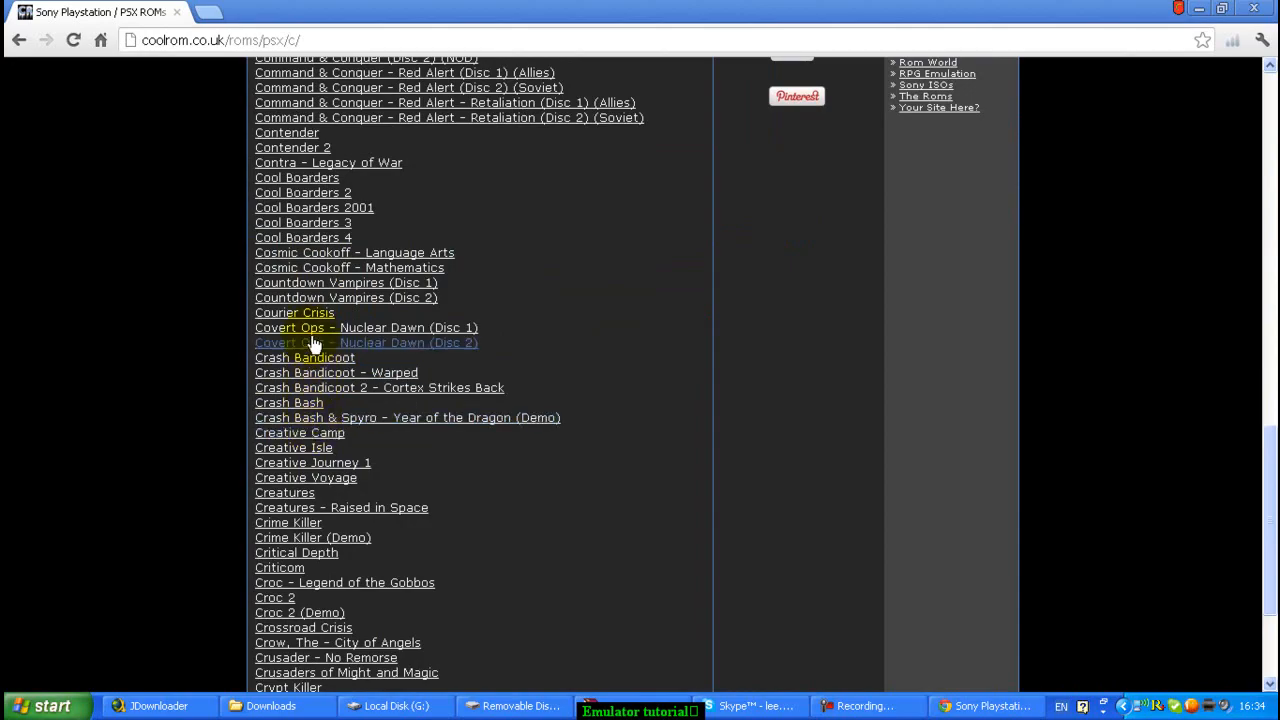
scroll(up, 3)
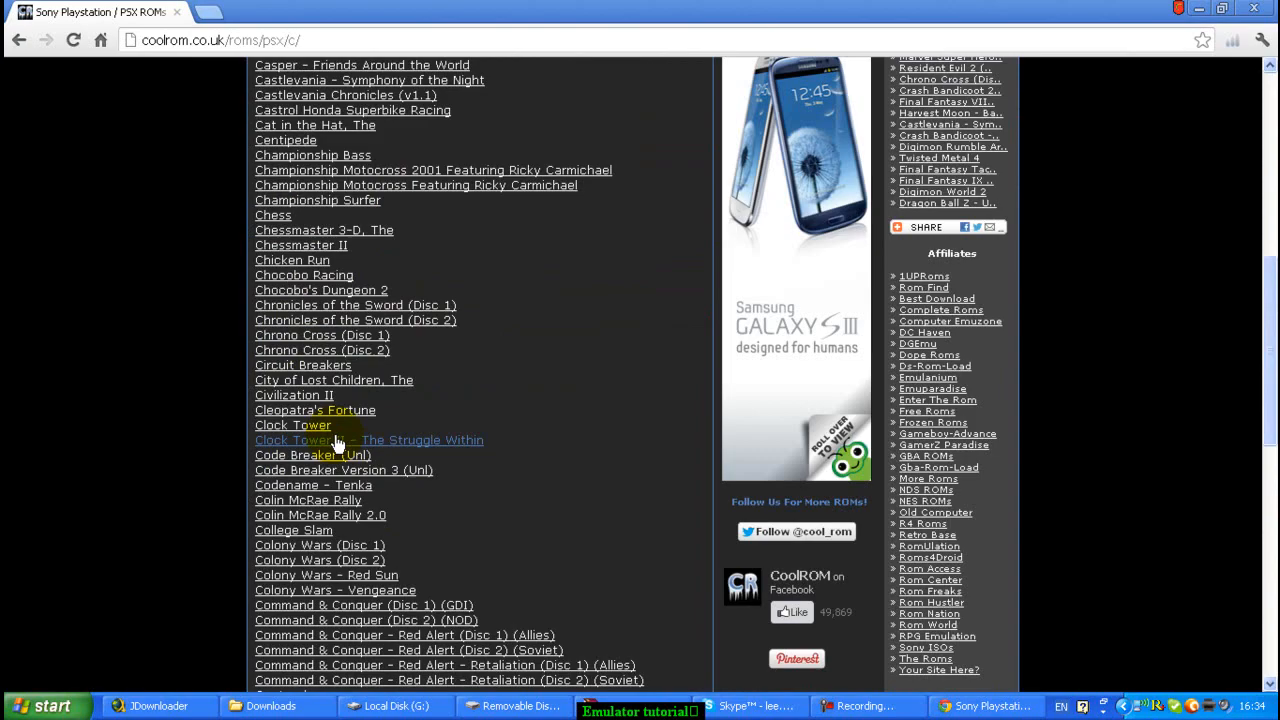
scroll(down, 3)
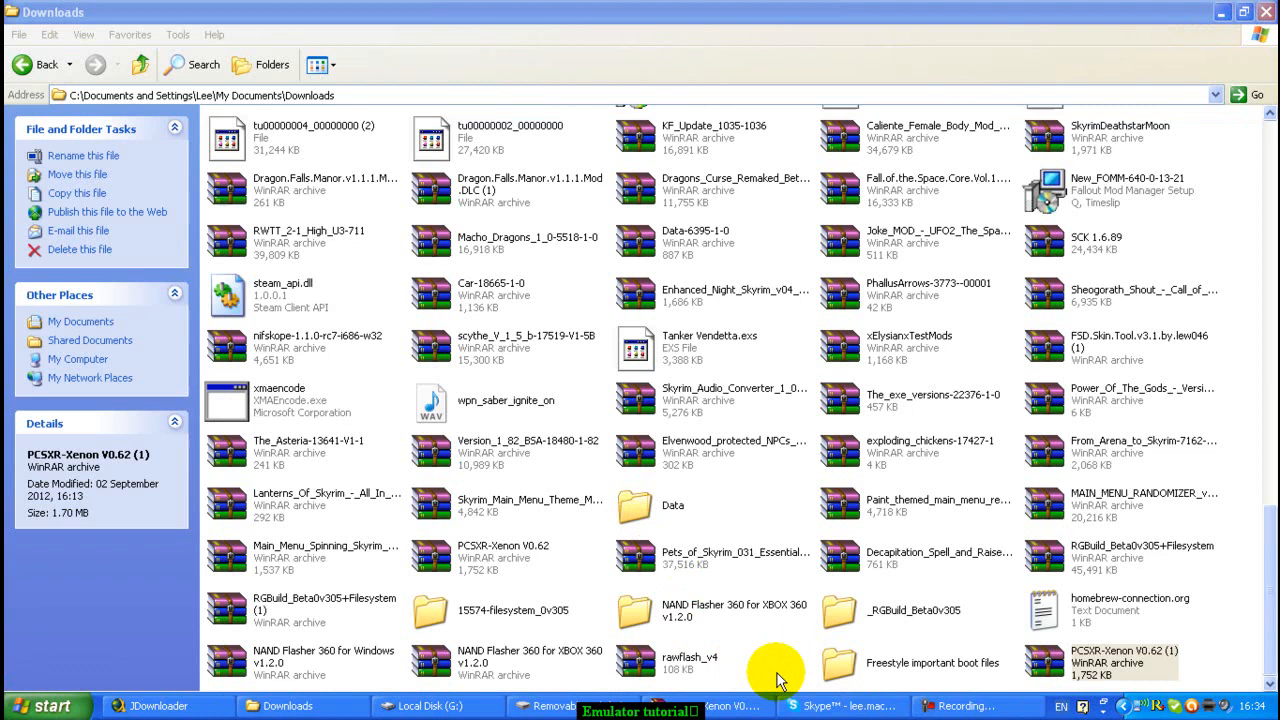
Copy the Spyro Year of the Dragon .bin file from Local Disk (G:) to Removable Disk (E:).
click(430, 706)
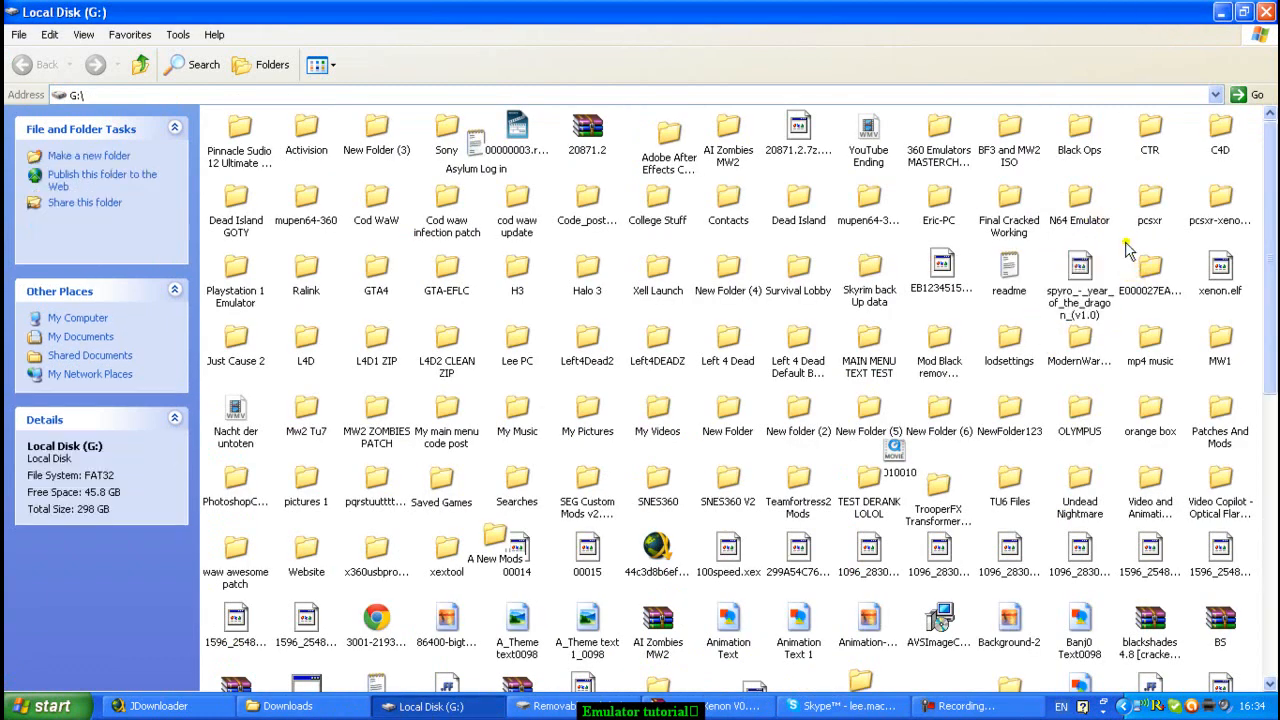
click(1079, 270)
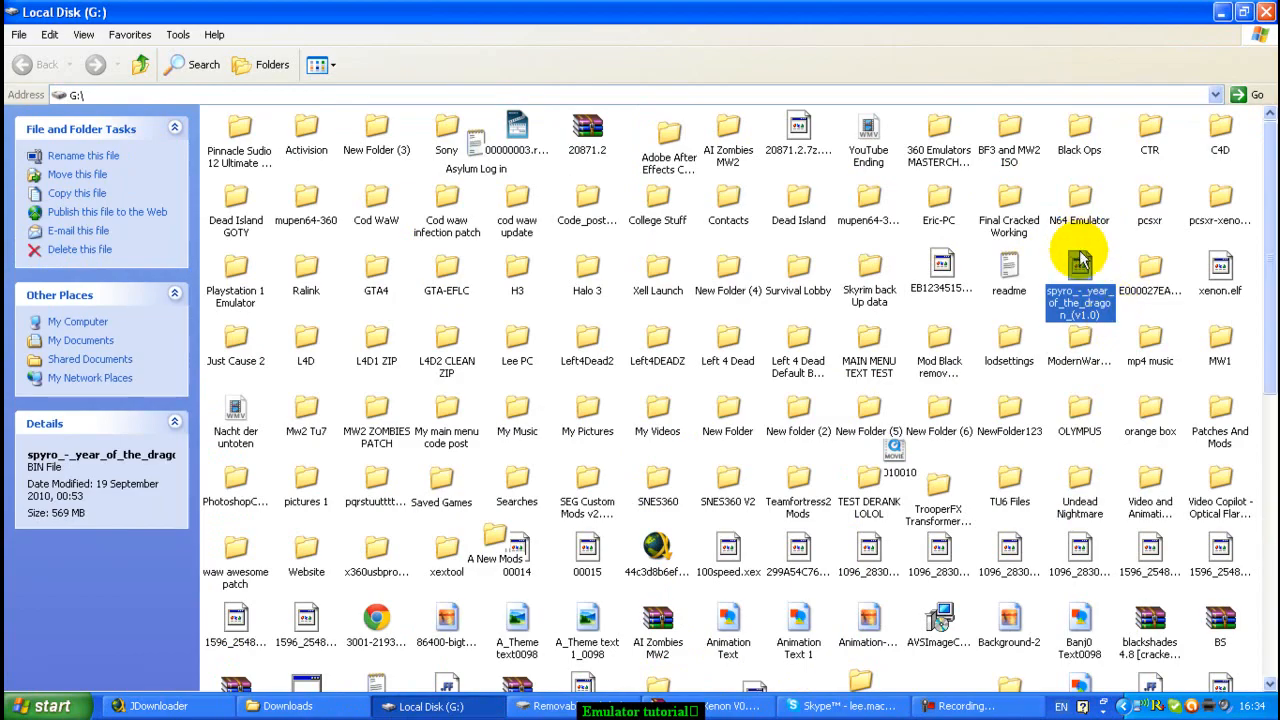
mouse_move(1080, 300)
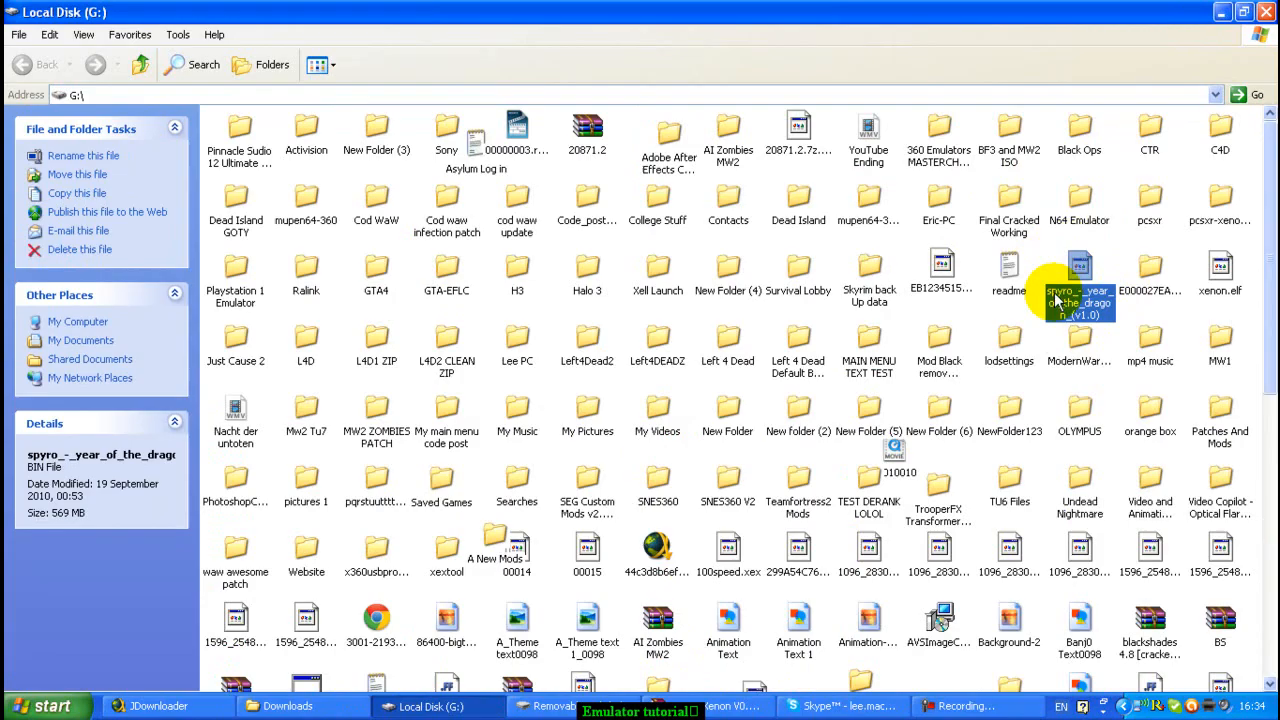
mouse_move(1068, 258)
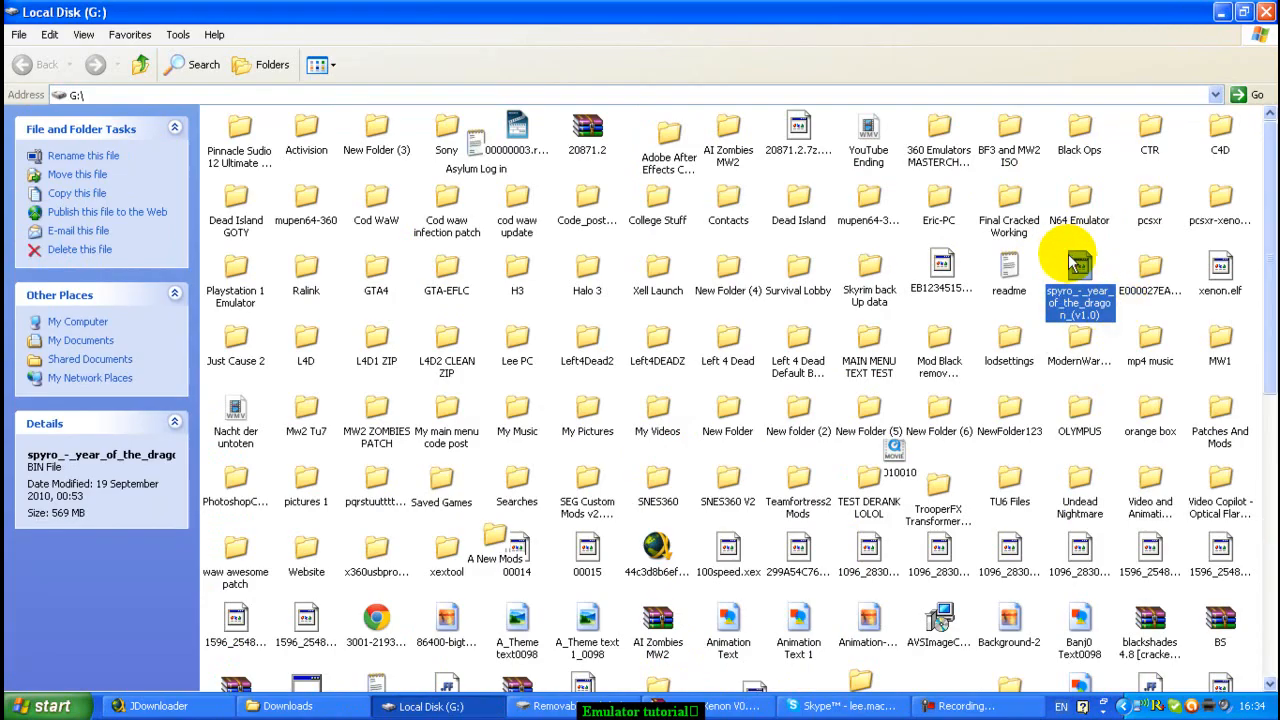
mouse_move(1080, 293)
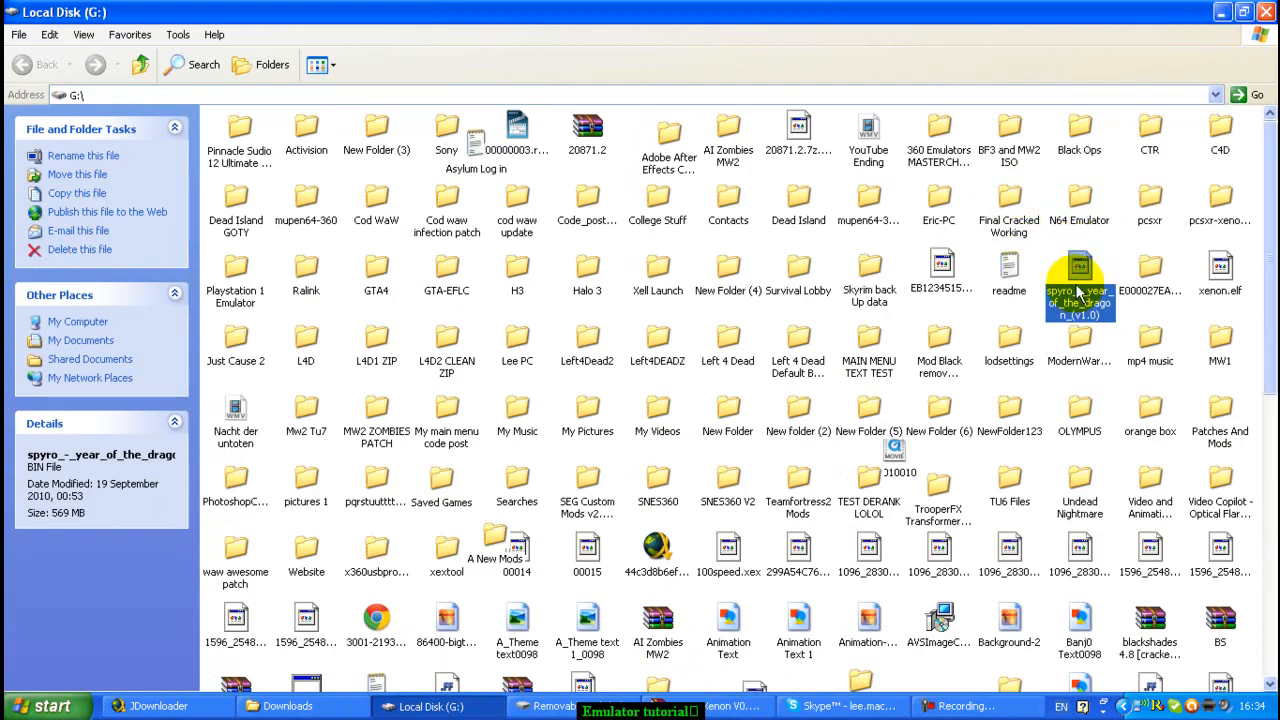
mouse_move(1043, 314)
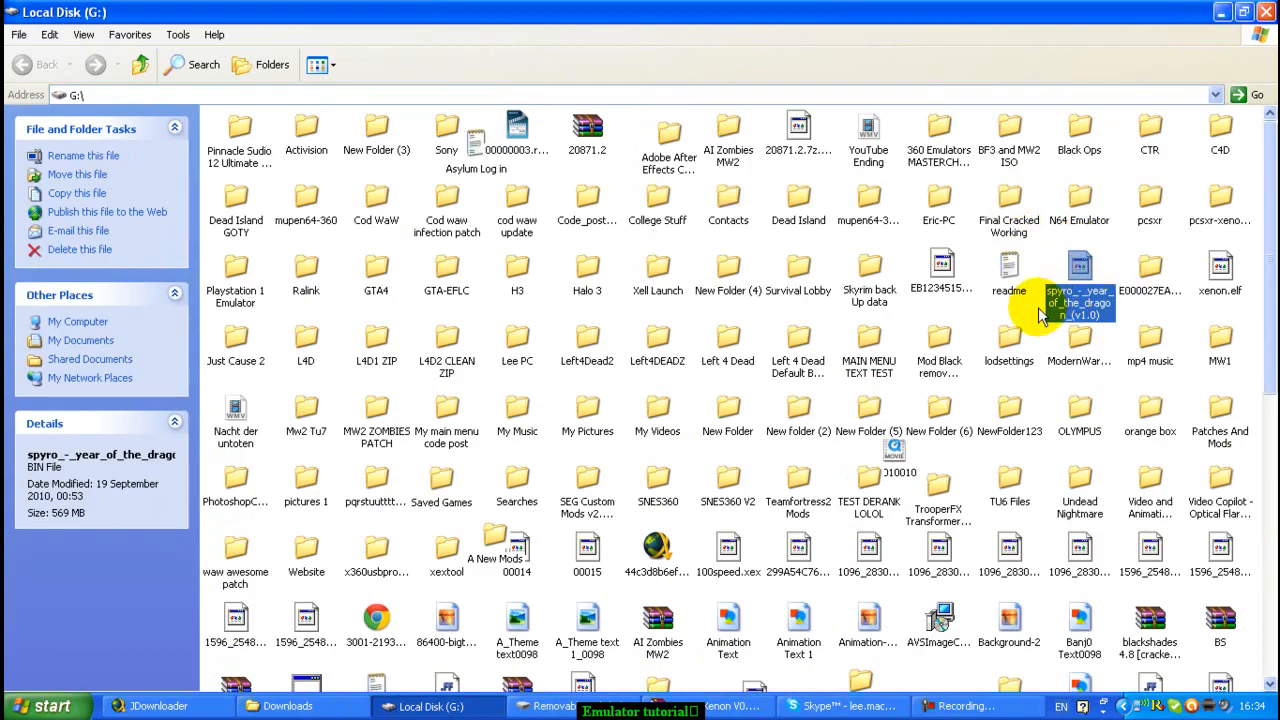
mouse_move(1105, 230)
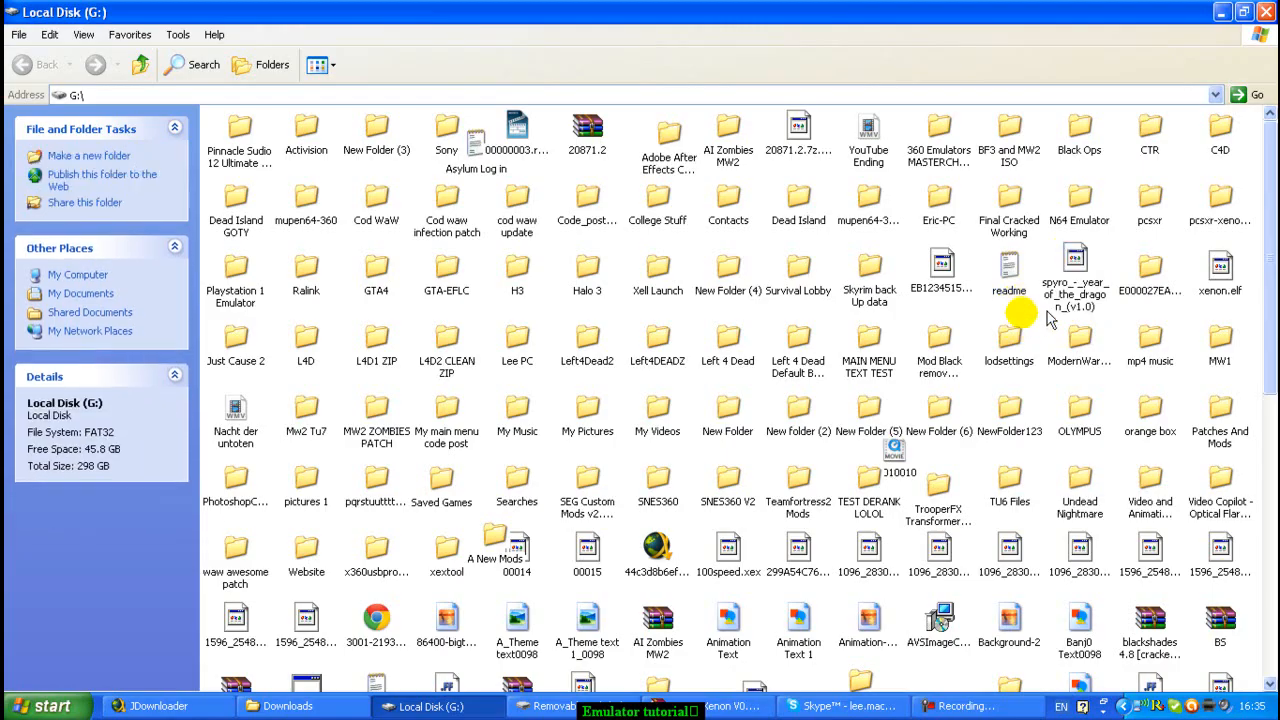
click(1075, 265)
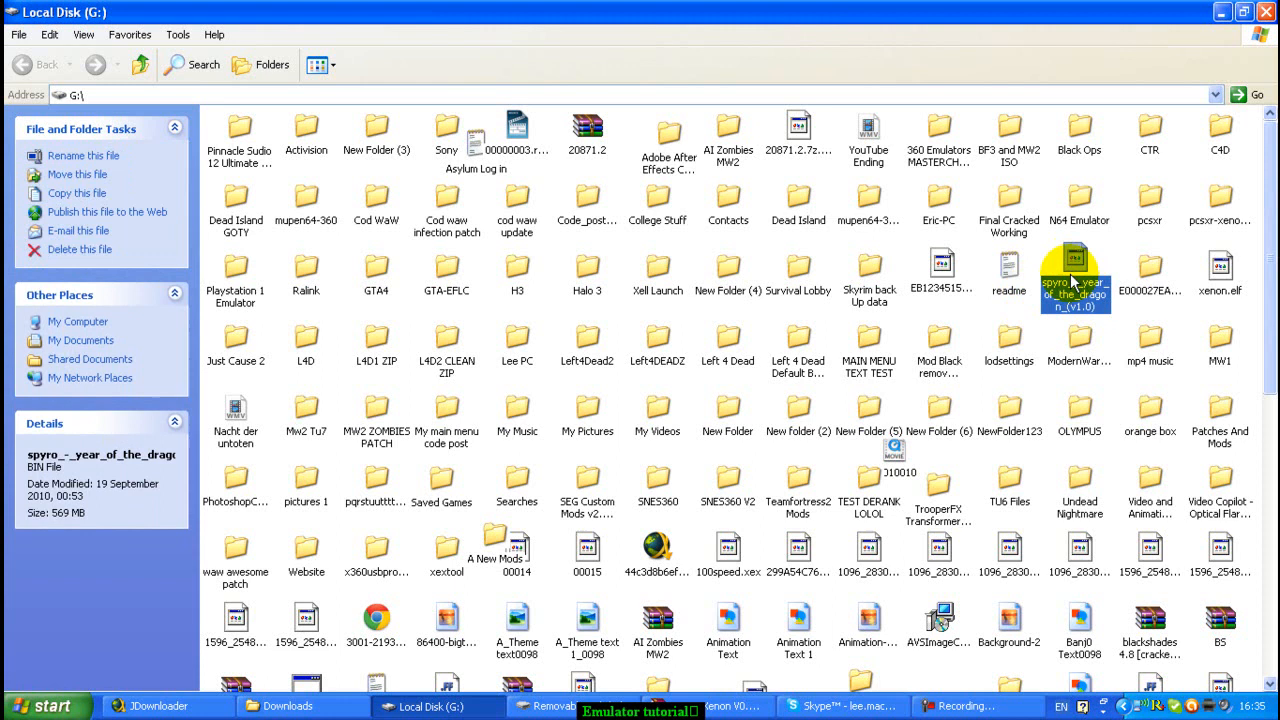
mouse_move(1095, 263)
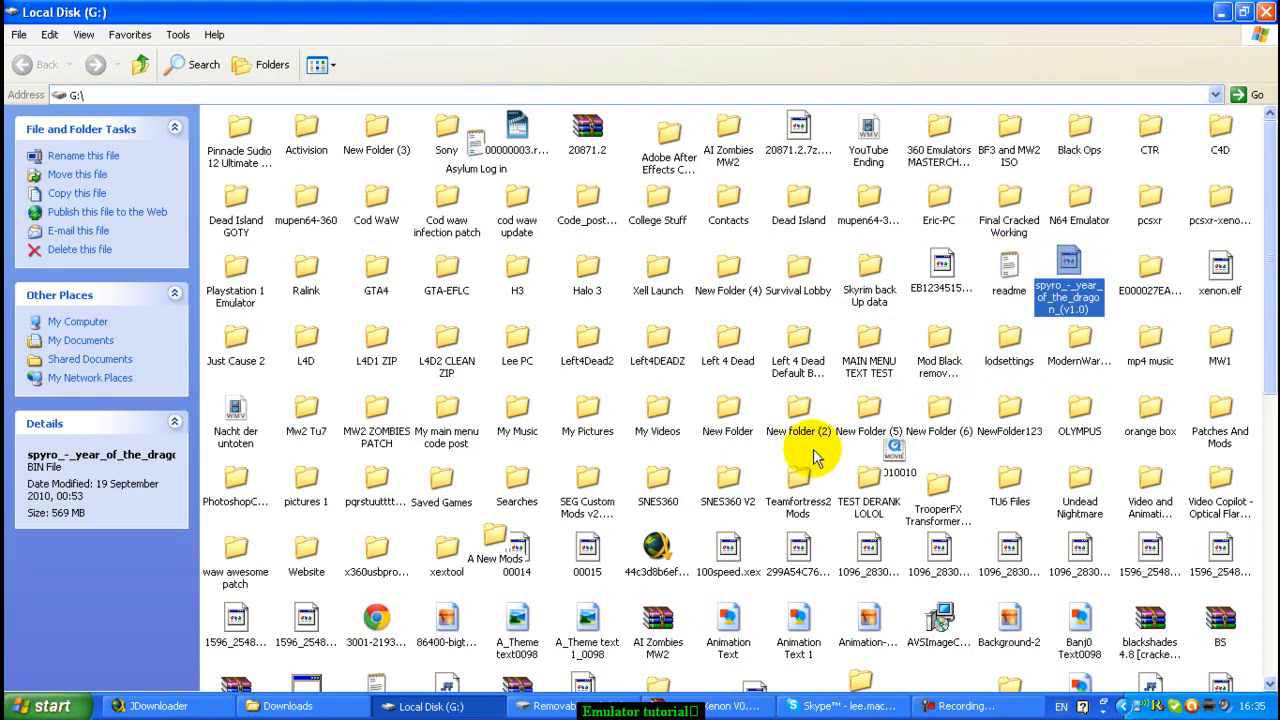
click(555, 706)
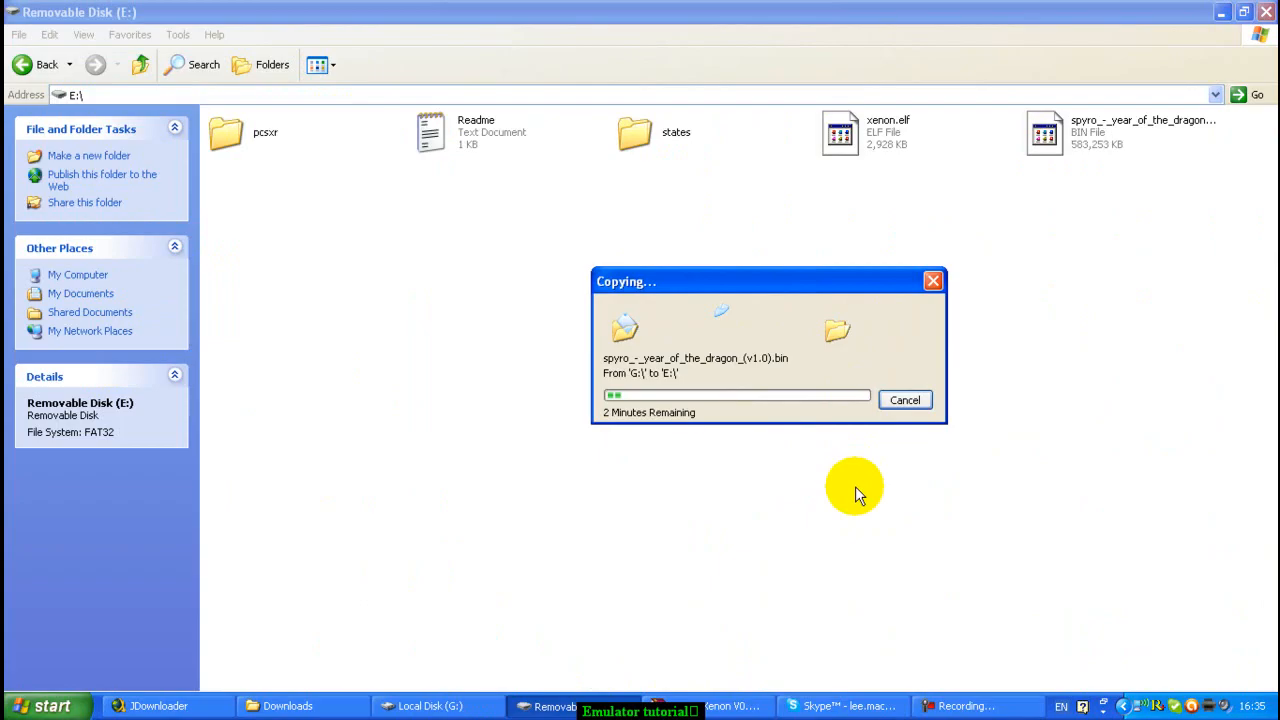
mouse_move(838, 455)
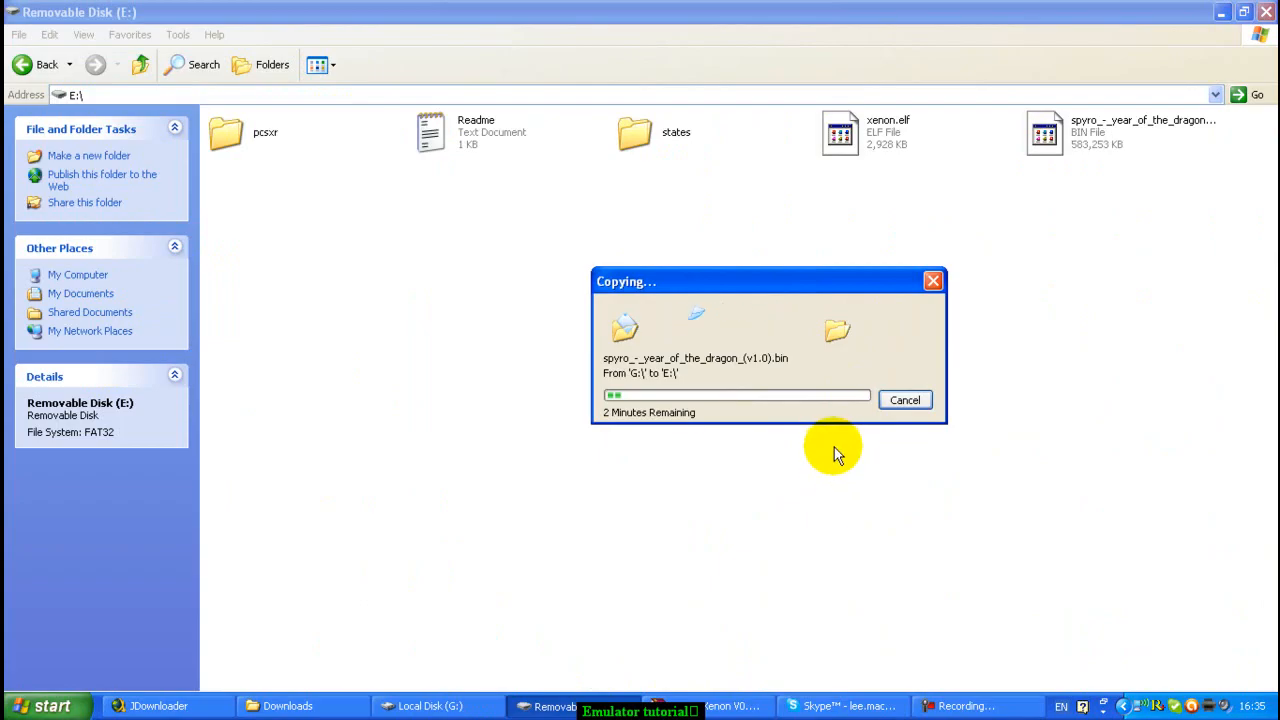
mouse_move(835, 565)
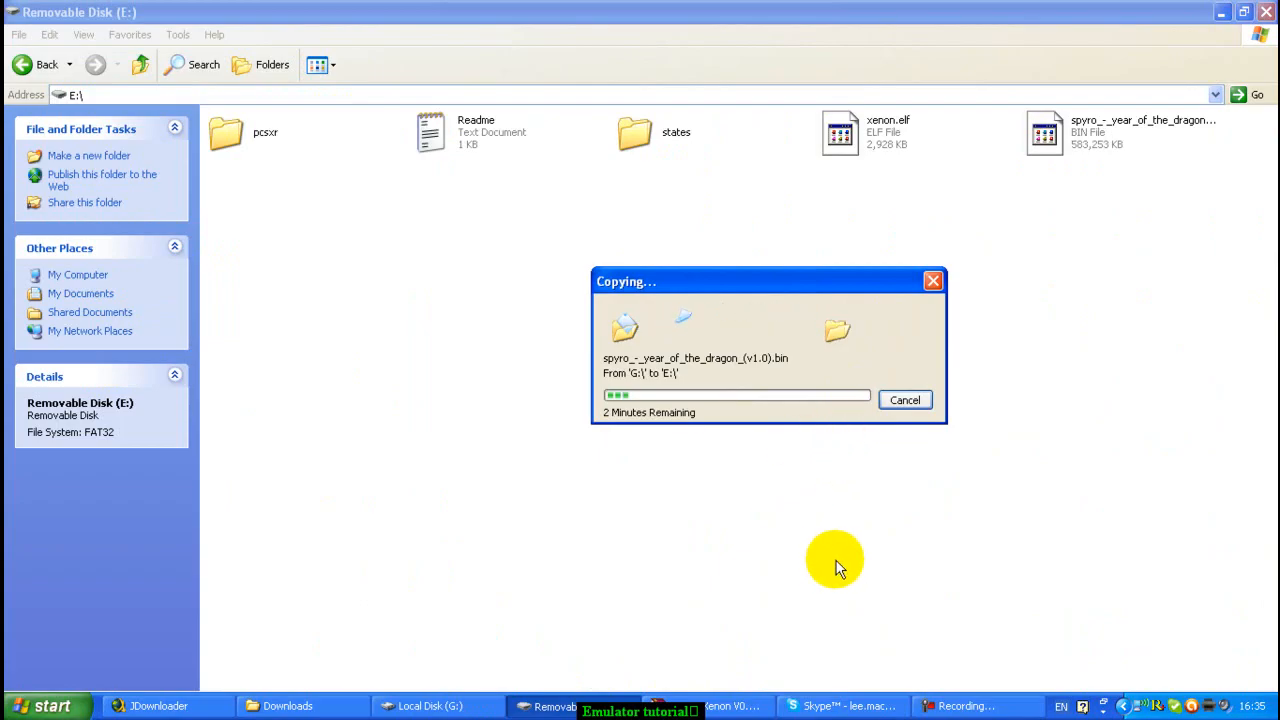
mouse_move(1177, 620)
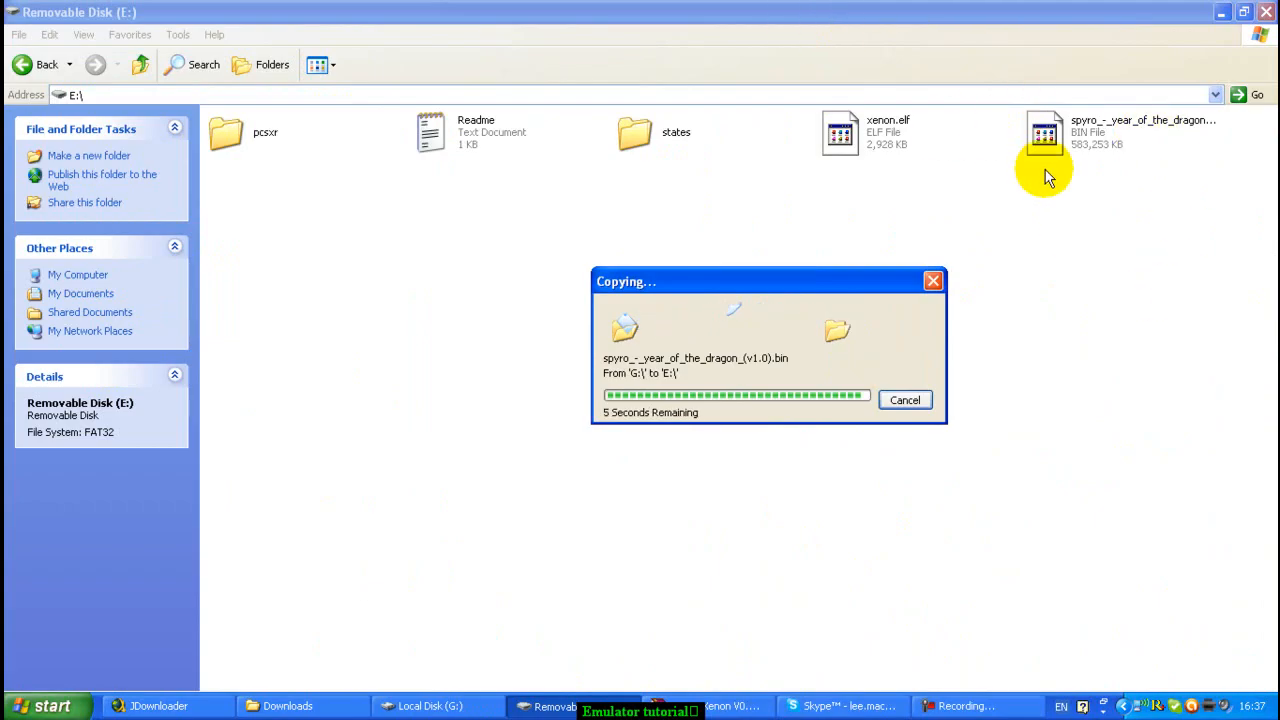
mouse_move(992, 135)
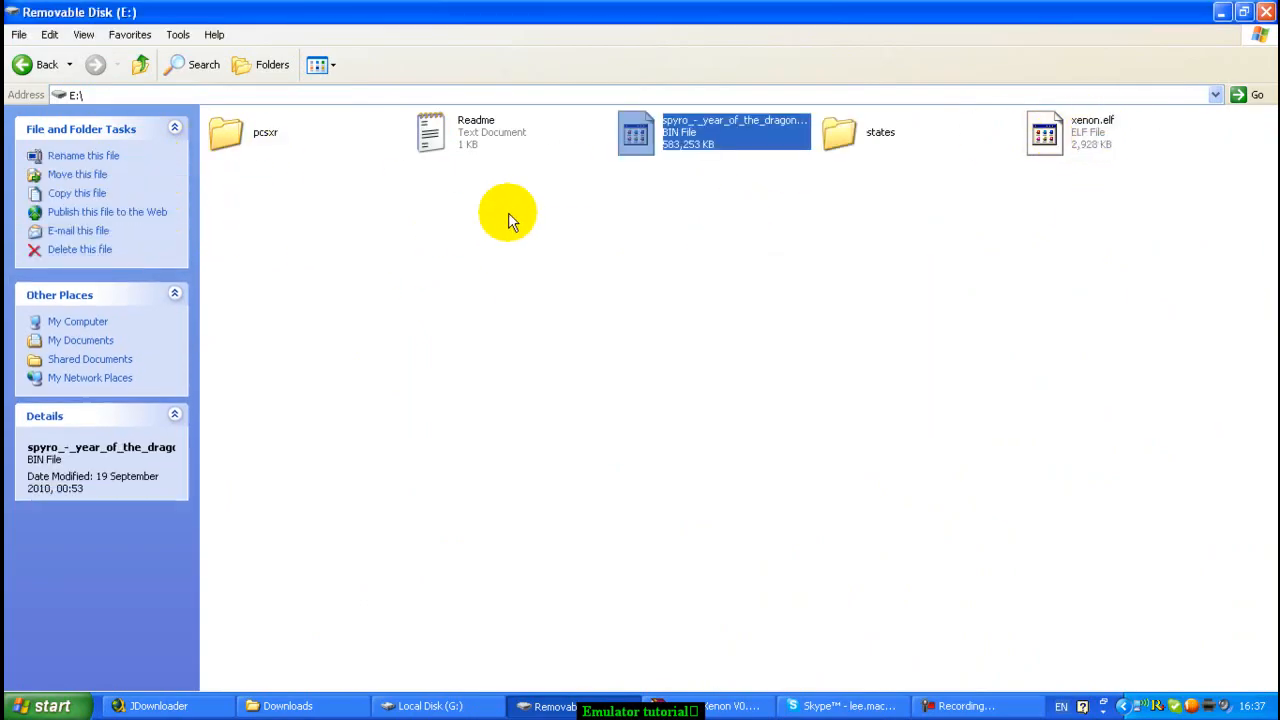
click(670, 275)
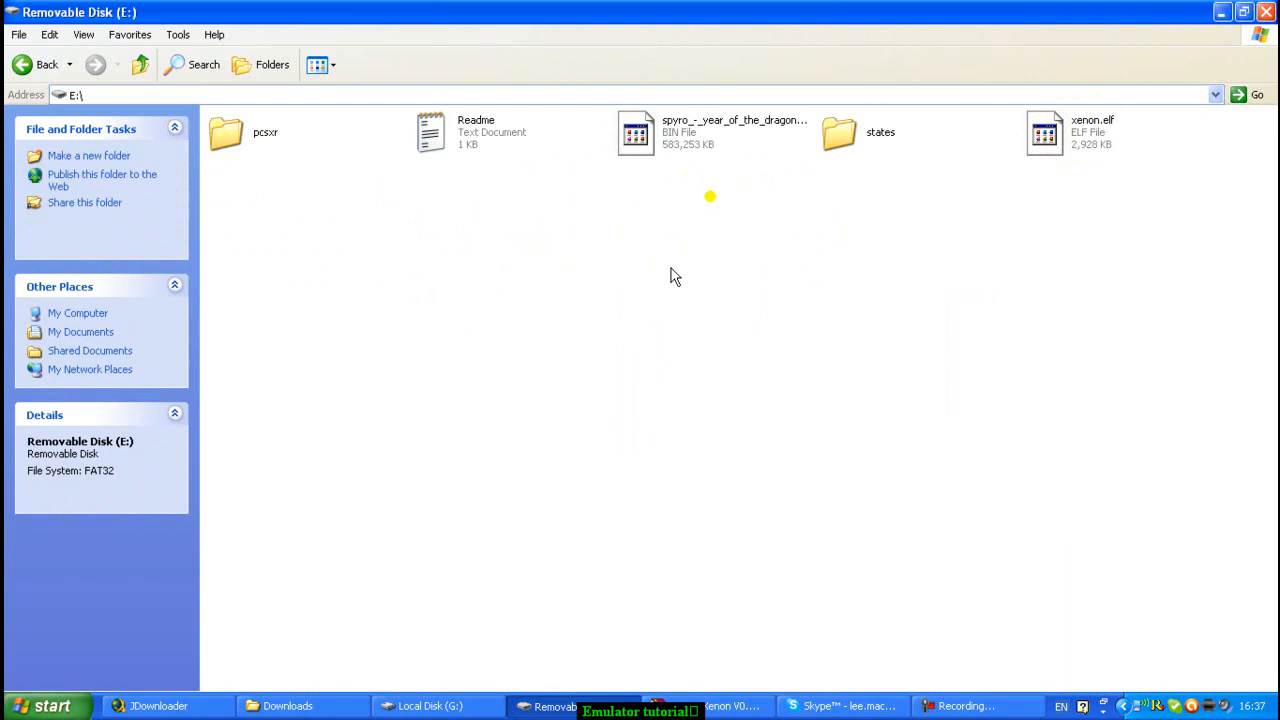
click(735, 131)
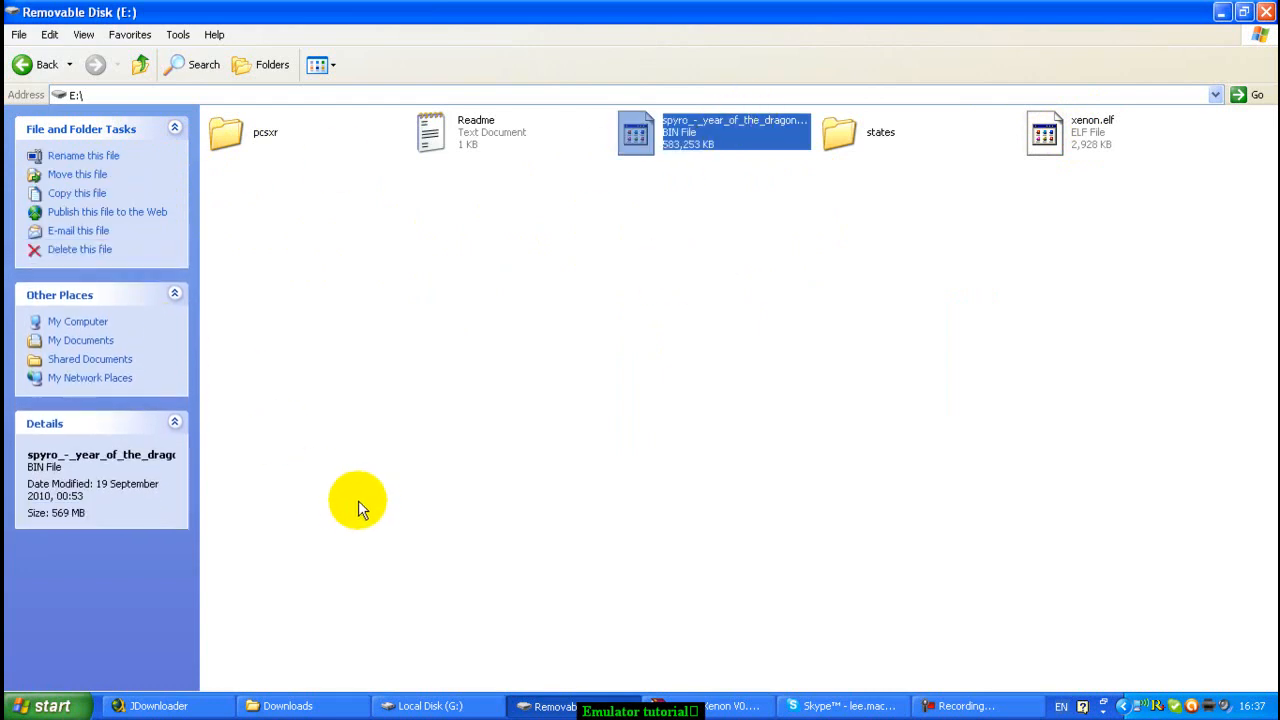
mouse_move(345, 250)
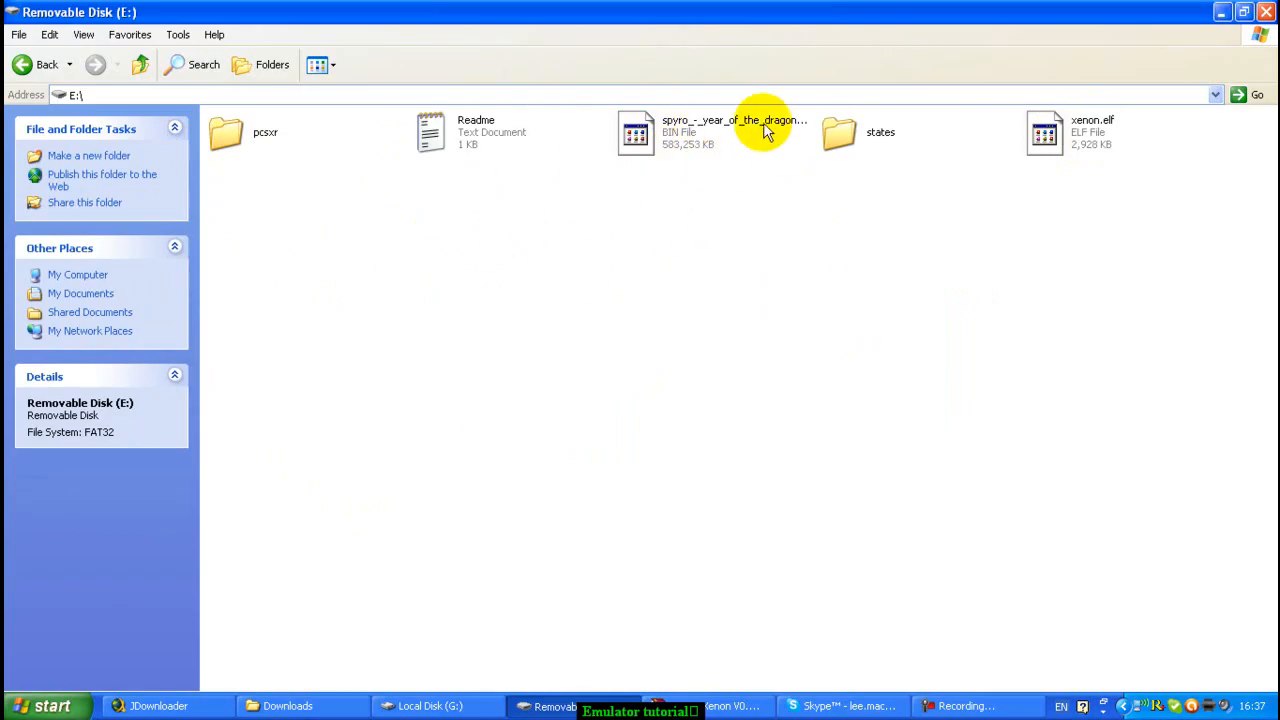
mouse_move(475, 303)
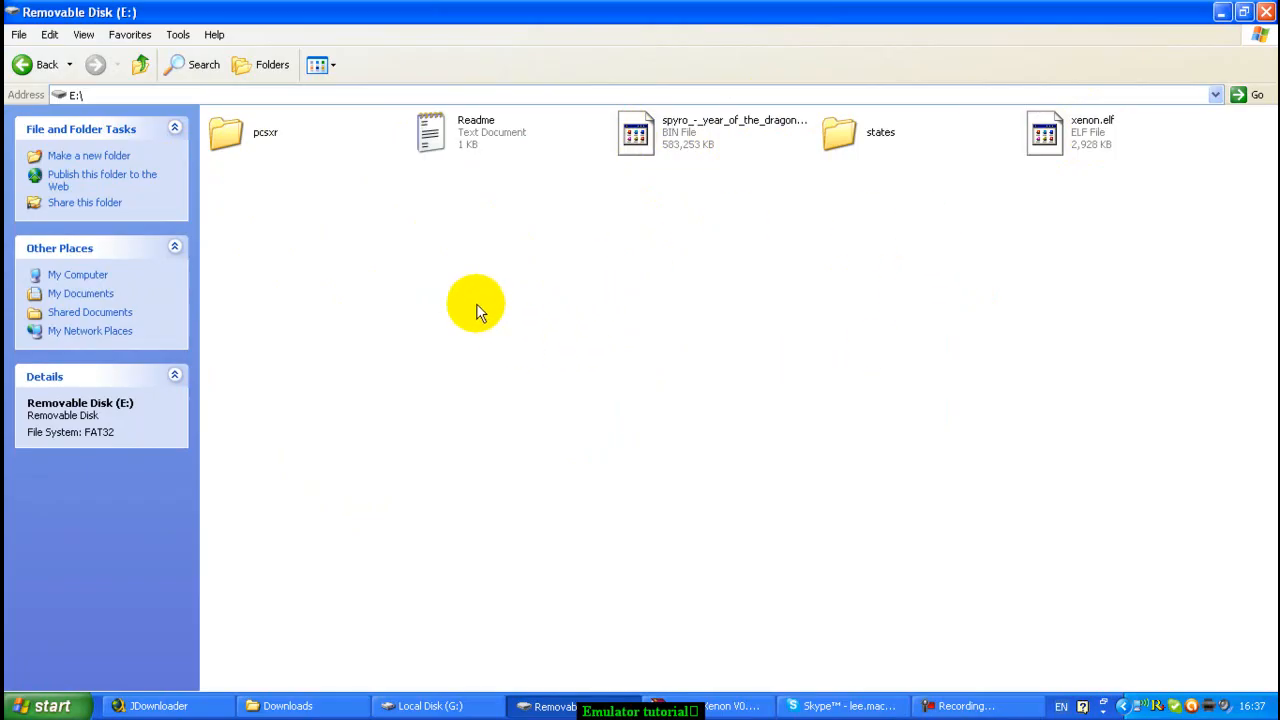
mouse_move(428, 205)
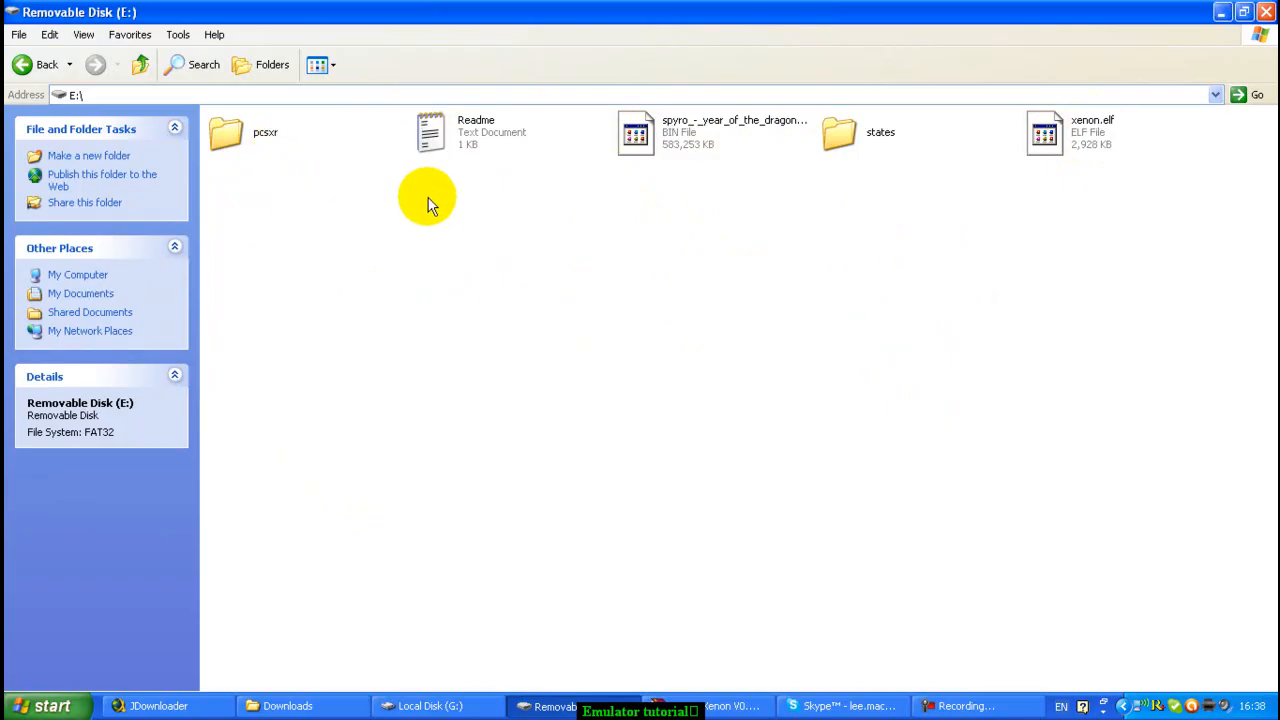
mouse_move(1153, 221)
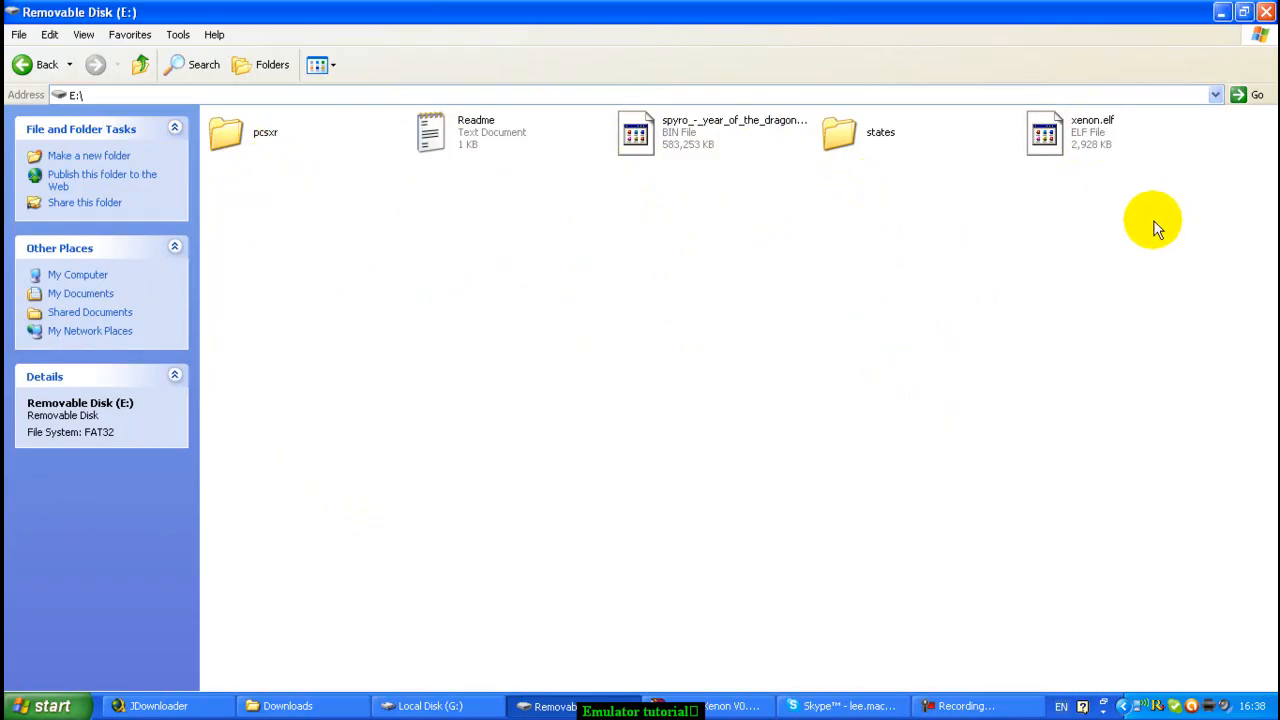
mouse_move(447, 247)
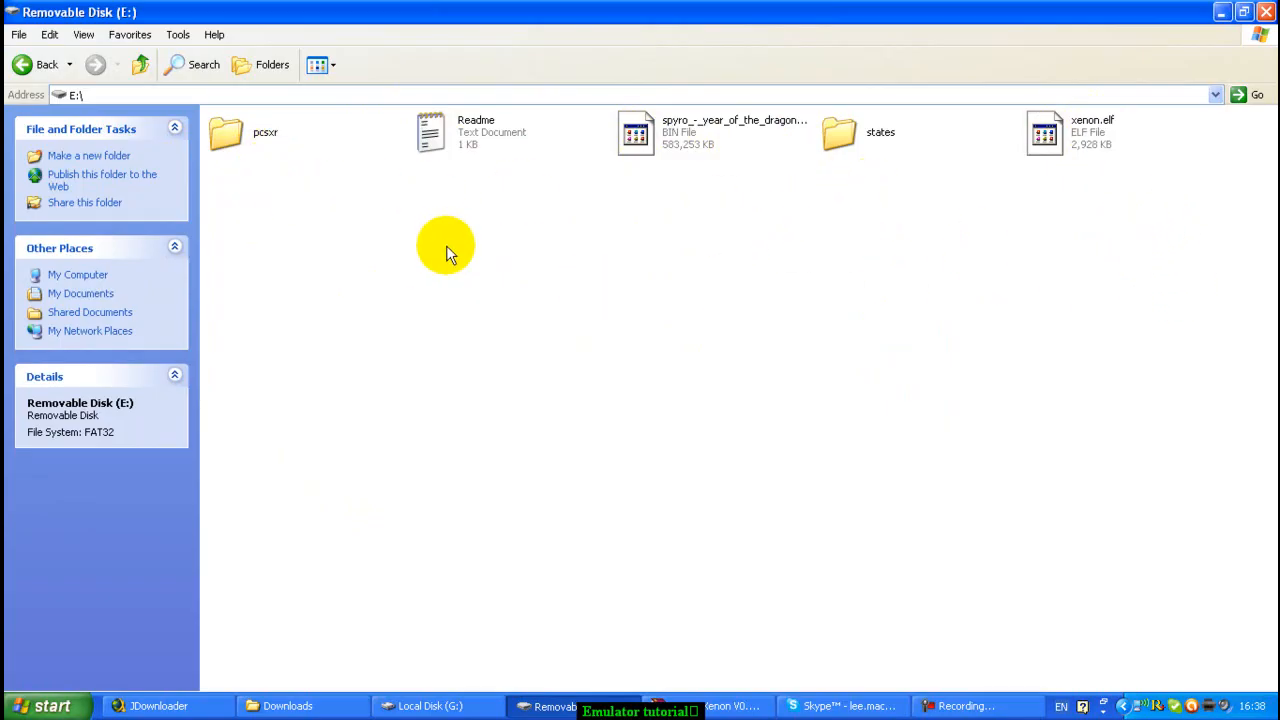
mouse_move(265, 215)
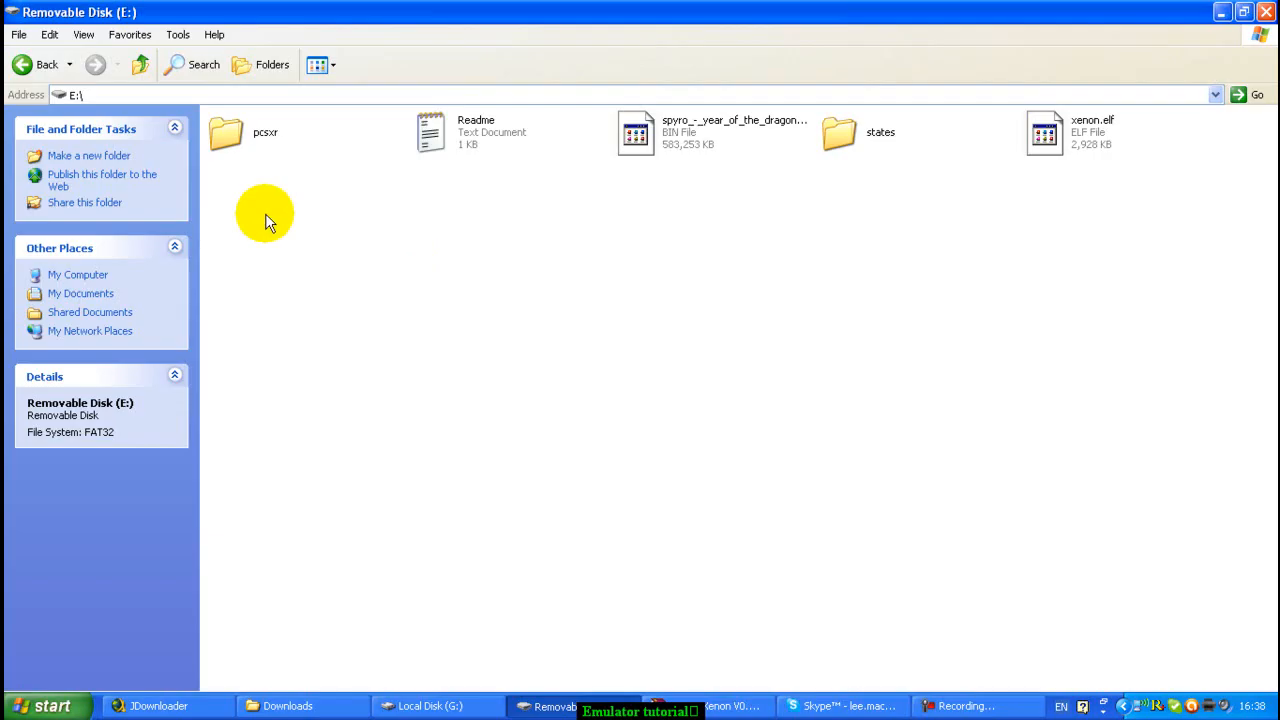
mouse_move(610, 273)
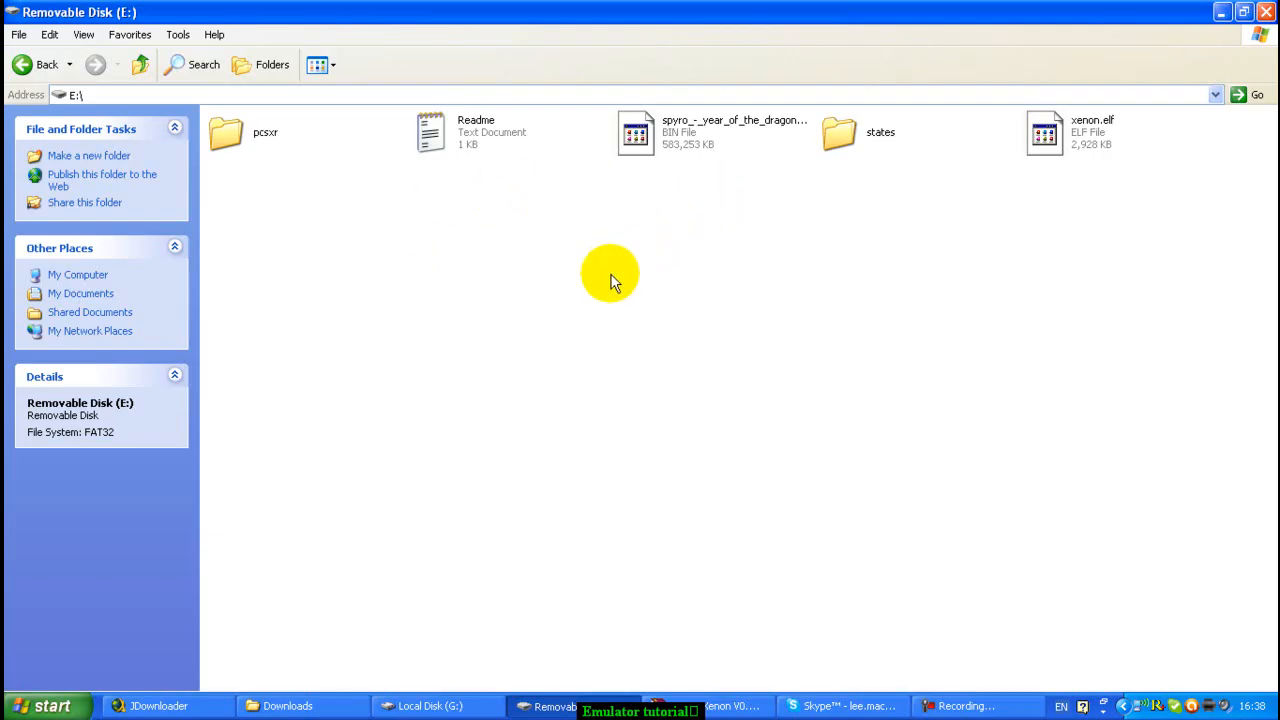
mouse_move(805, 272)
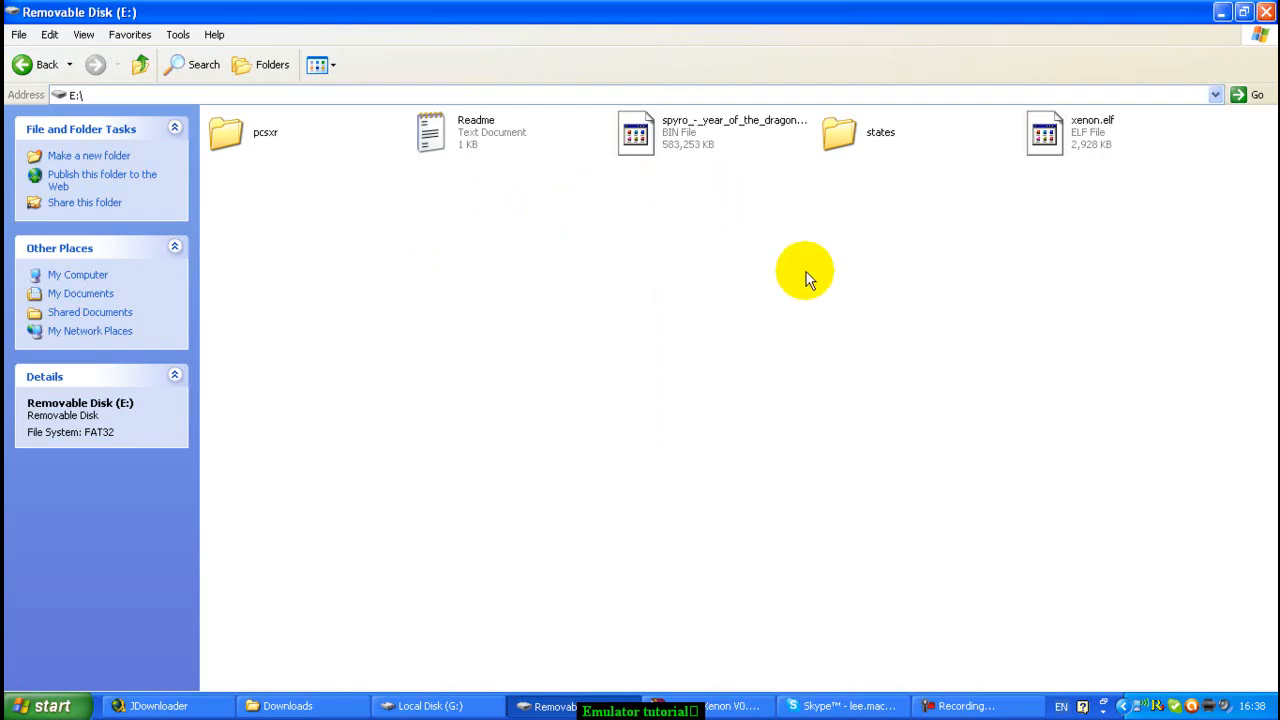
mouse_move(240, 195)
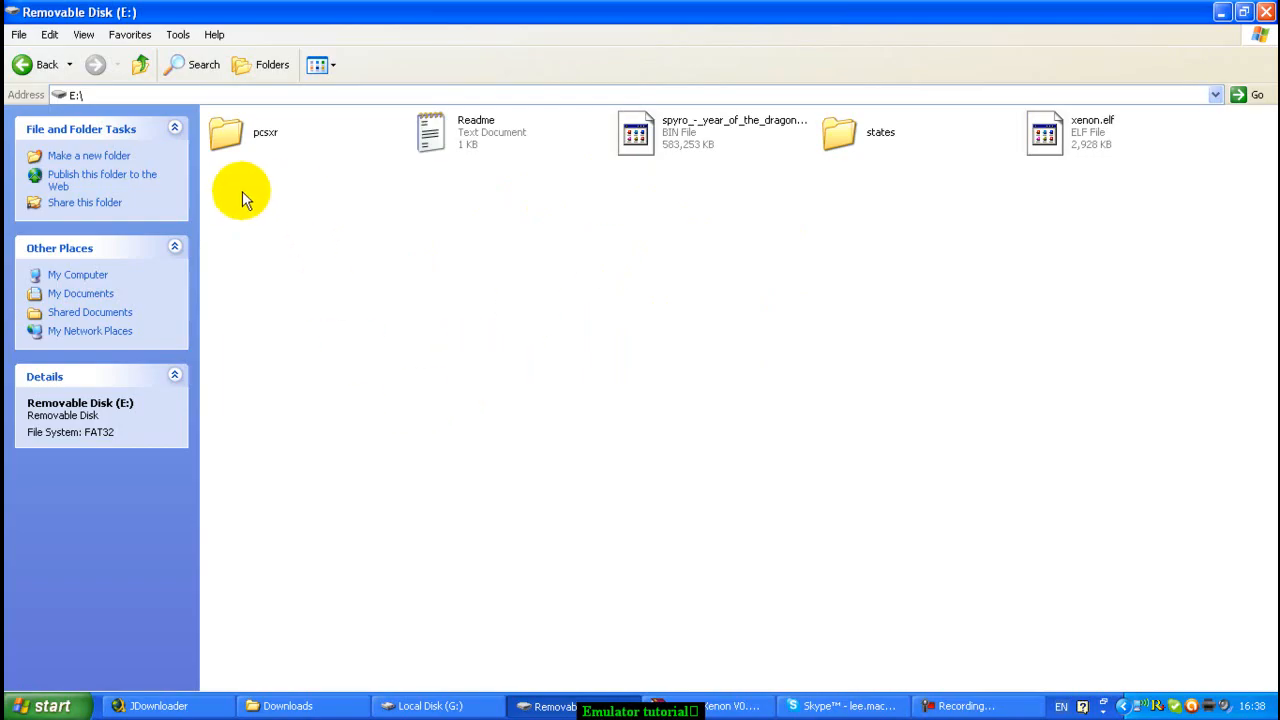
mouse_move(997, 318)
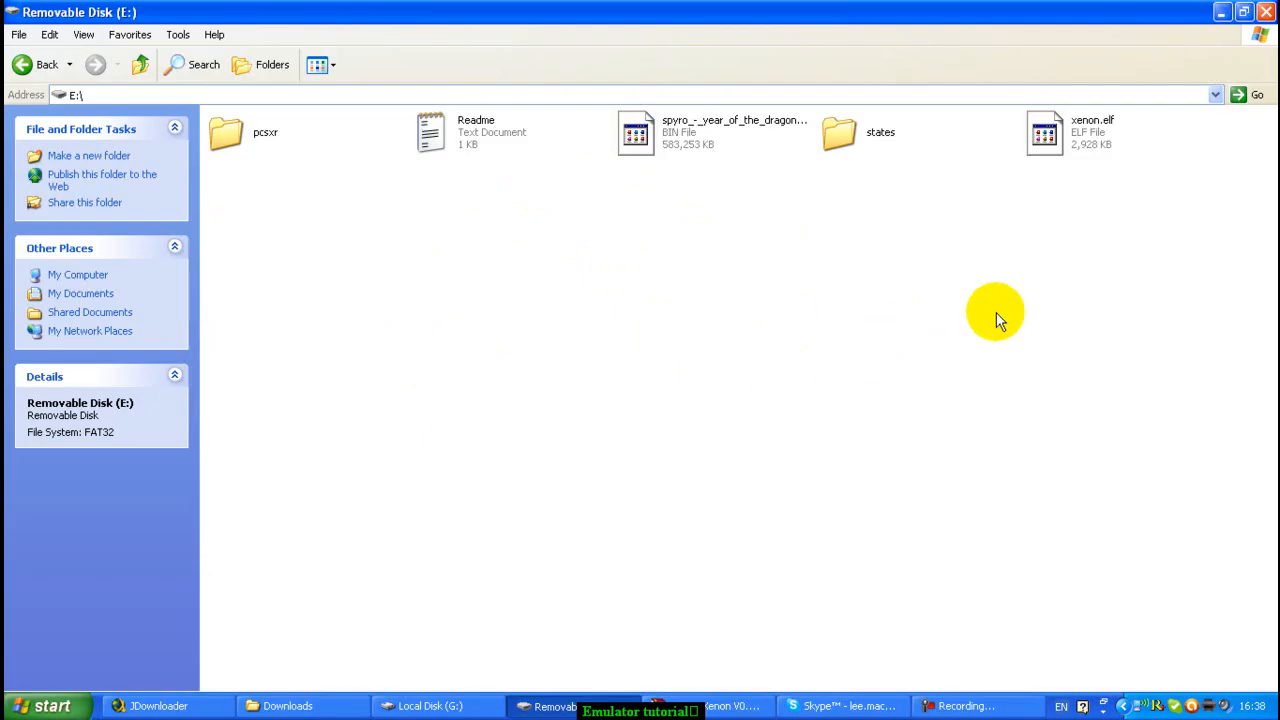
mouse_move(560, 665)
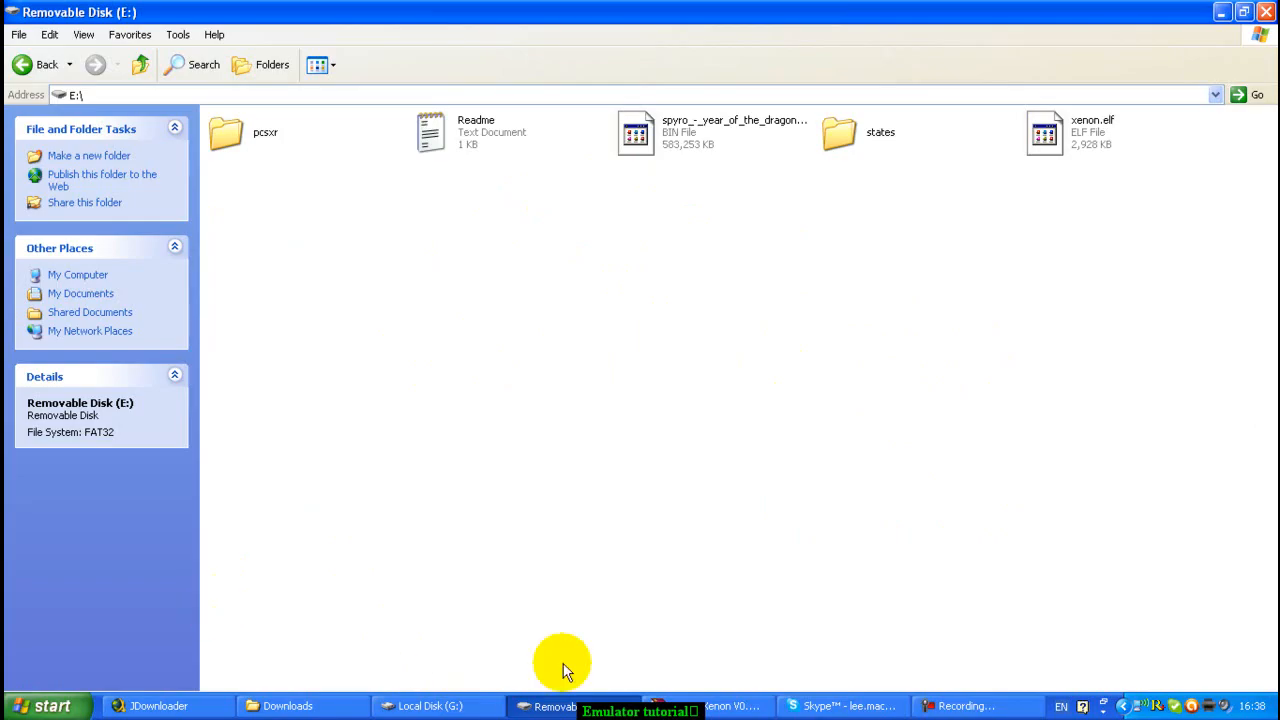
mouse_move(340, 427)
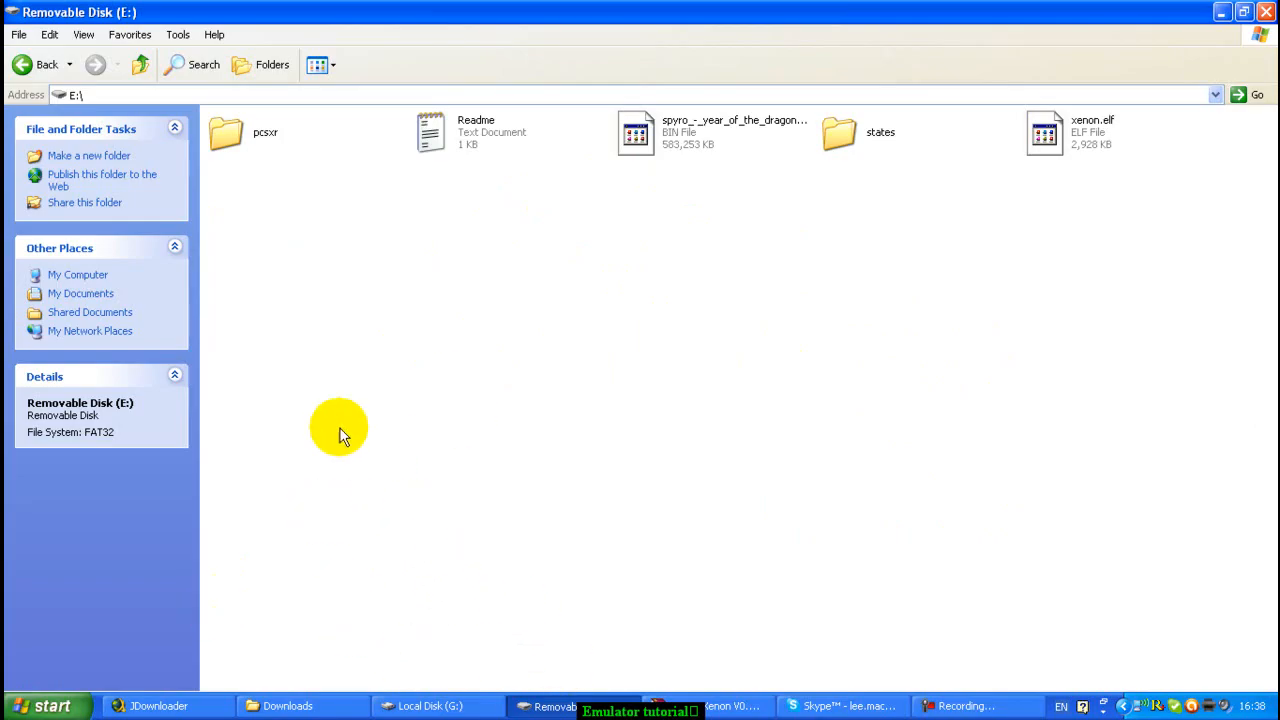
mouse_move(540, 527)
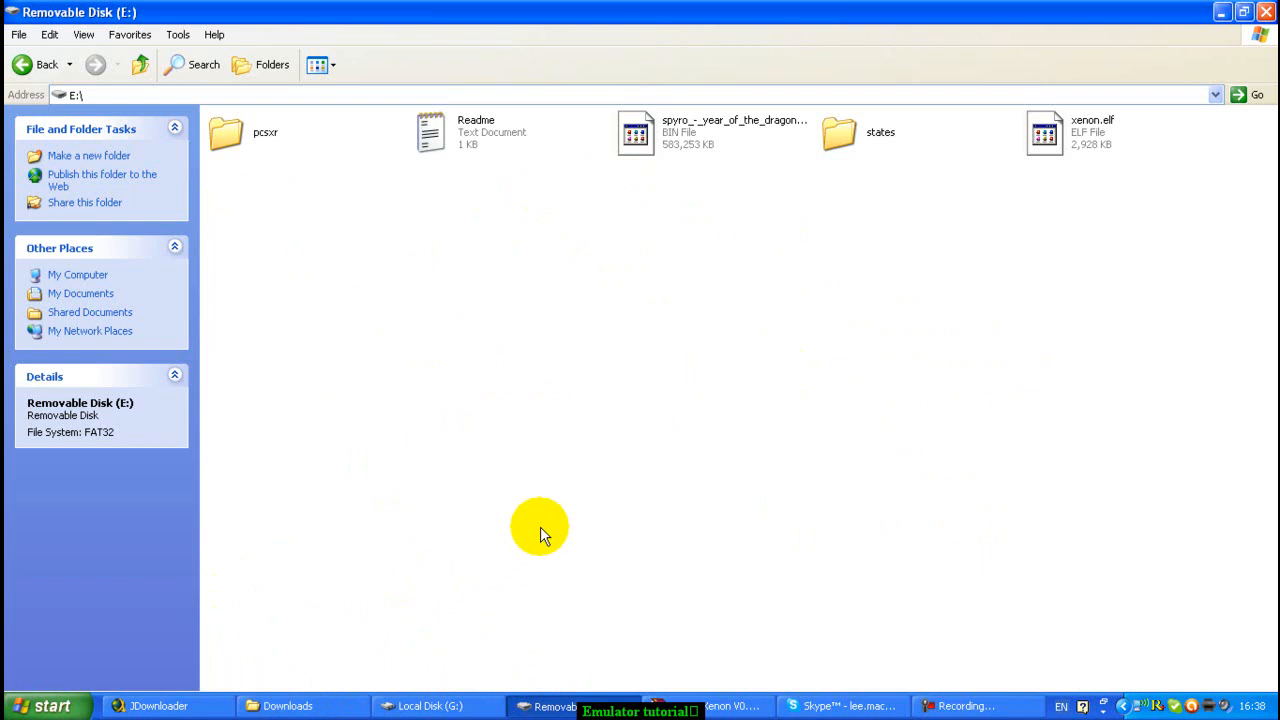
mouse_move(545, 433)
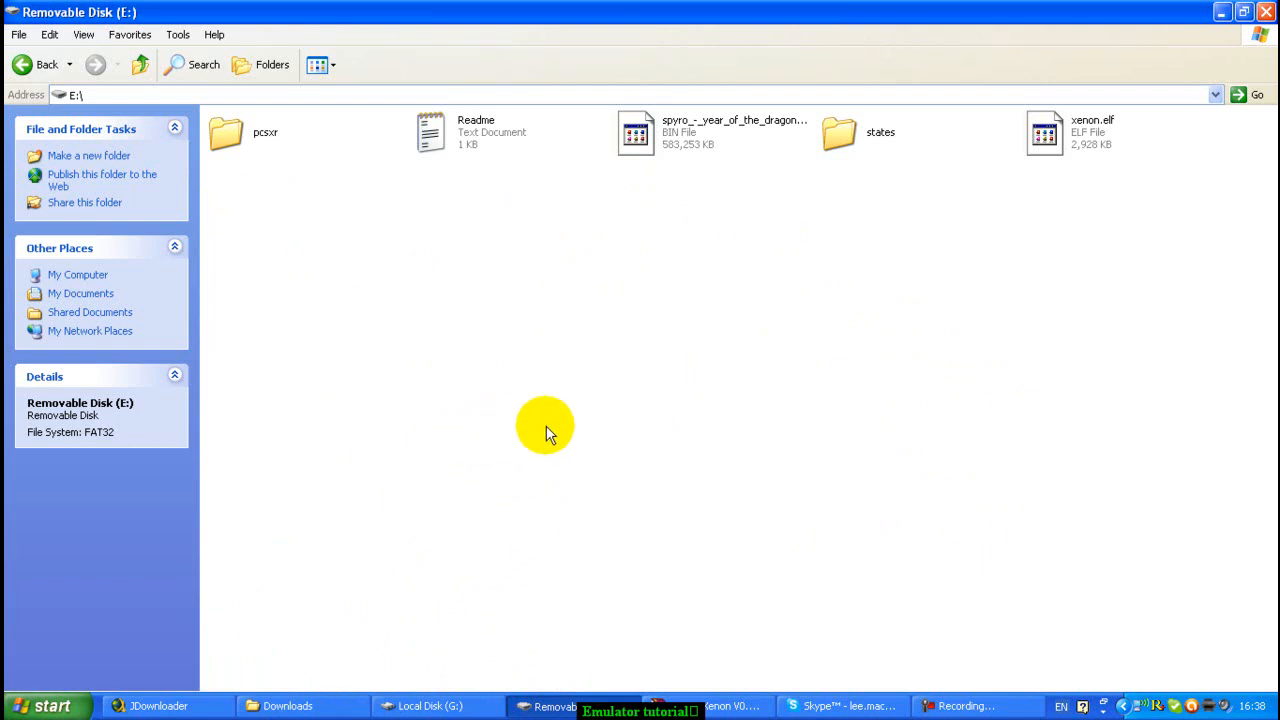
mouse_move(670, 315)
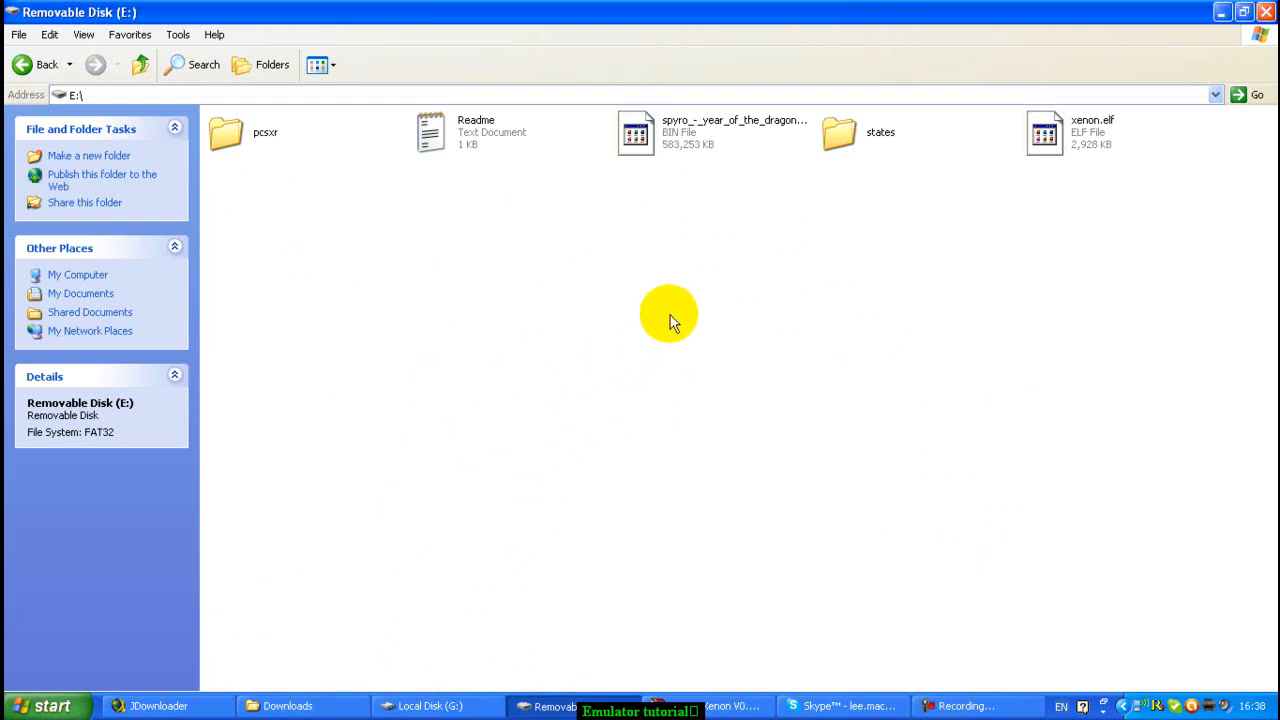
mouse_move(765, 388)
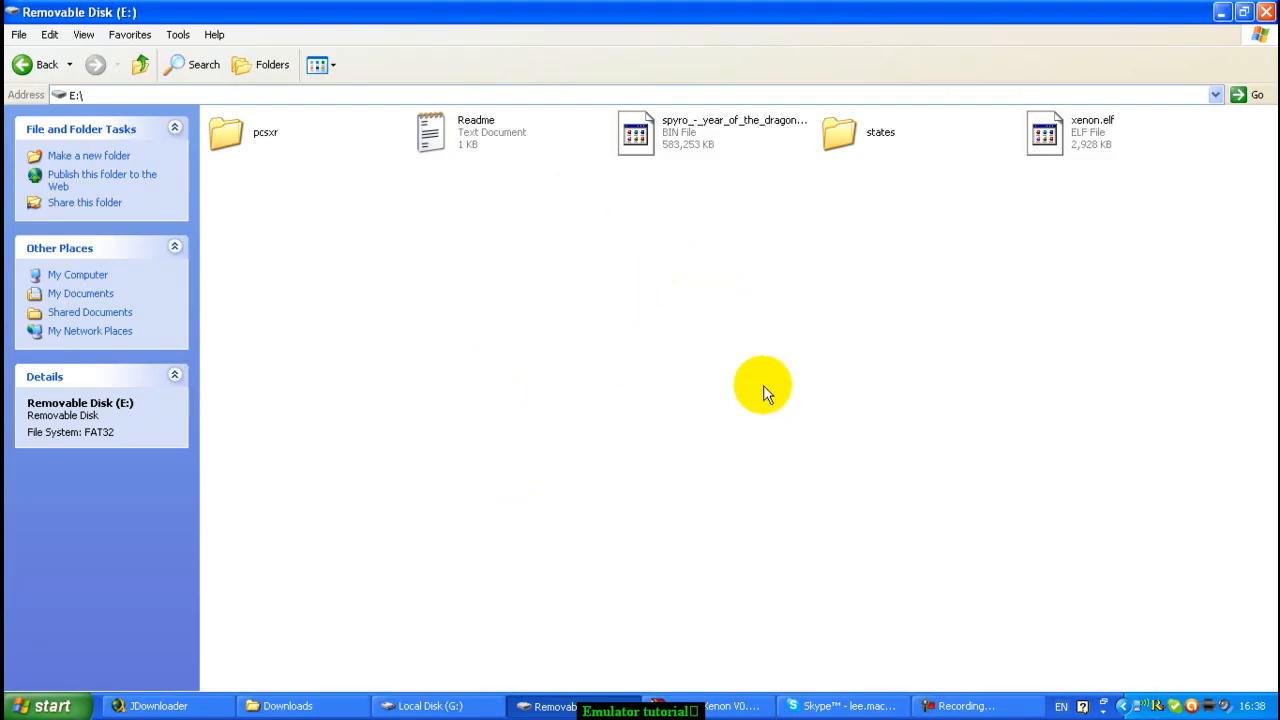
mouse_move(598, 318)
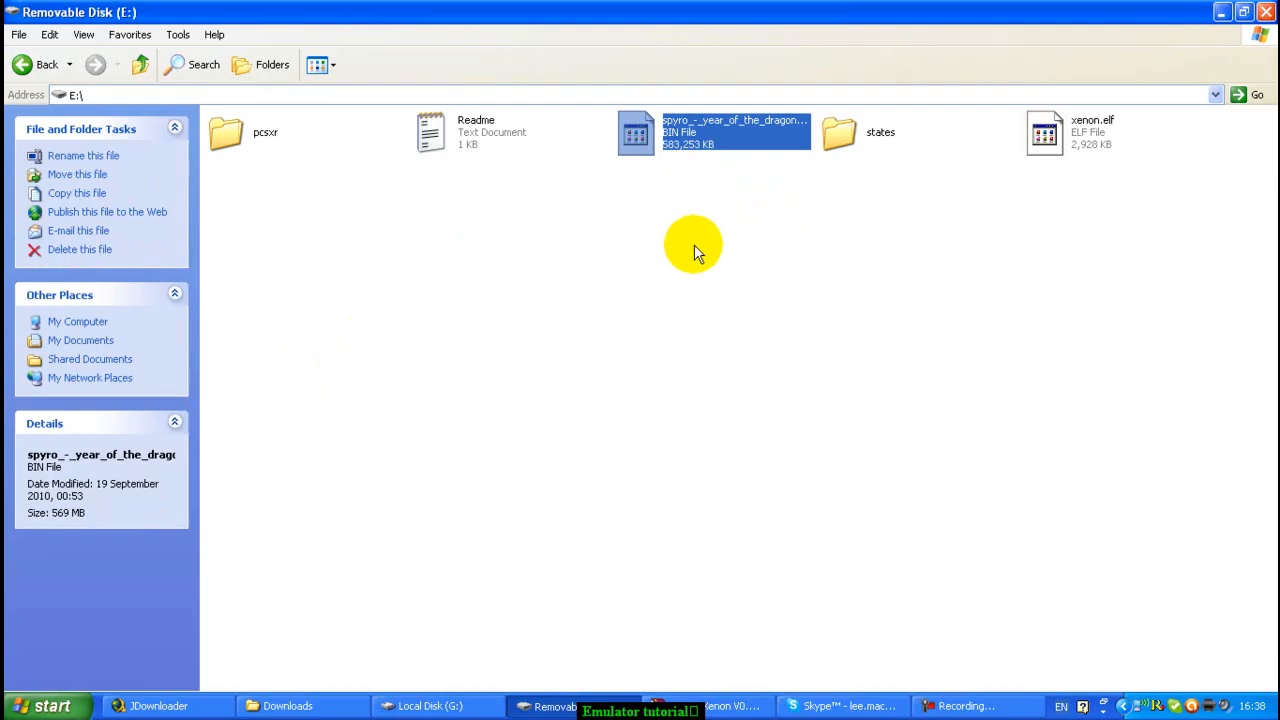
mouse_move(687, 262)
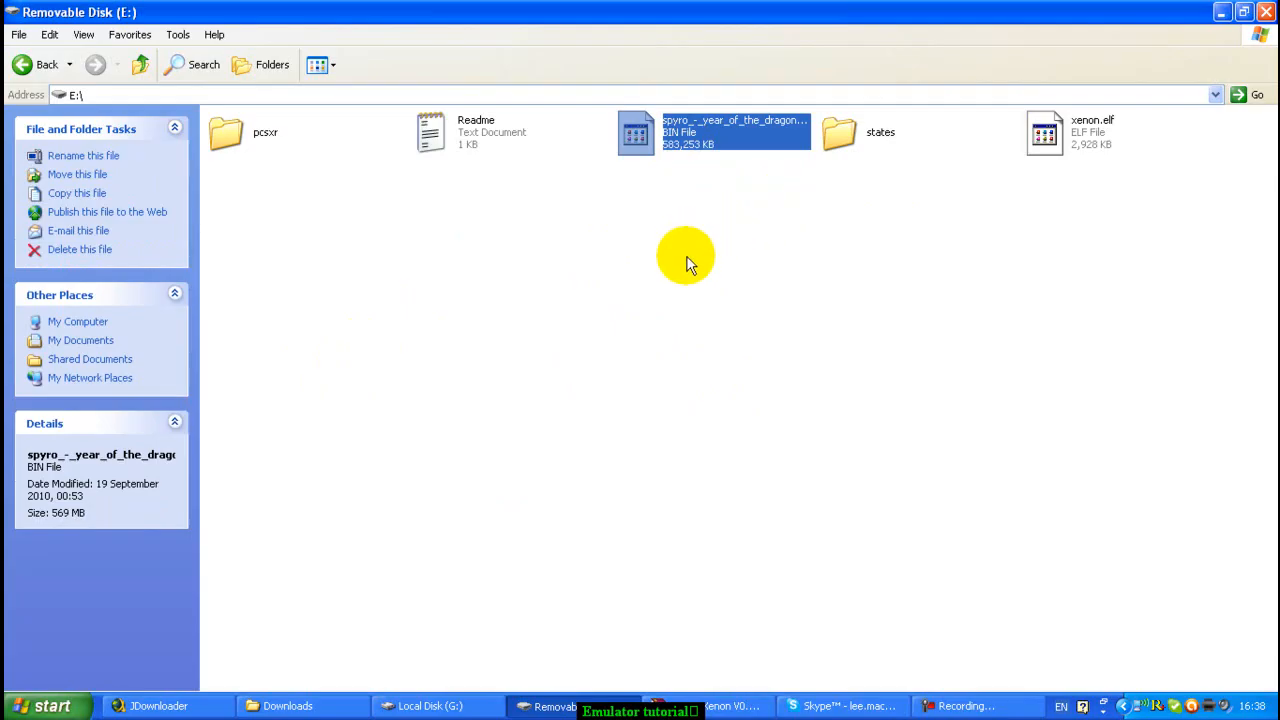
mouse_move(428, 238)
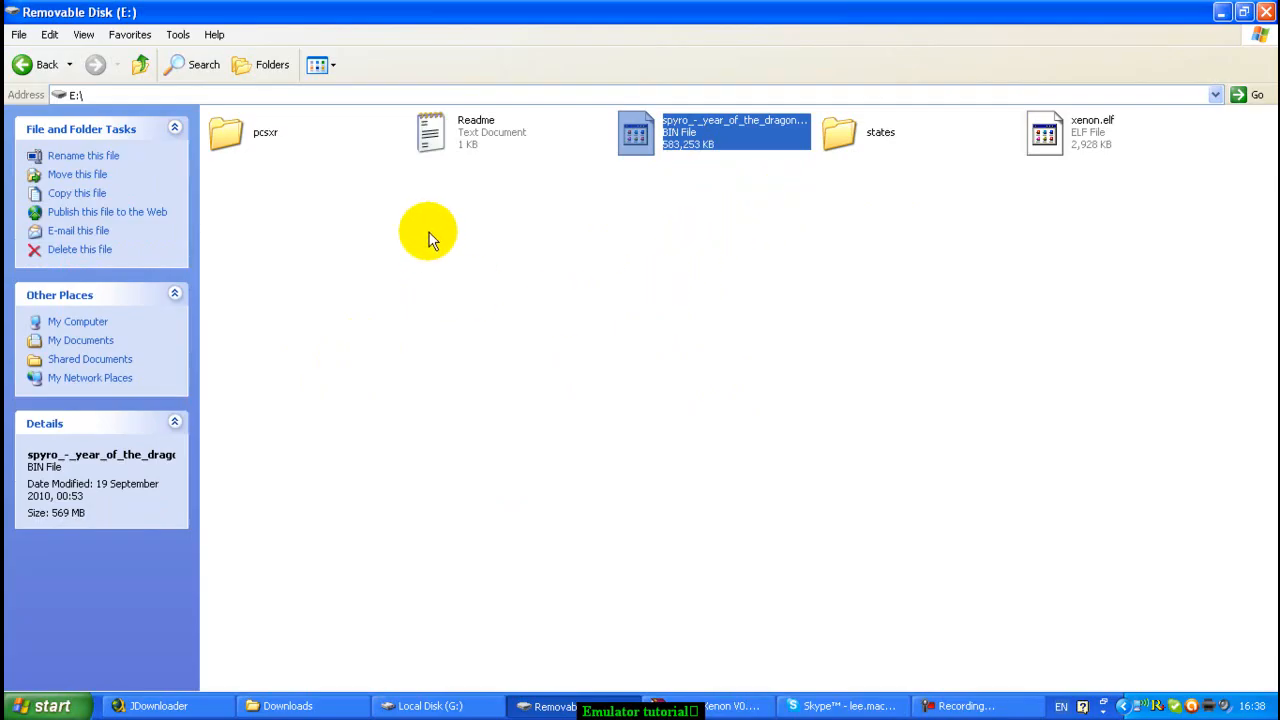
mouse_move(787, 354)
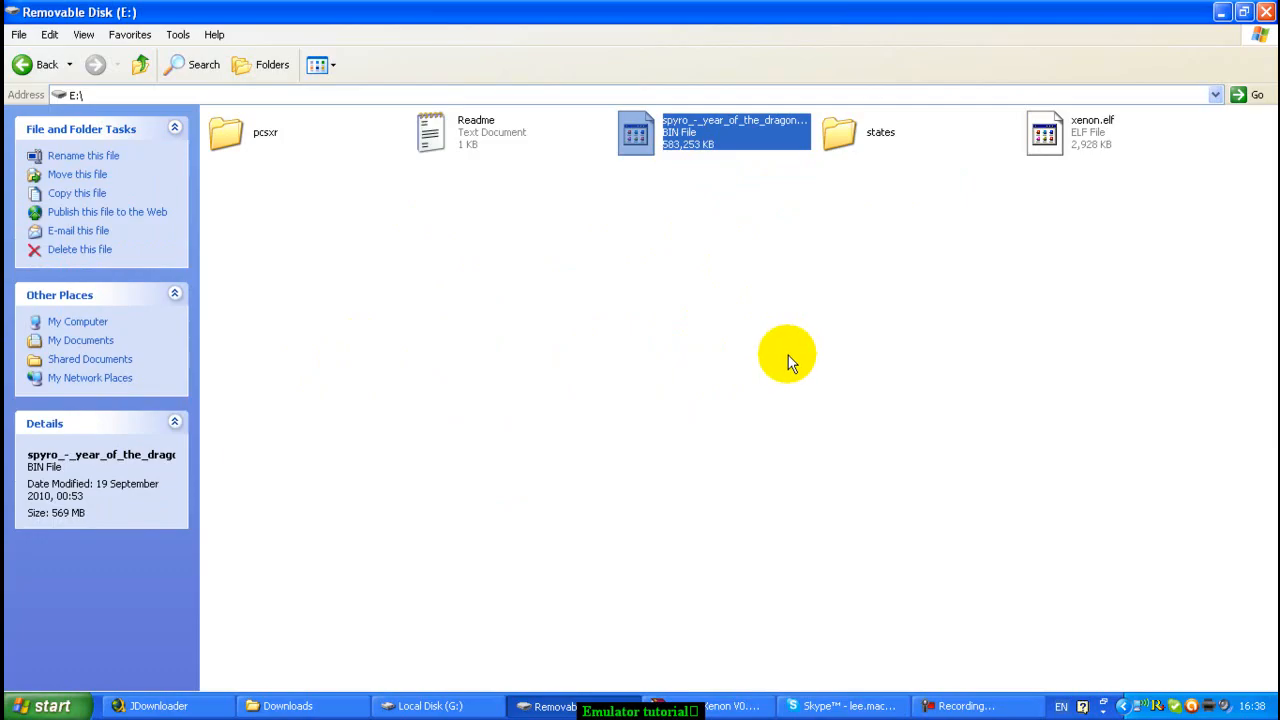
mouse_move(785, 368)
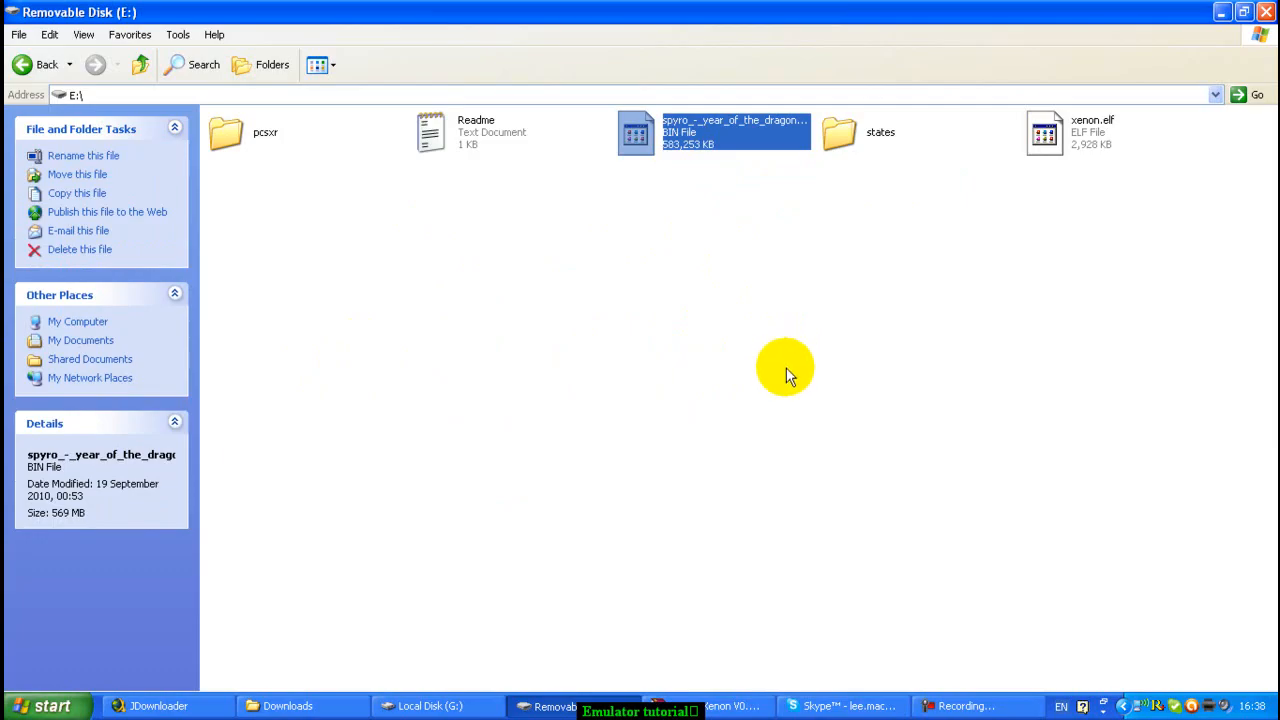
mouse_move(405, 275)
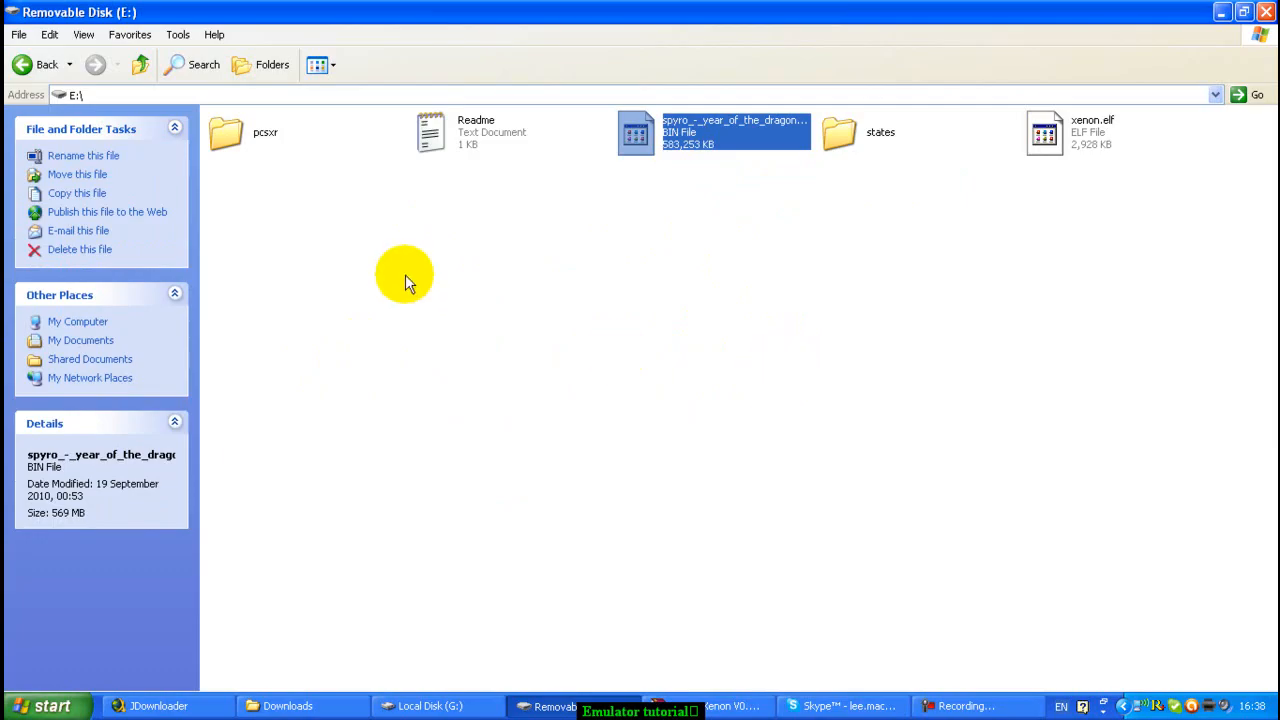
mouse_move(485, 318)
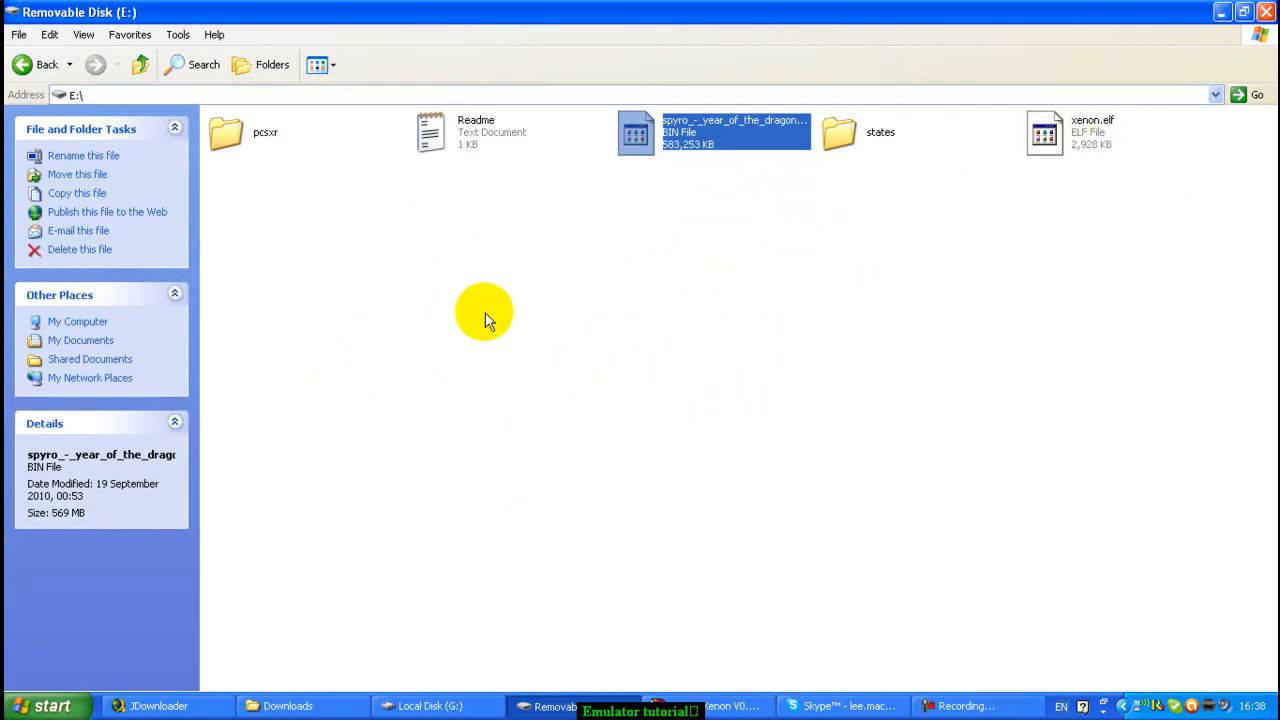
click(485, 310)
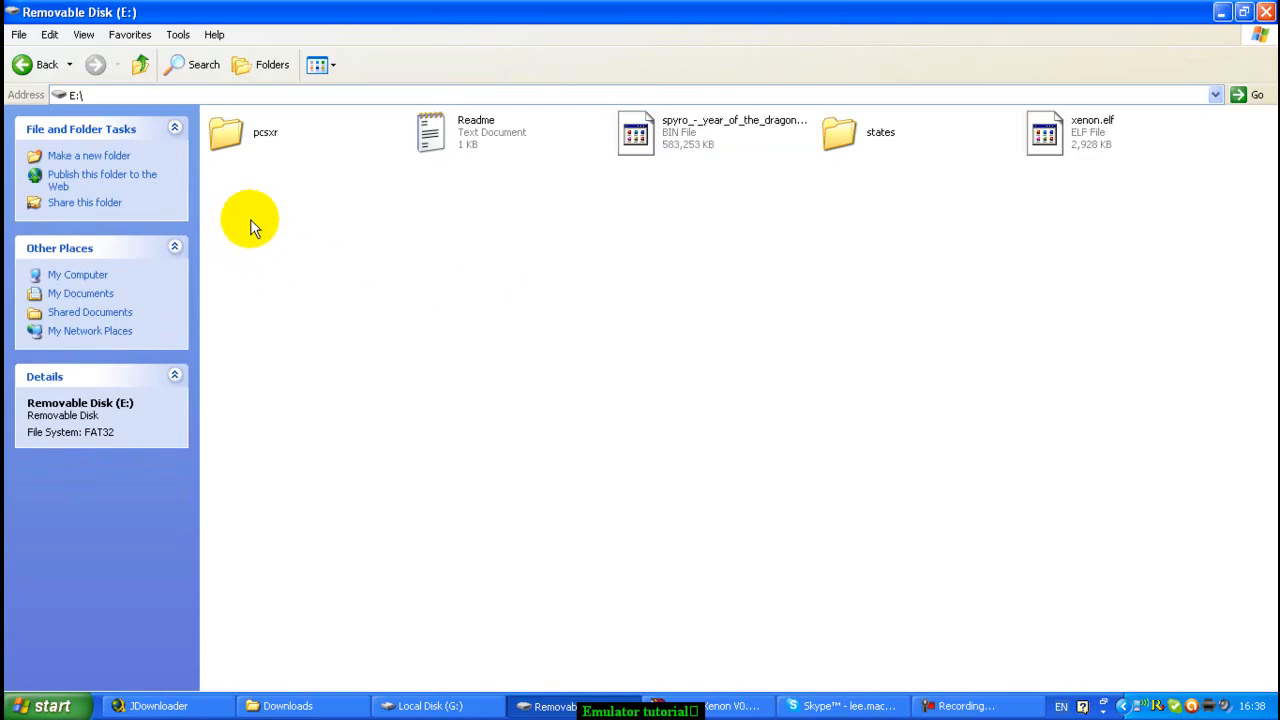
key(ctrl+a)
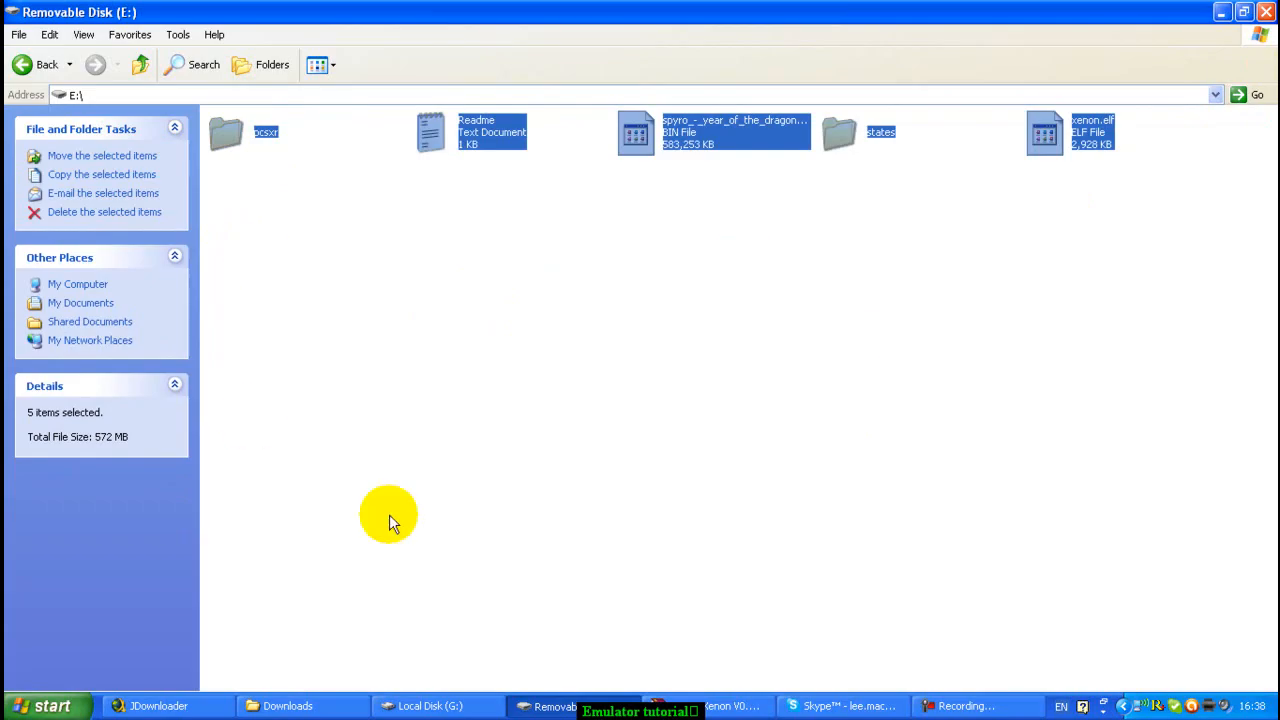
mouse_move(537, 310)
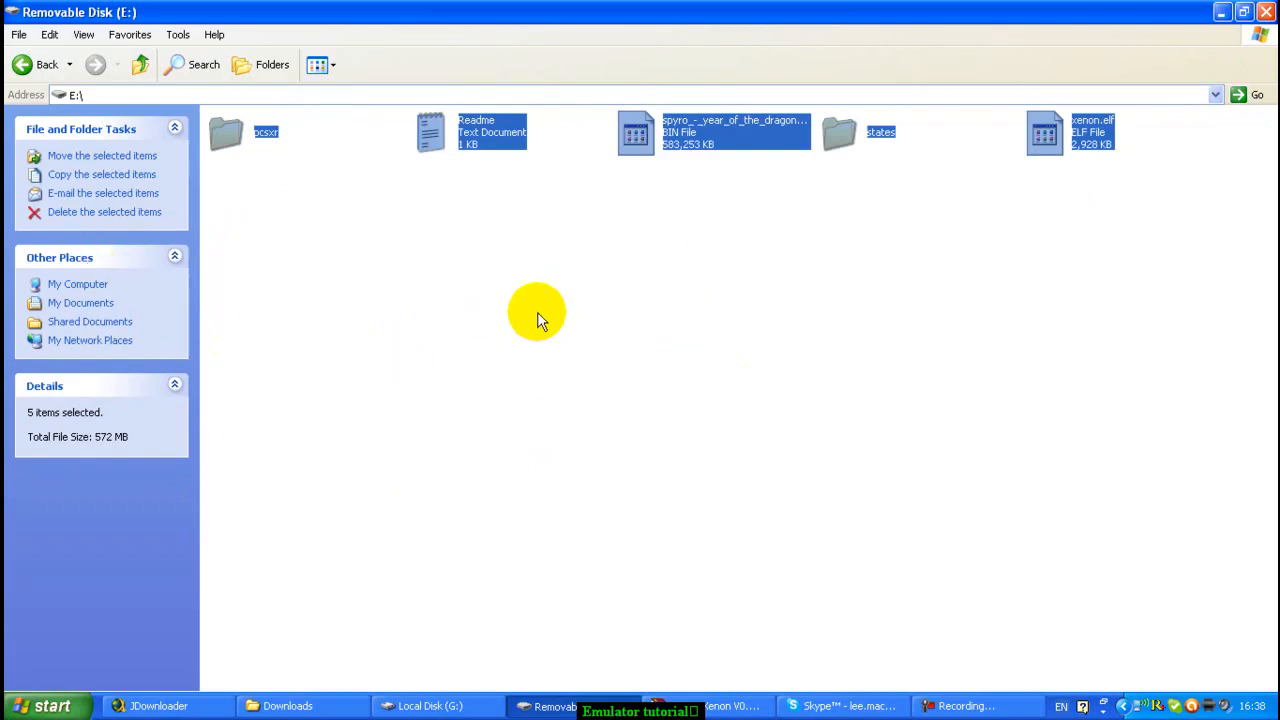
mouse_move(745, 248)
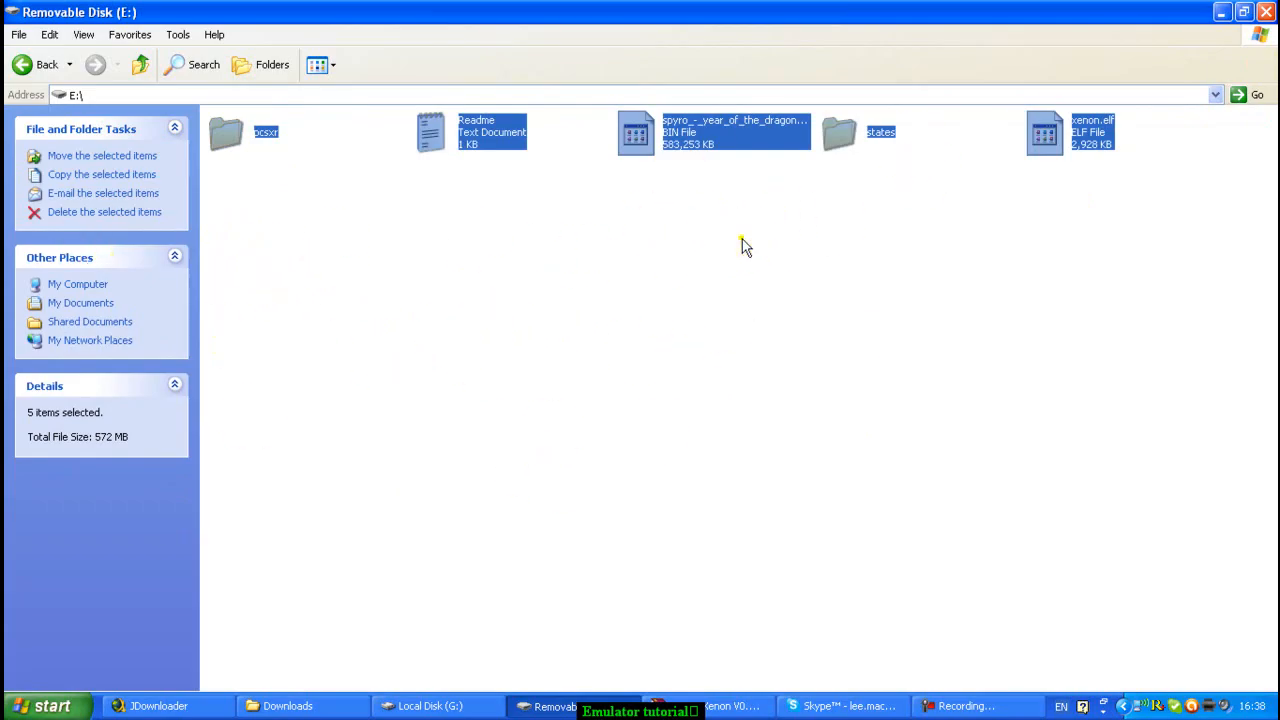
click(380, 330)
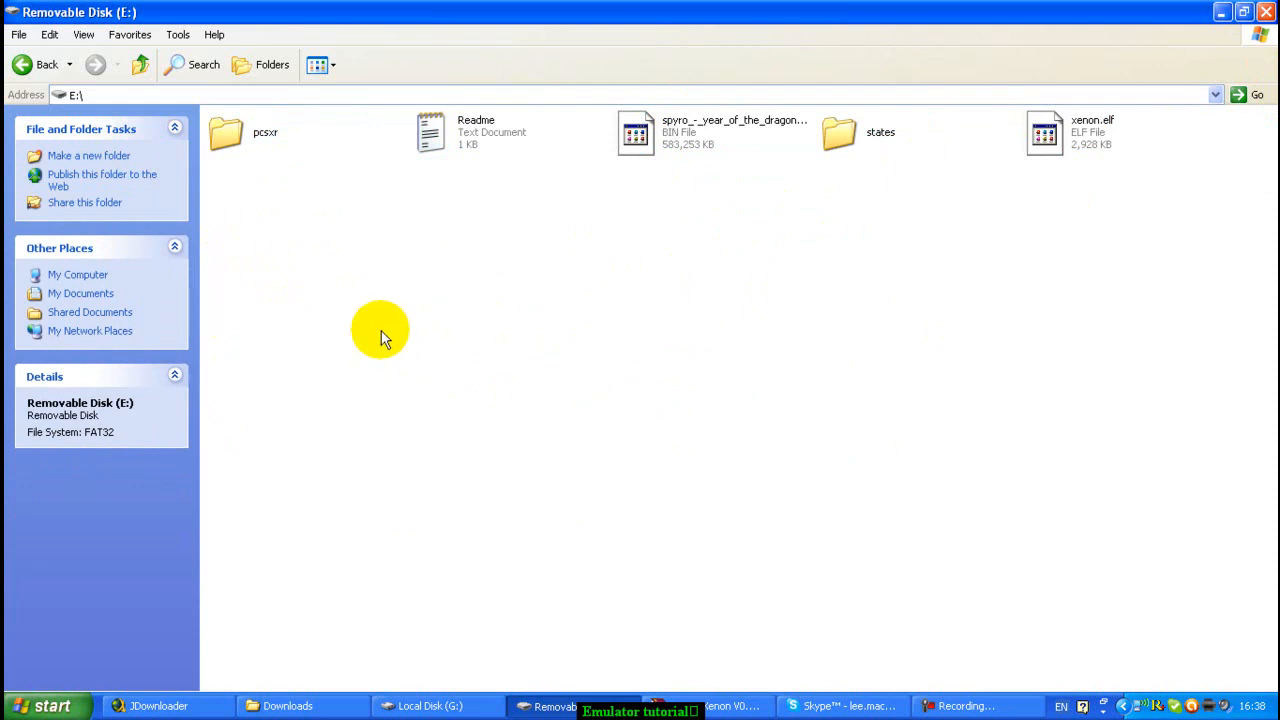
mouse_move(210, 165)
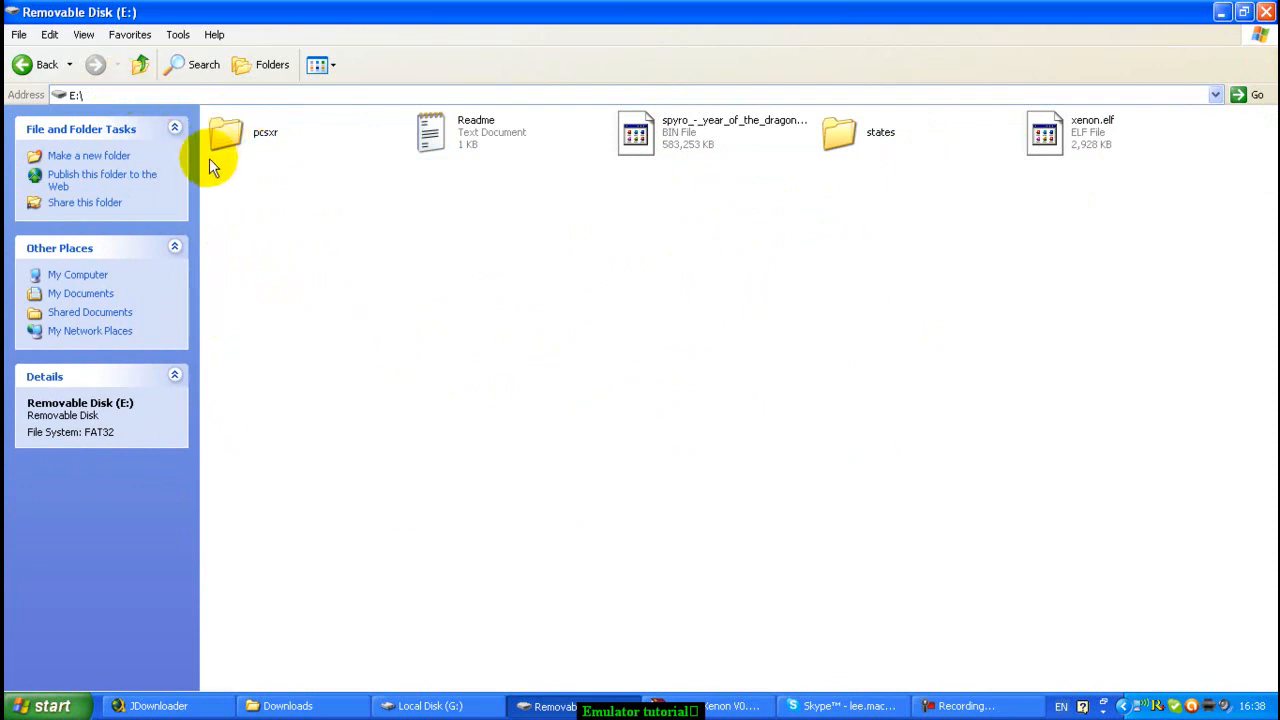
key(ctrl+a)
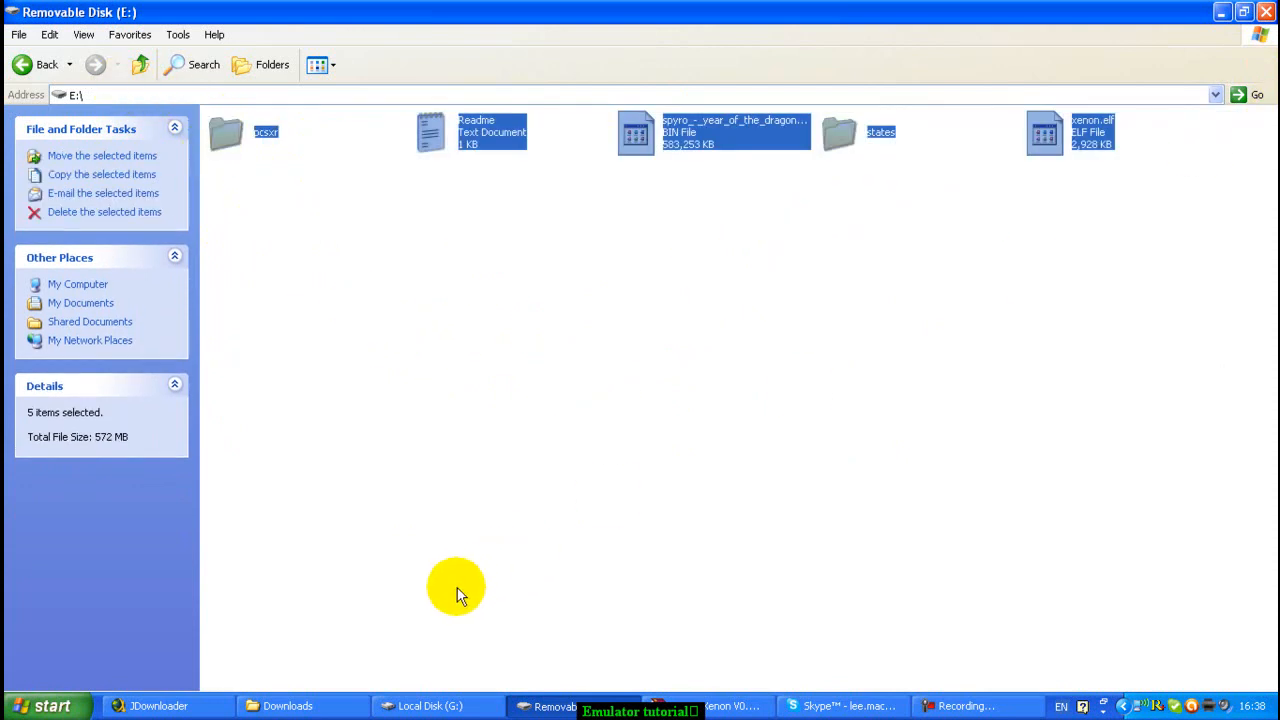
click(700, 481)
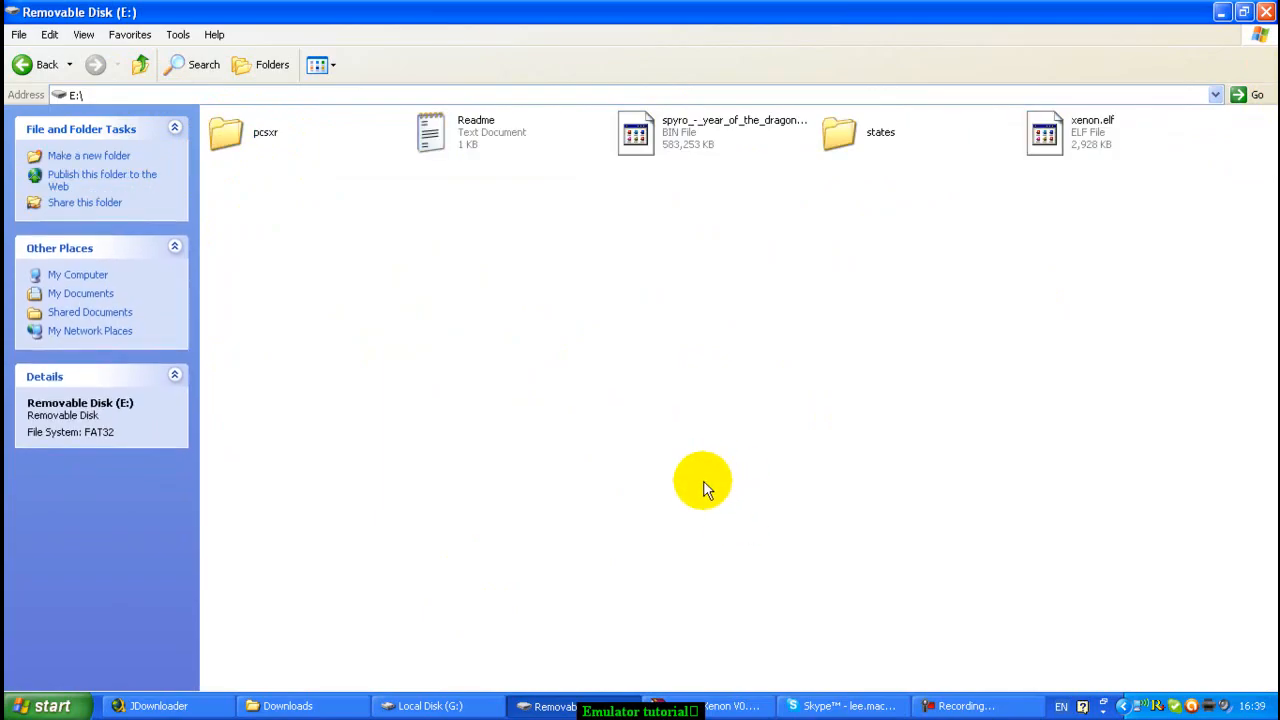
mouse_move(682, 500)
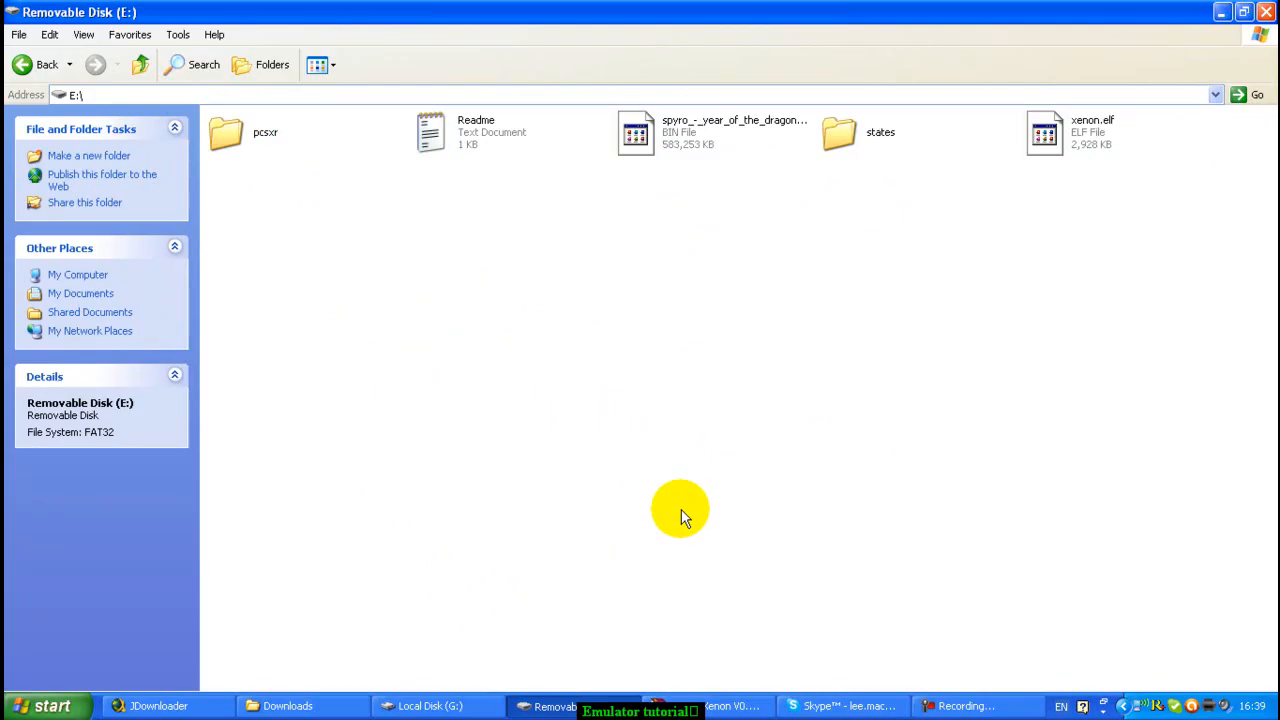
mouse_move(670, 525)
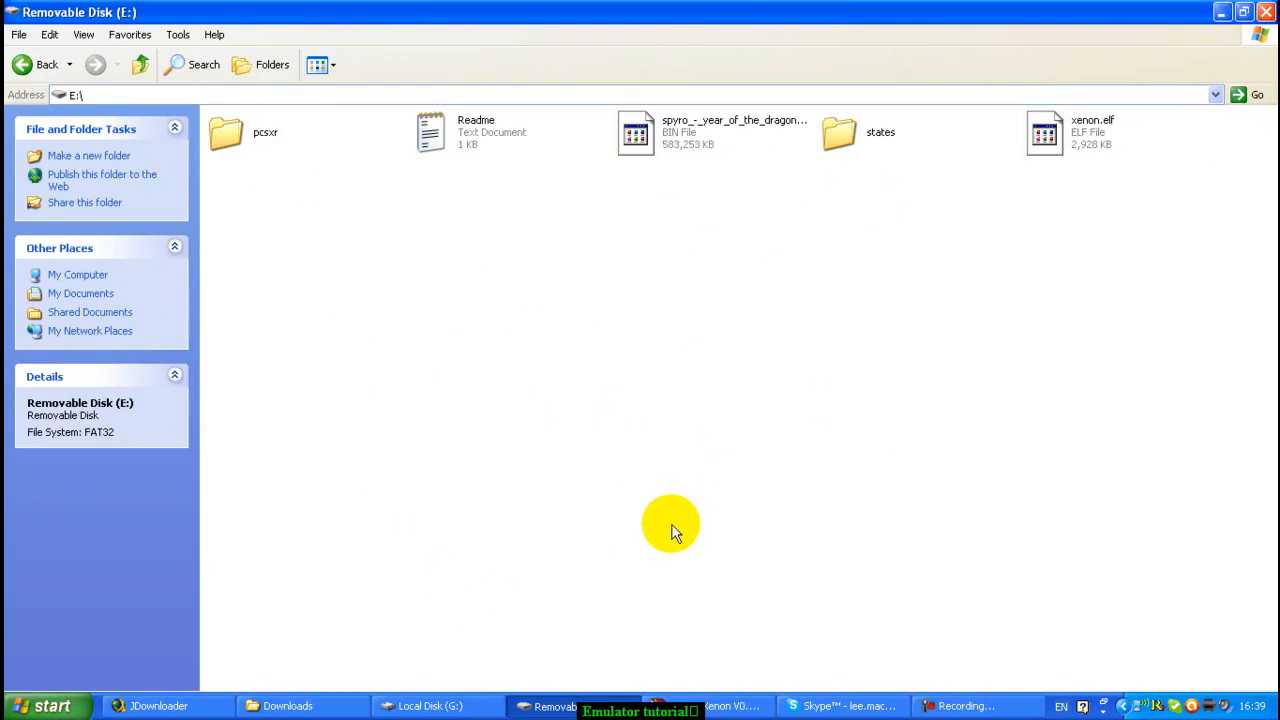
mouse_move(655, 535)
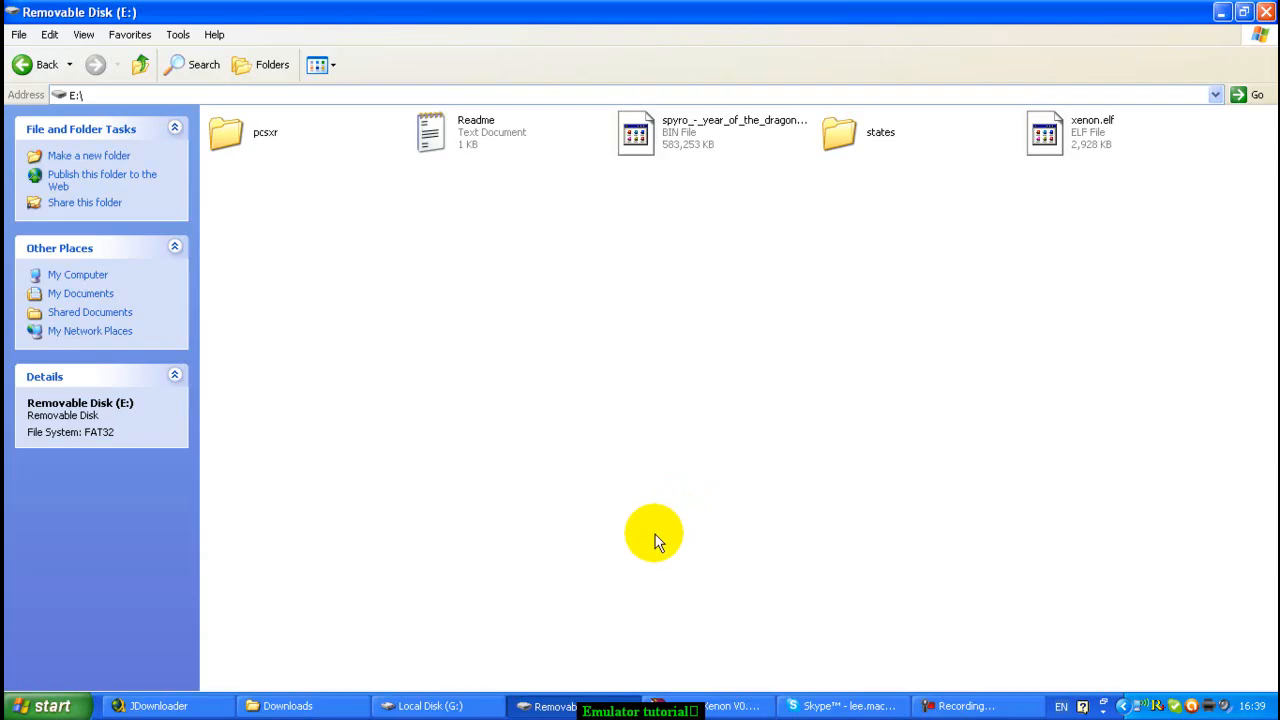
mouse_move(210, 283)
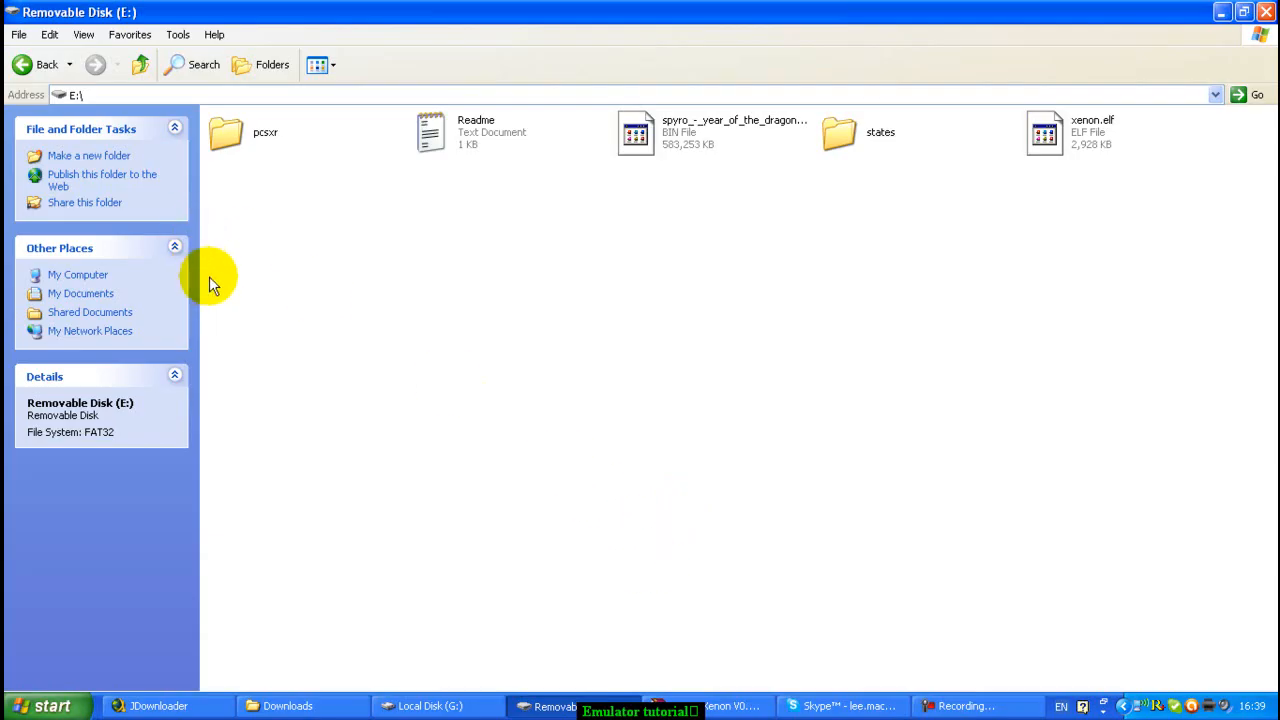
mouse_move(210, 295)
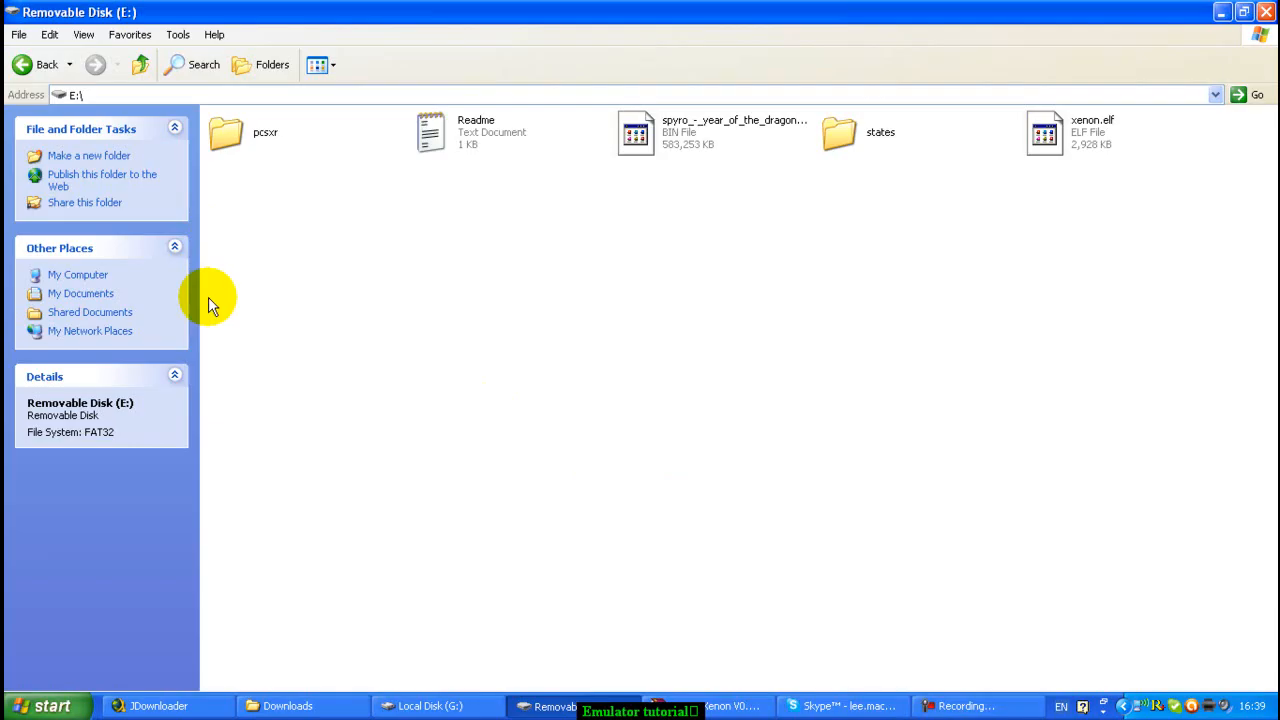
mouse_move(178, 242)
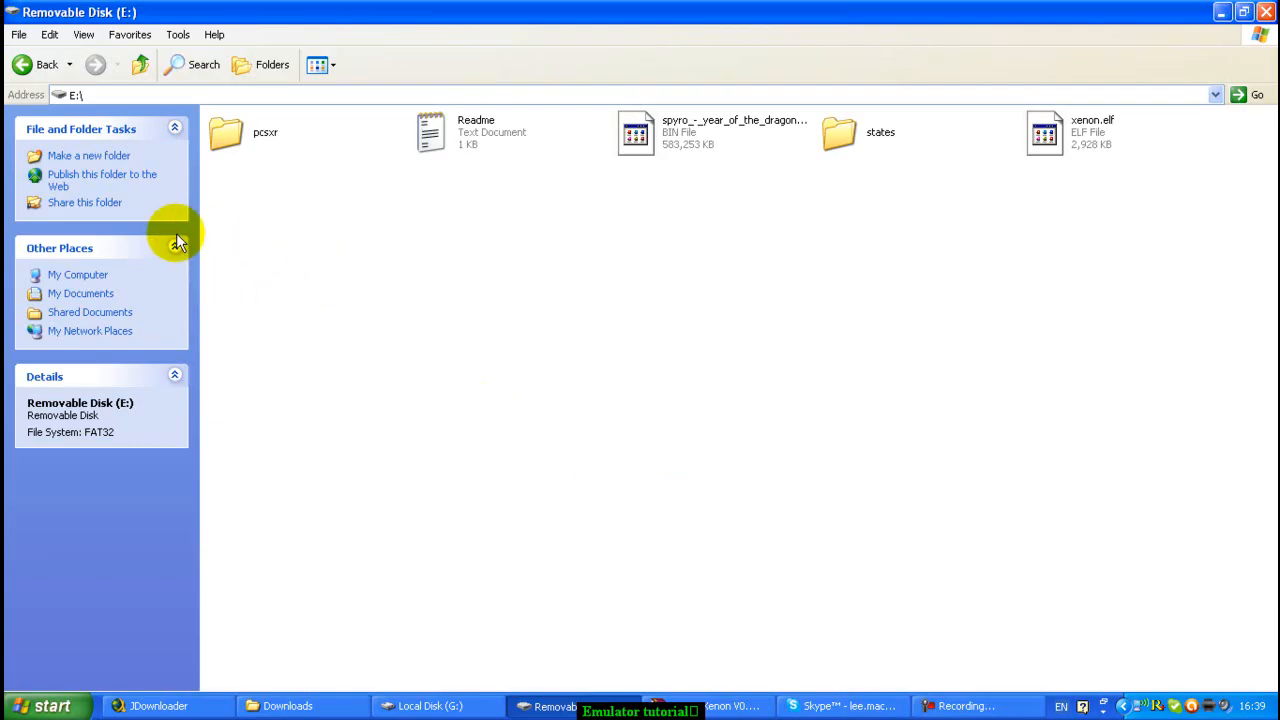
mouse_move(547, 222)
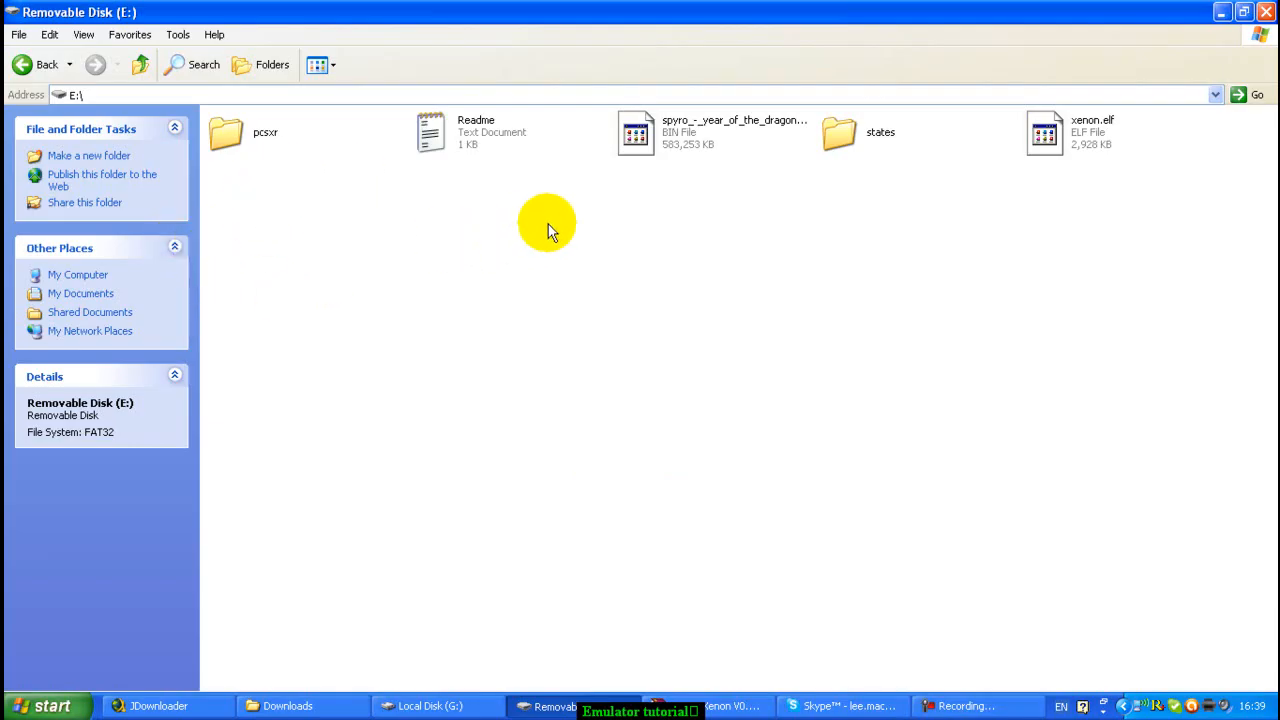
mouse_move(305, 220)
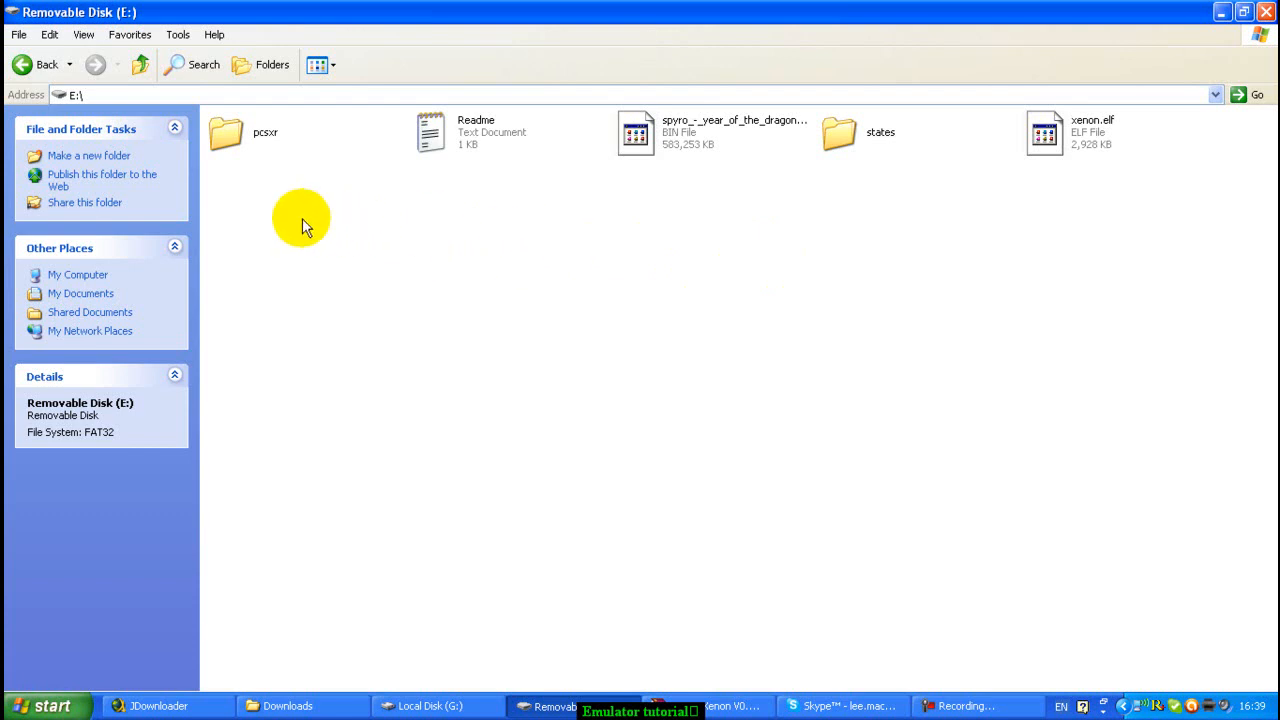
mouse_move(560, 240)
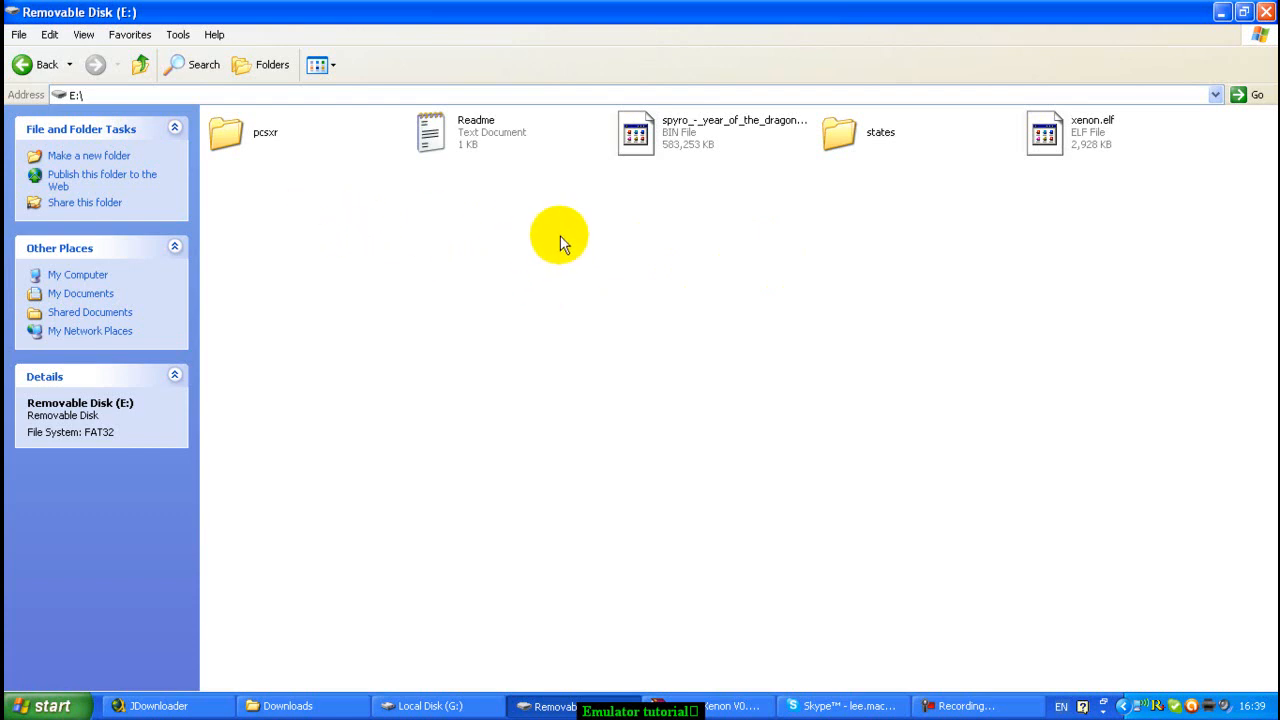
mouse_move(595, 330)
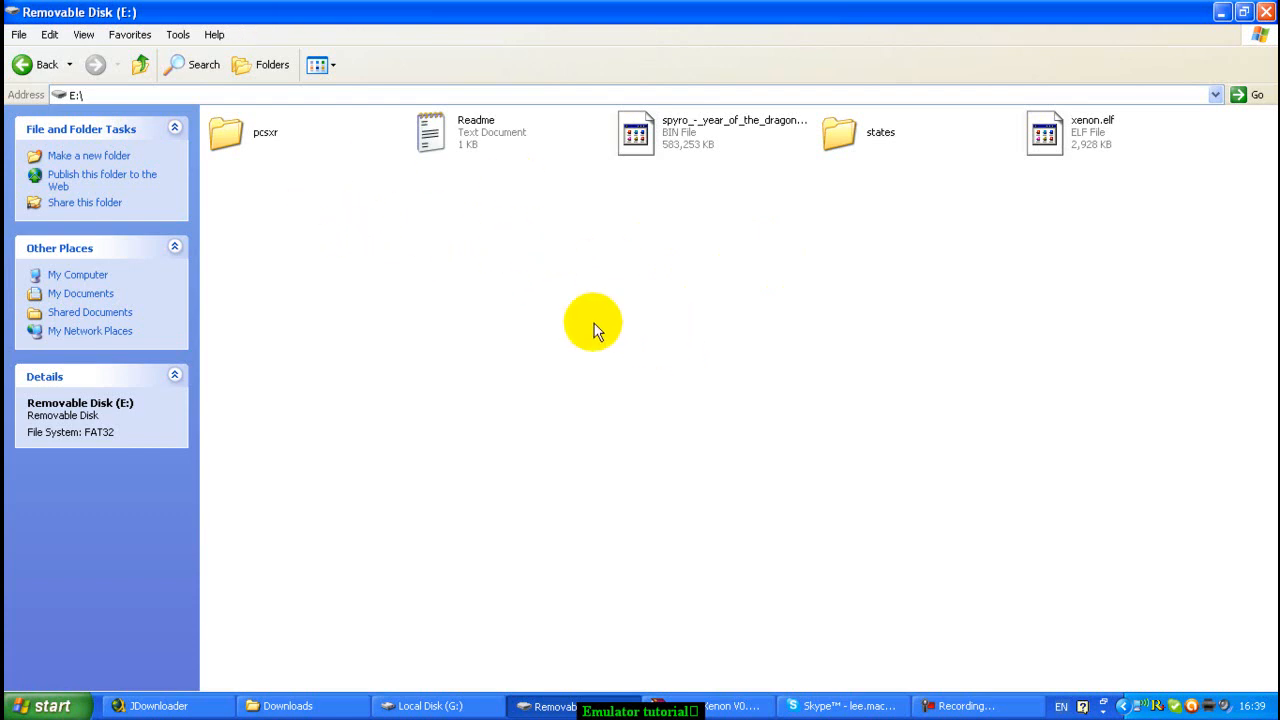
mouse_move(265, 197)
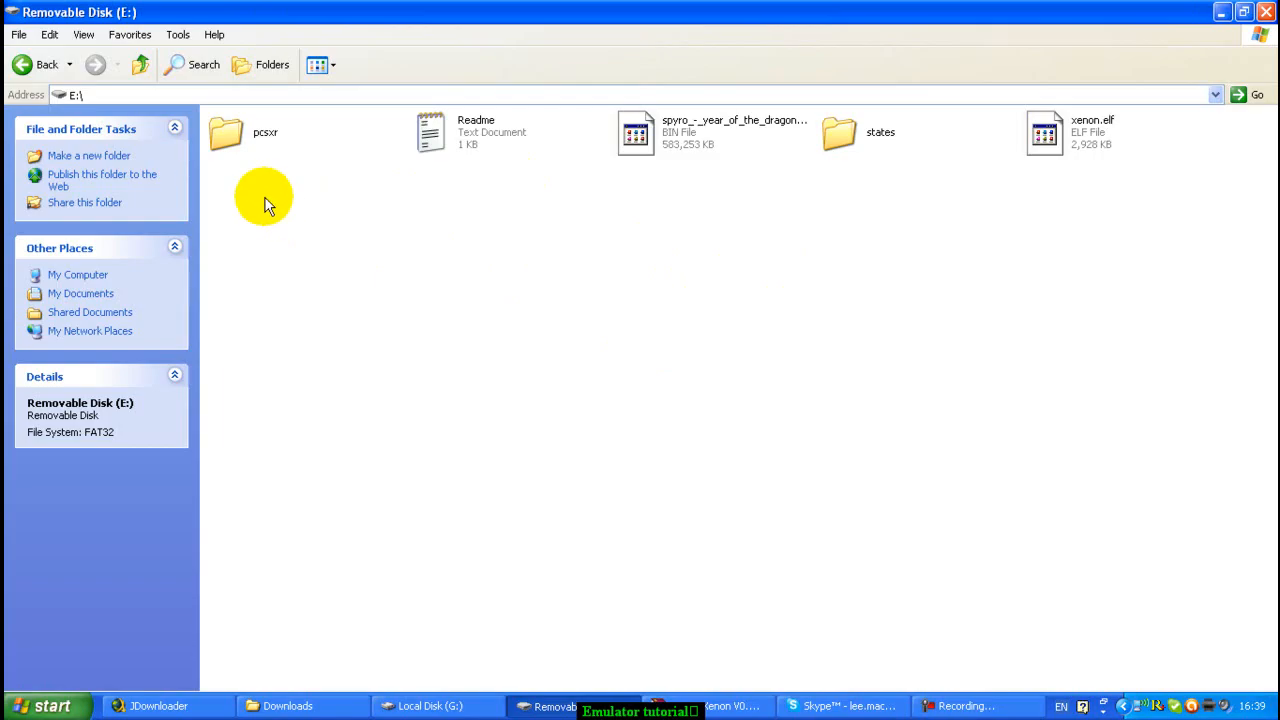
mouse_move(413, 250)
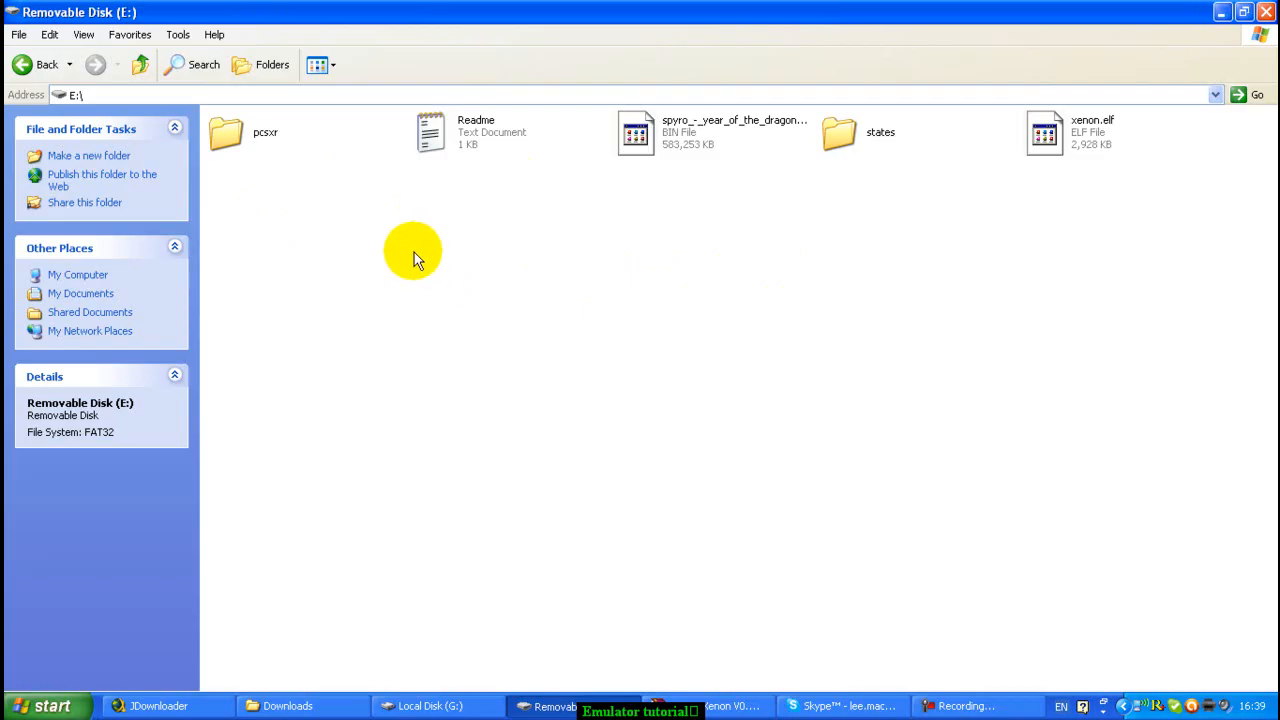
mouse_move(393, 258)
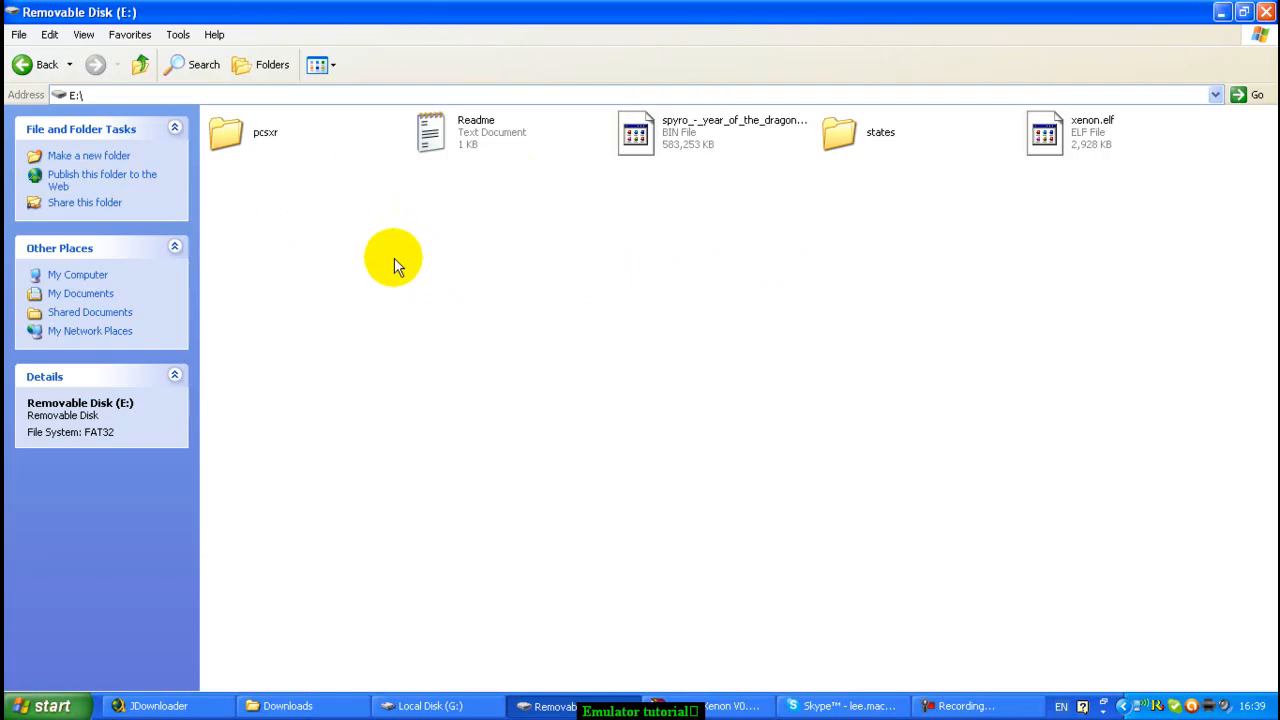
mouse_move(407, 263)
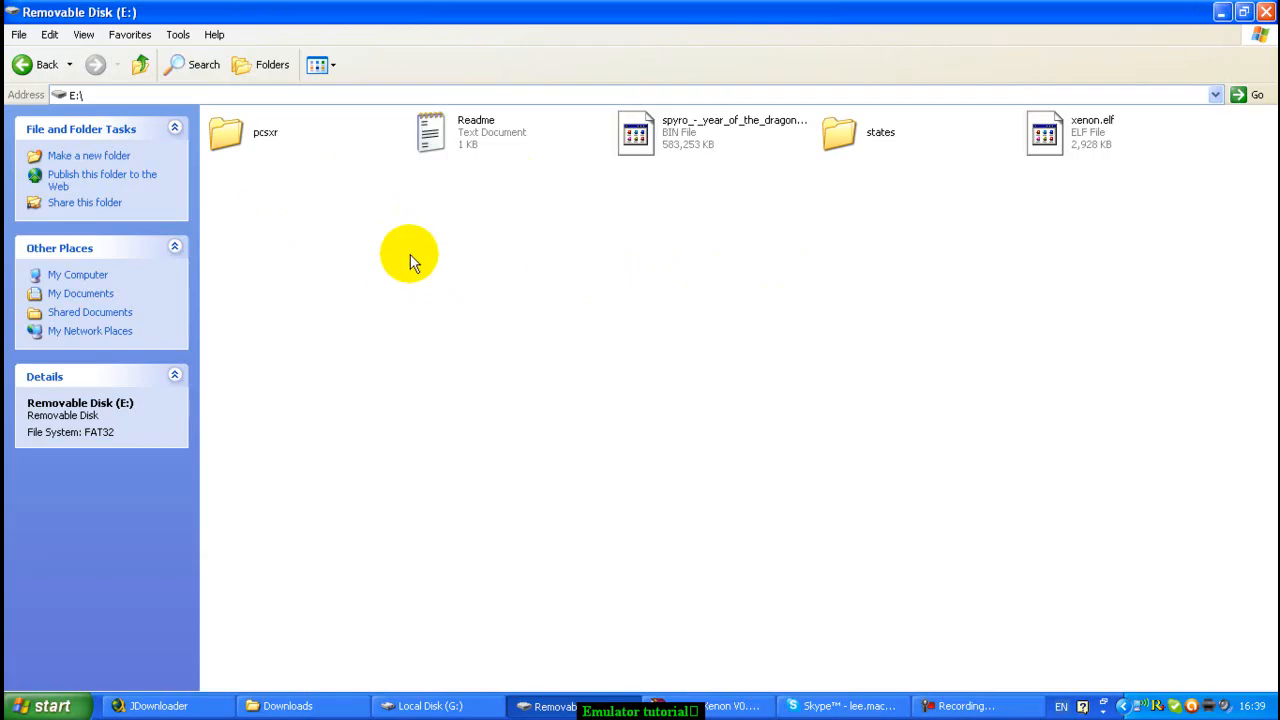
mouse_move(465, 192)
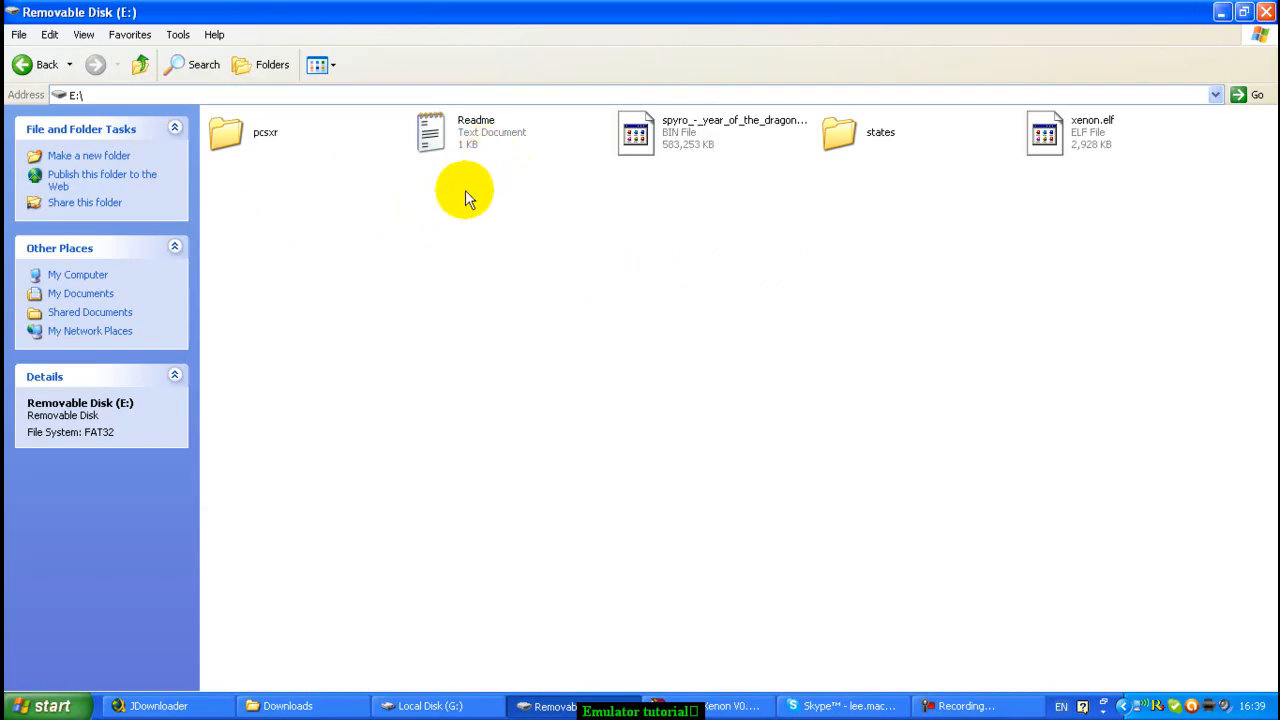
mouse_move(378, 262)
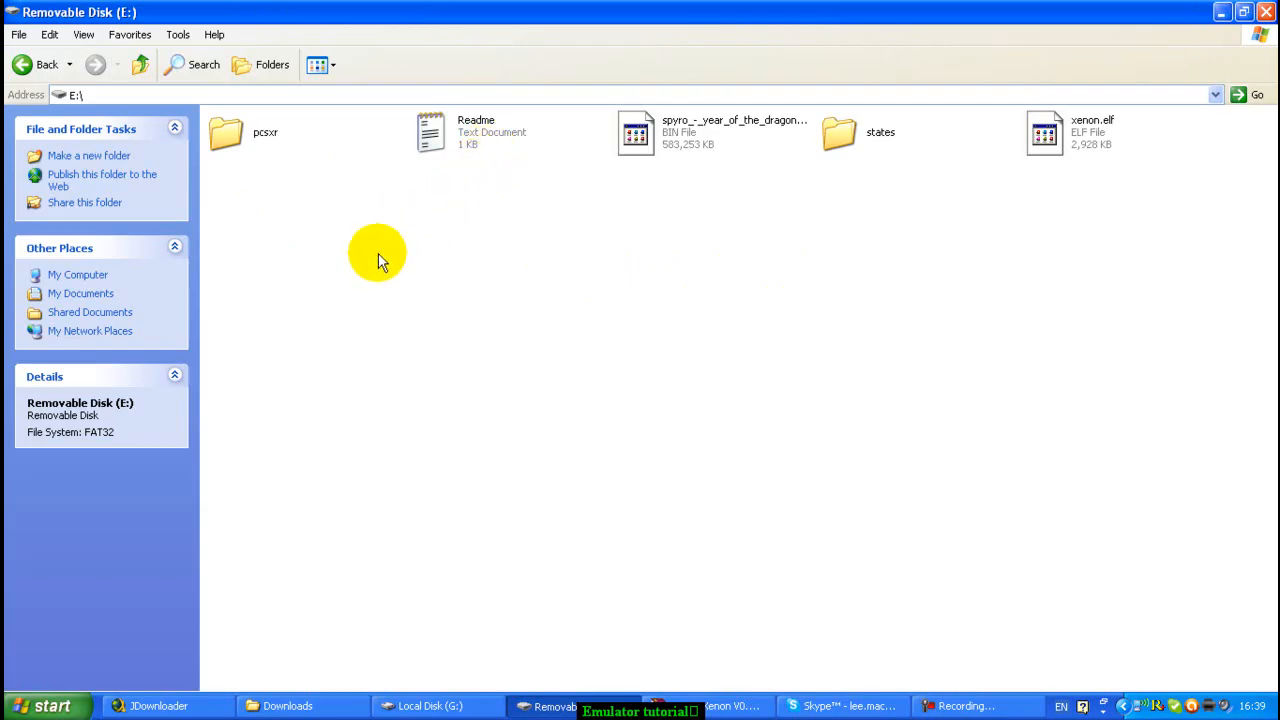
mouse_move(390, 210)
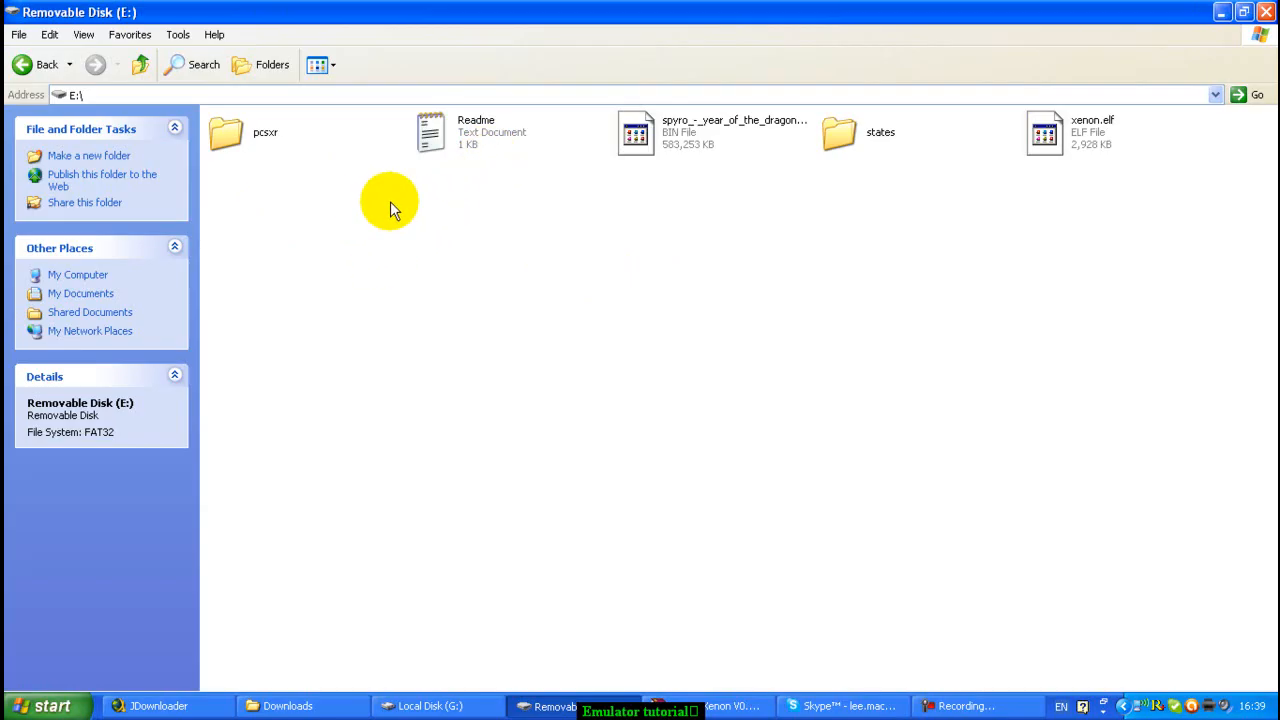
mouse_move(315, 255)
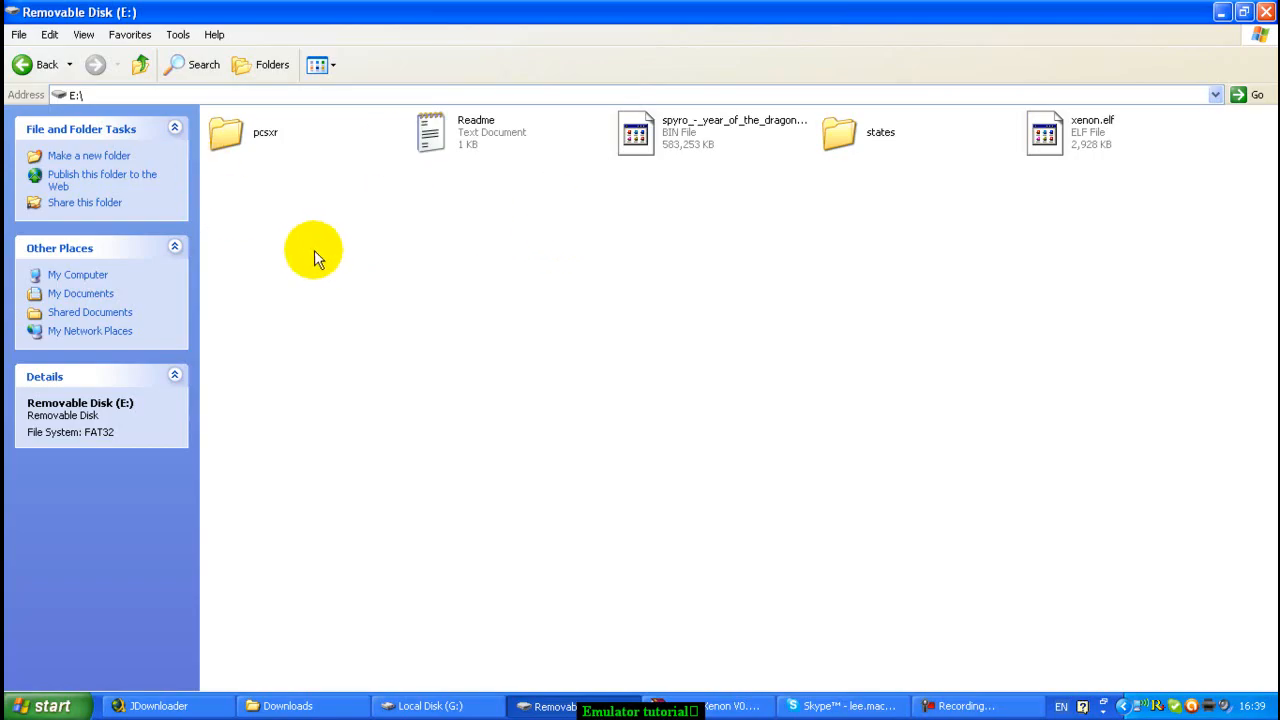
mouse_move(303, 278)
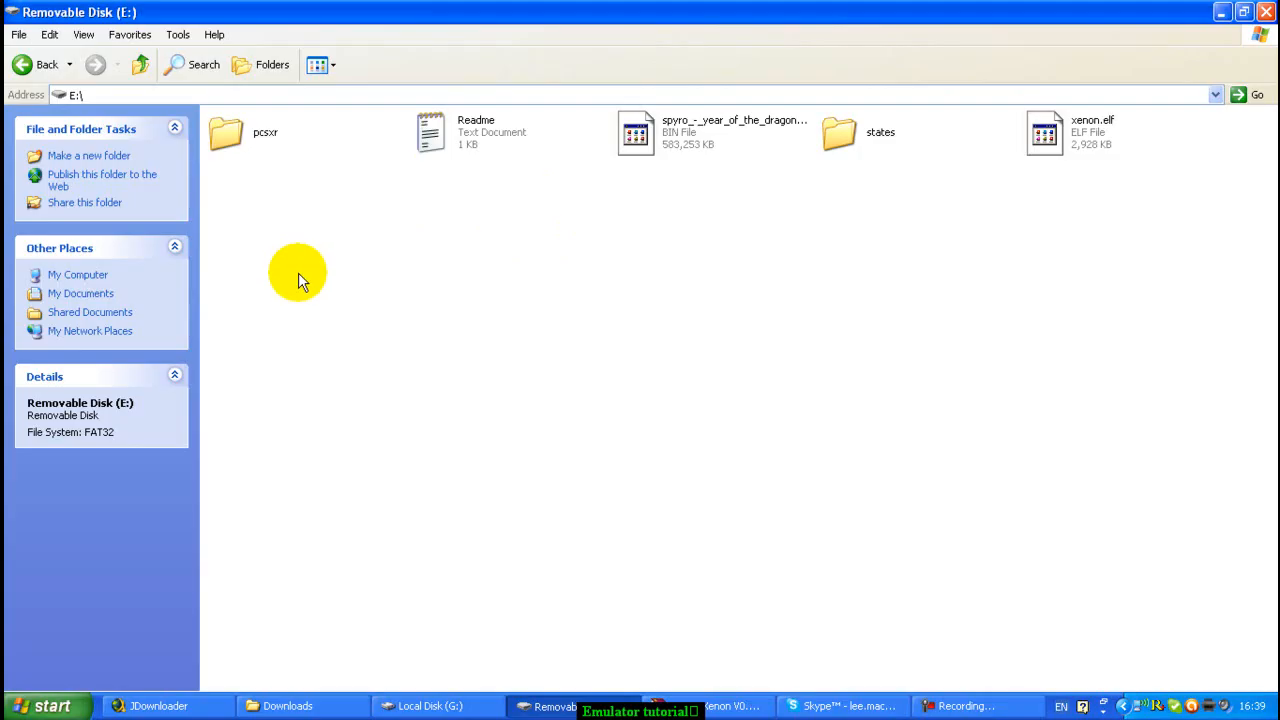
mouse_move(627, 385)
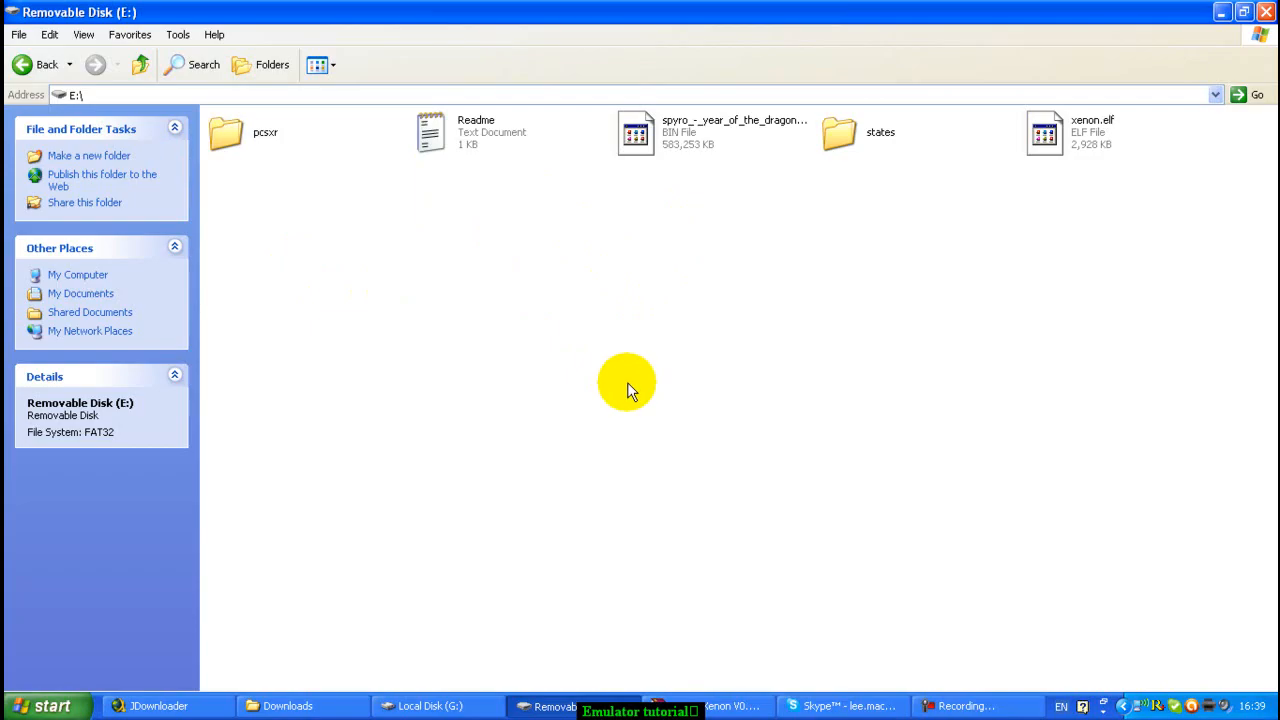
mouse_move(420, 335)
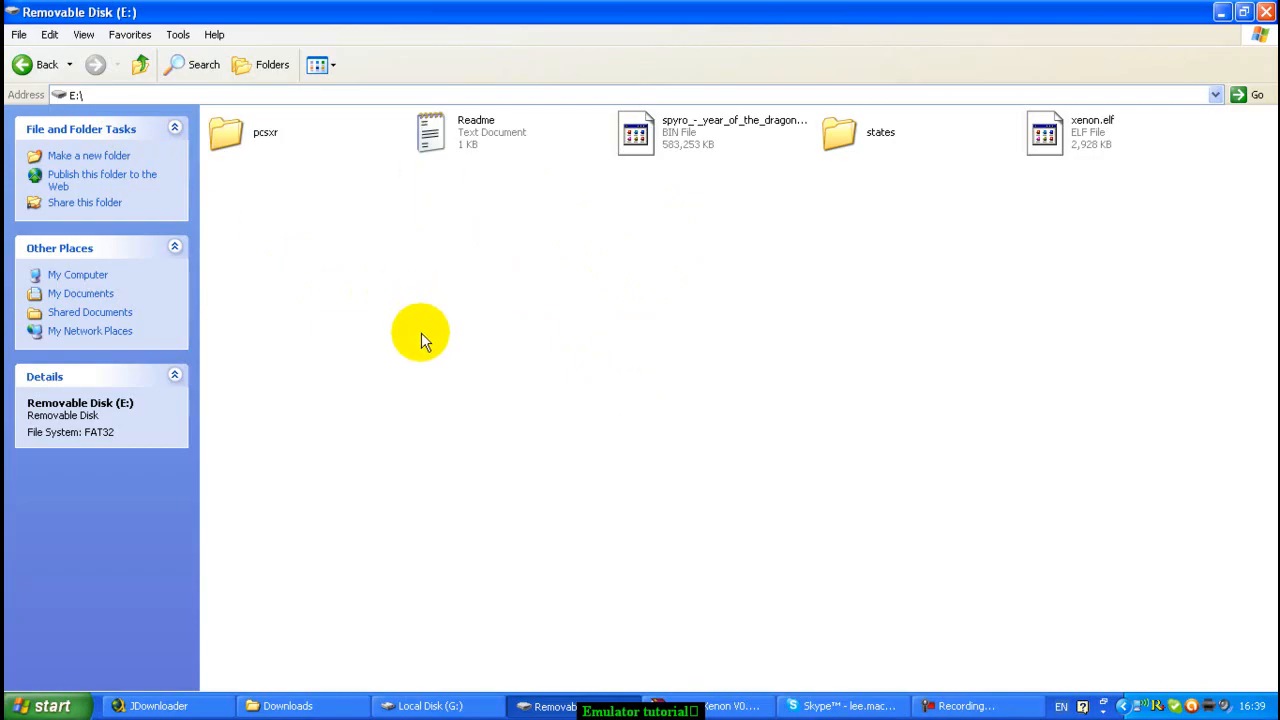
mouse_move(405, 343)
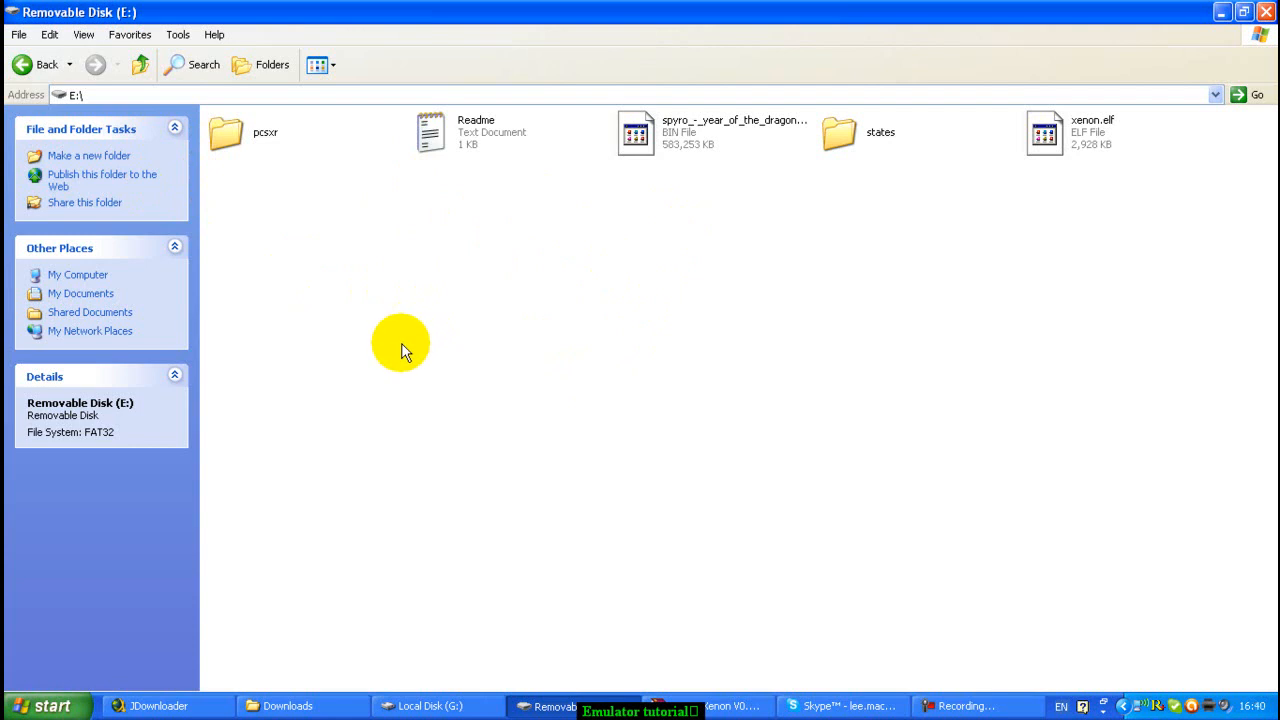
mouse_move(390, 320)
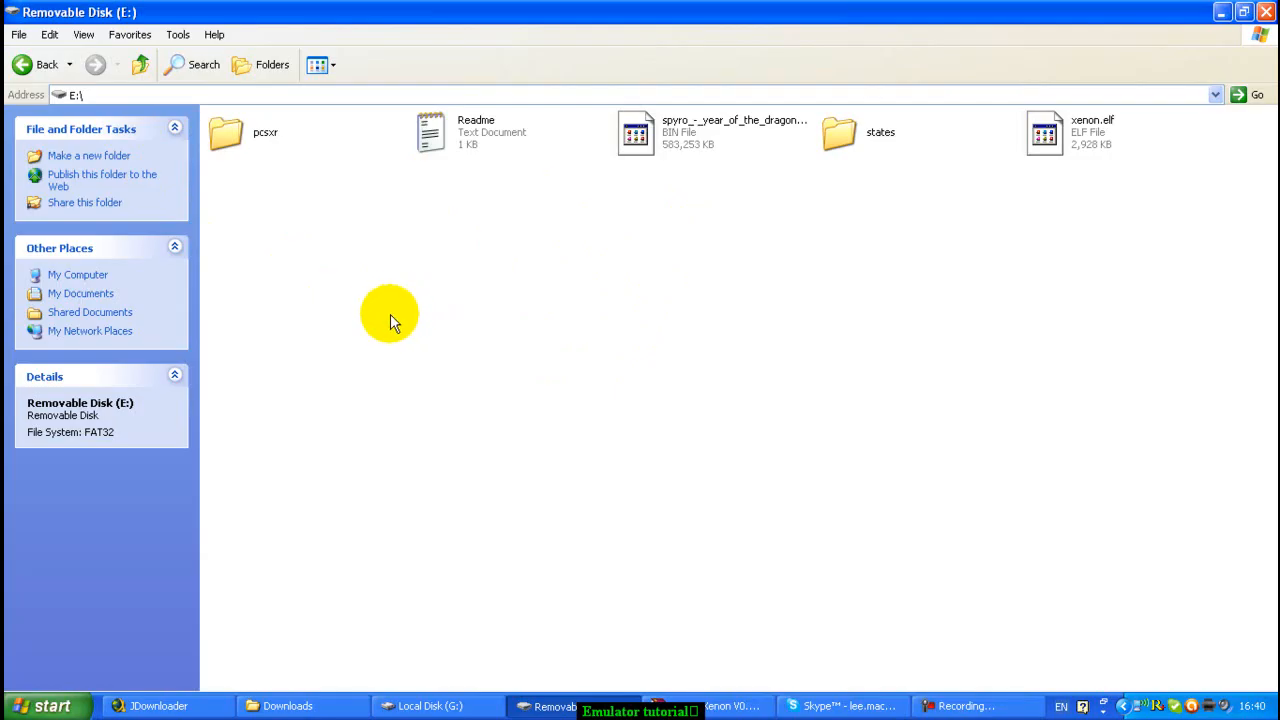
mouse_move(255, 310)
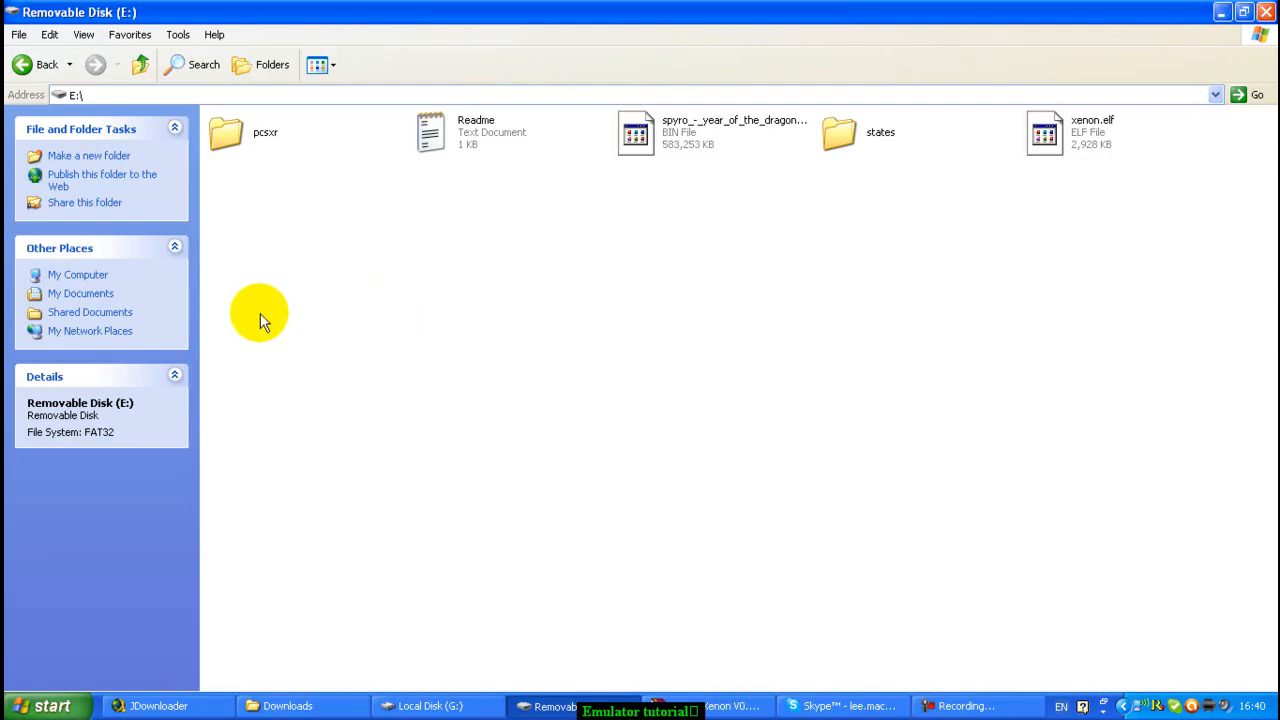
mouse_move(268, 323)
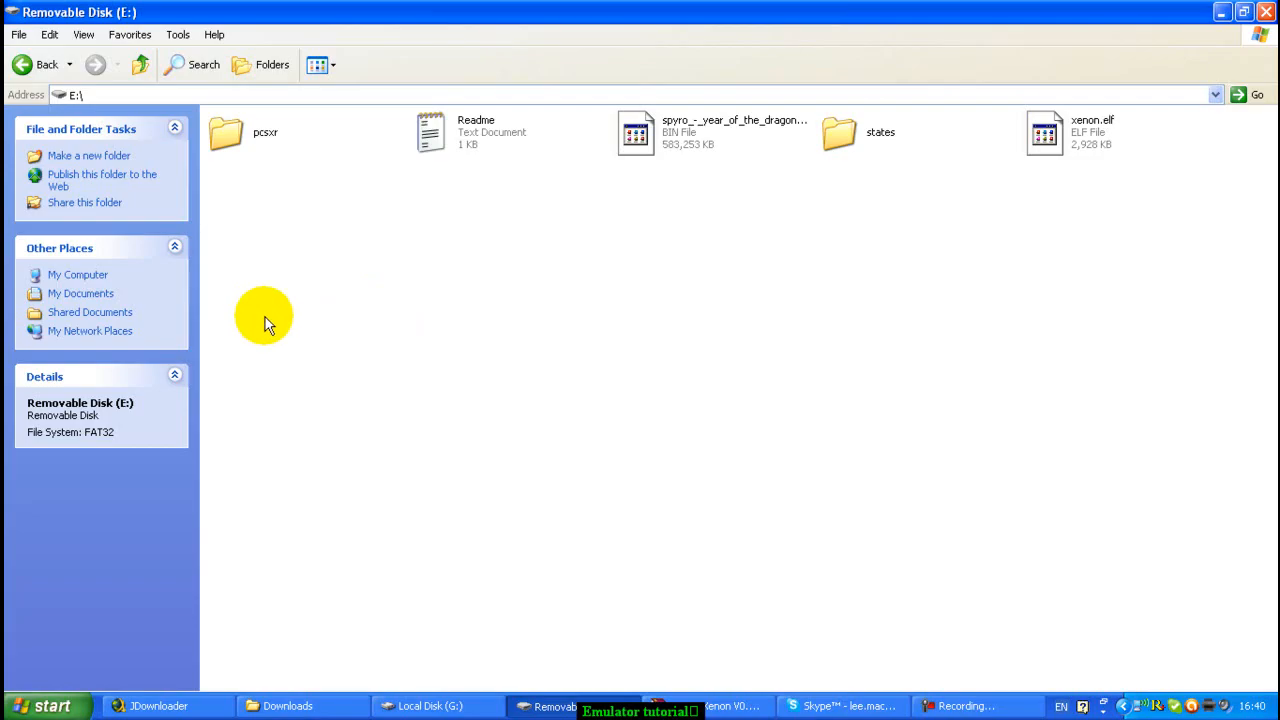
mouse_move(250, 225)
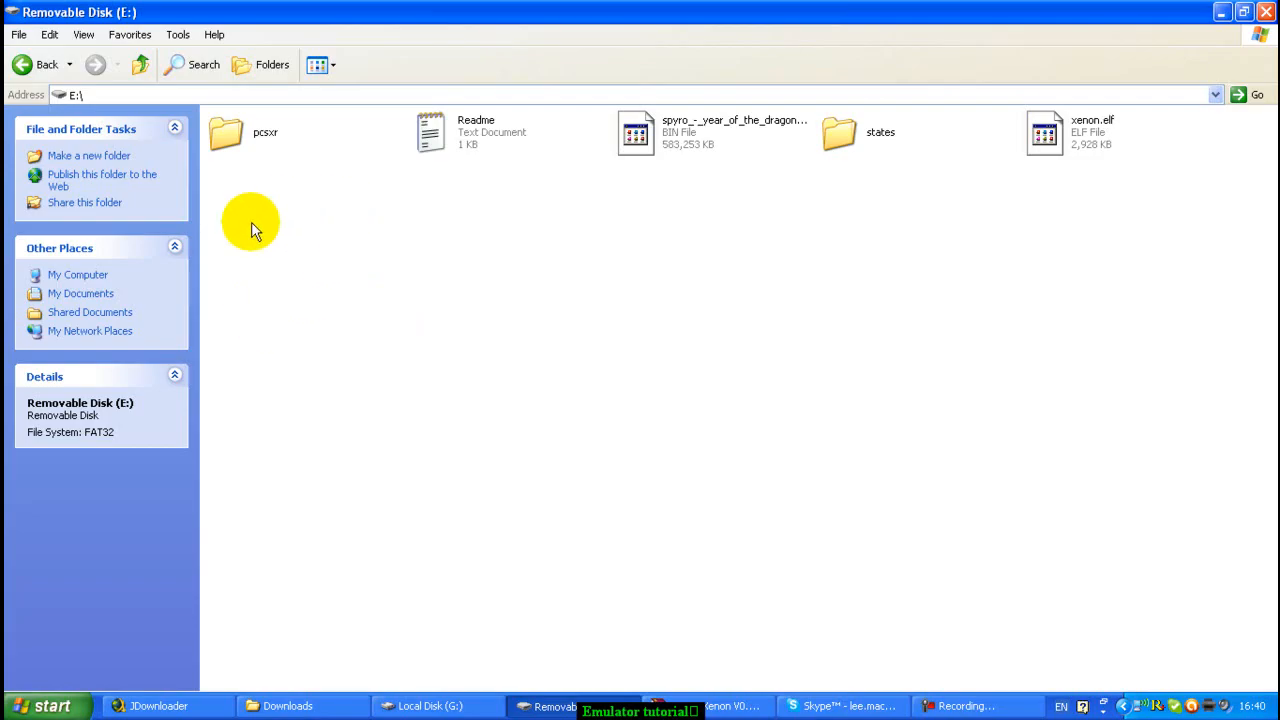
mouse_move(255, 385)
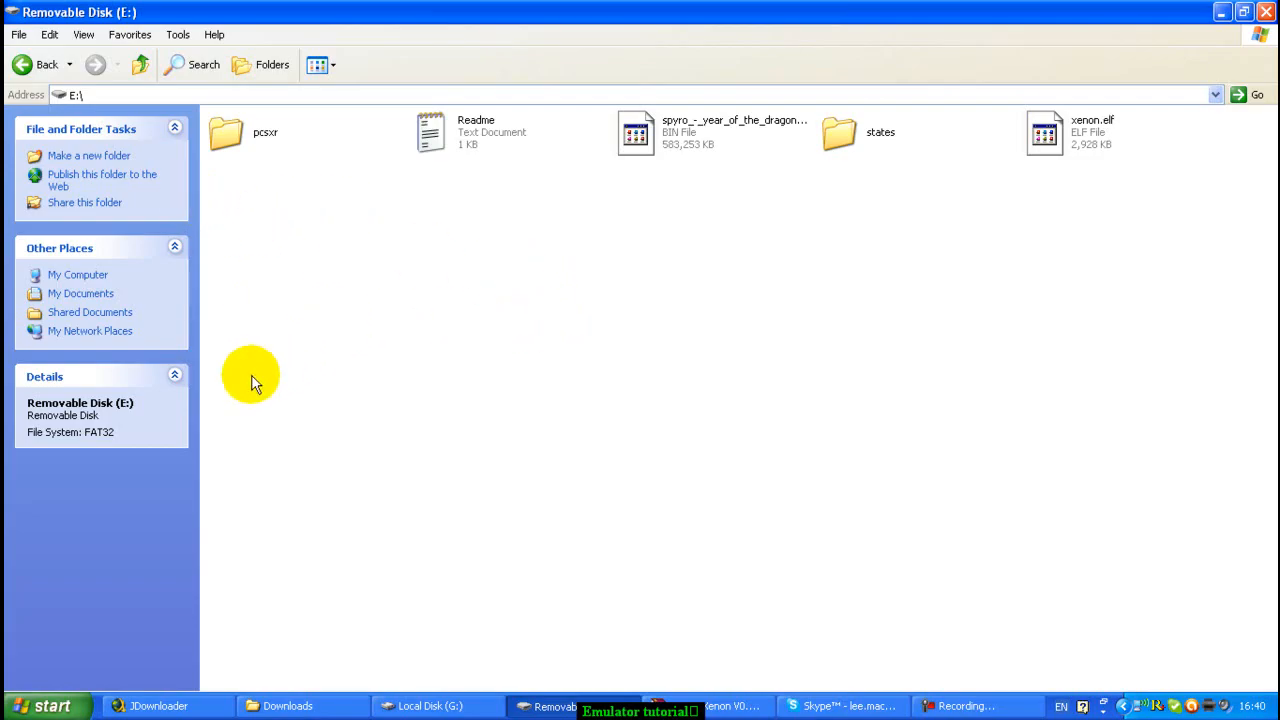
mouse_move(345, 405)
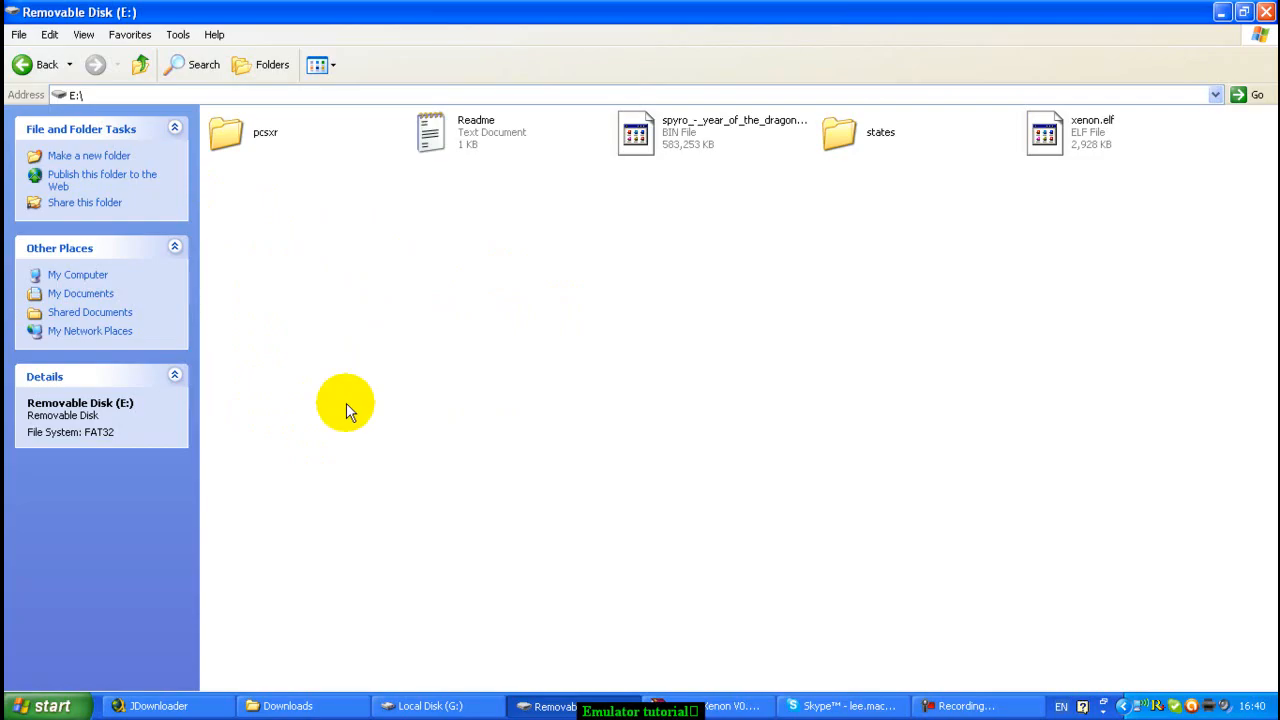
mouse_move(358, 400)
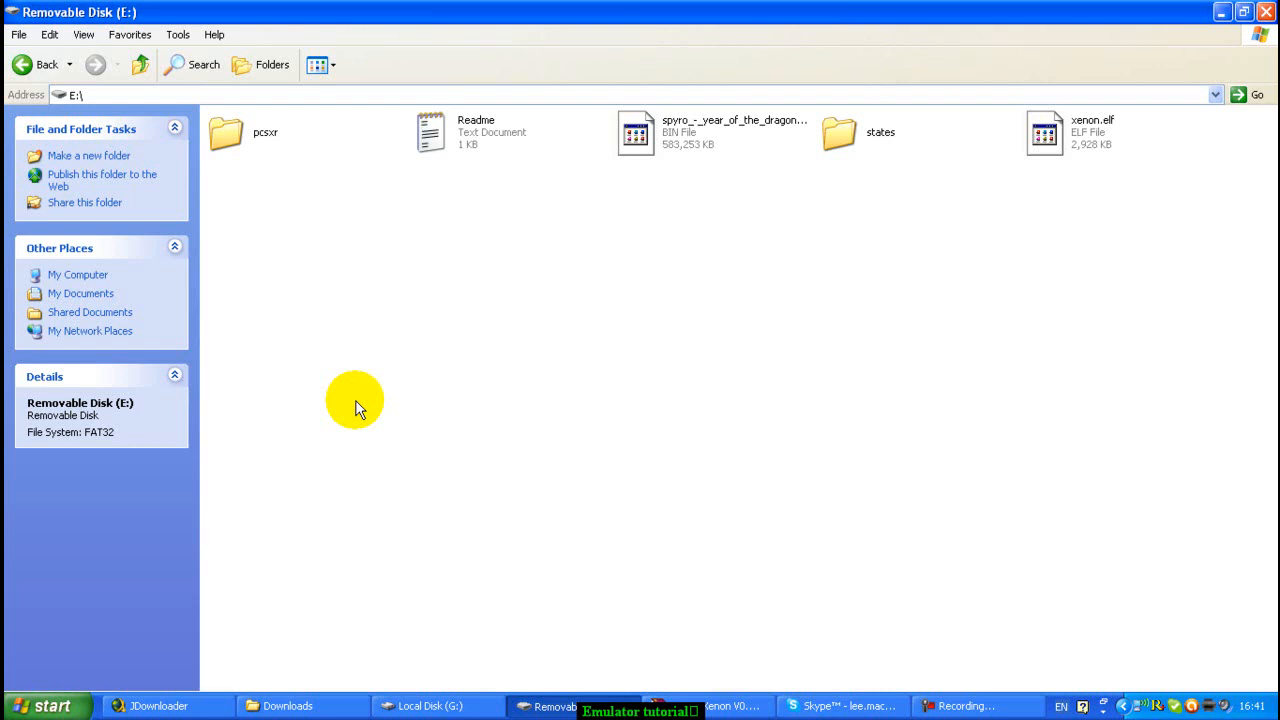
mouse_move(47, 64)
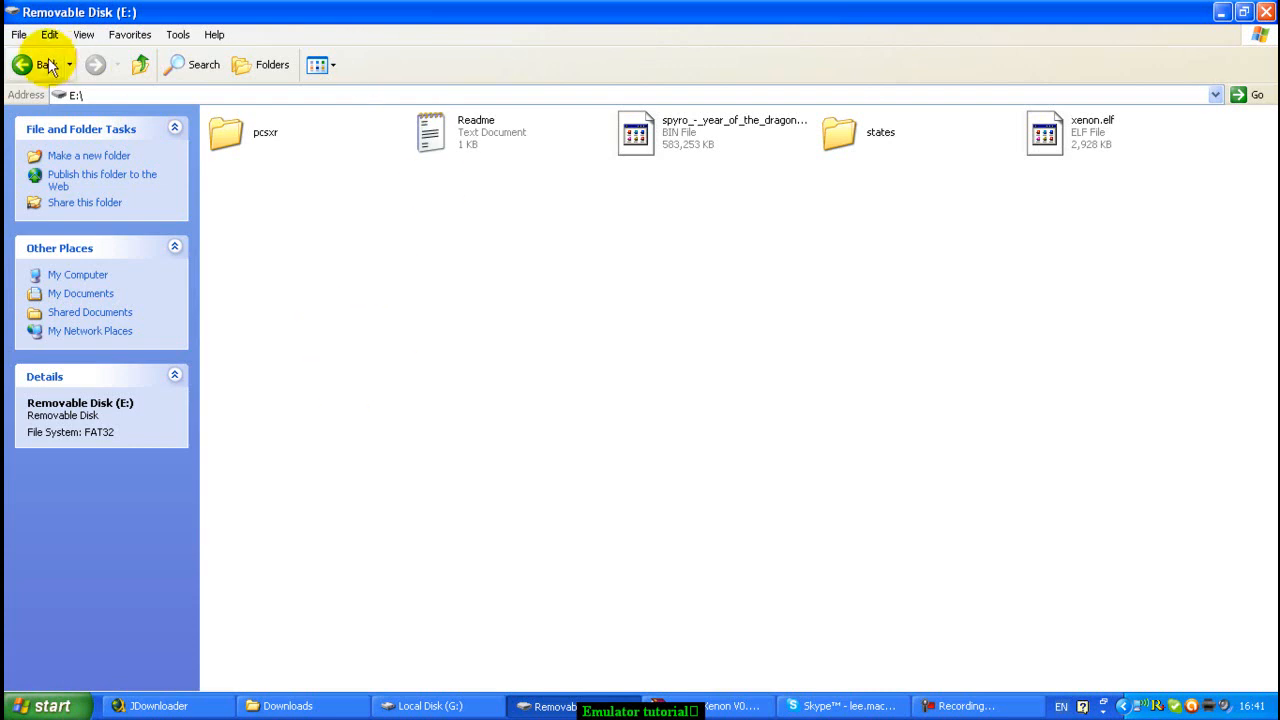
mouse_move(925, 700)
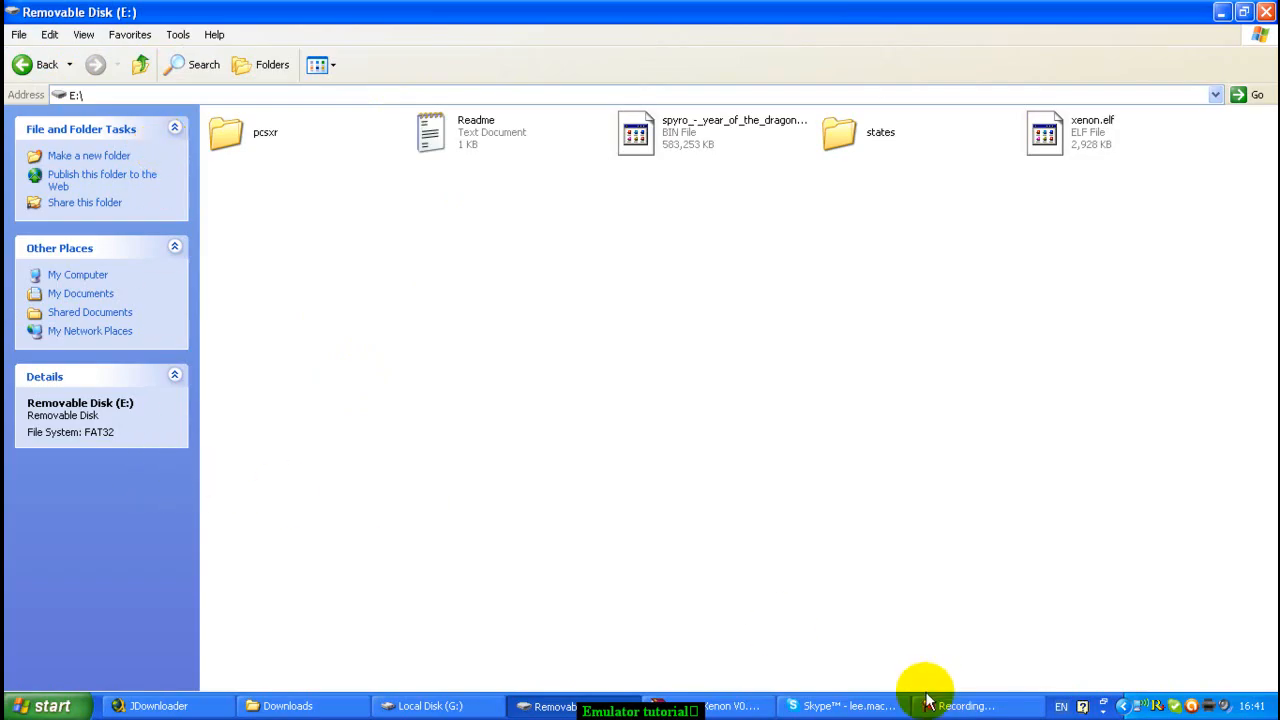